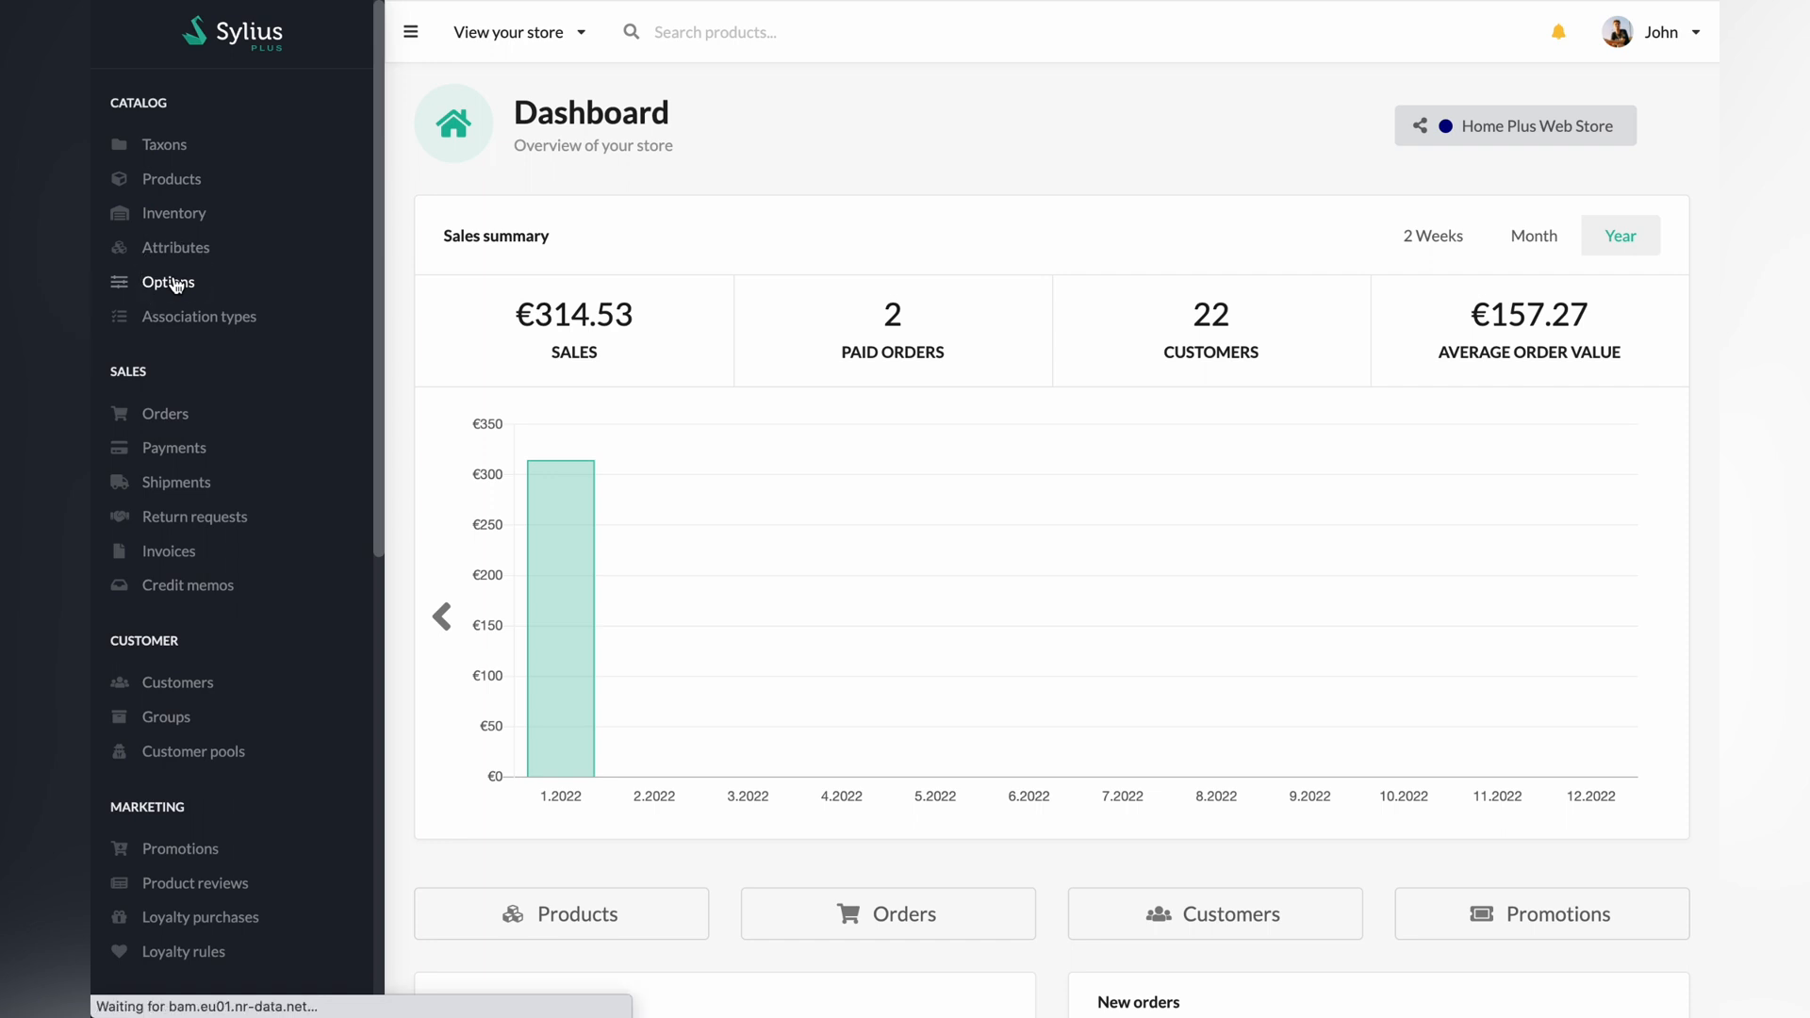
Go to Catalog > Options to view existing product options like Lamp color and Mug color
left_click(168, 282)
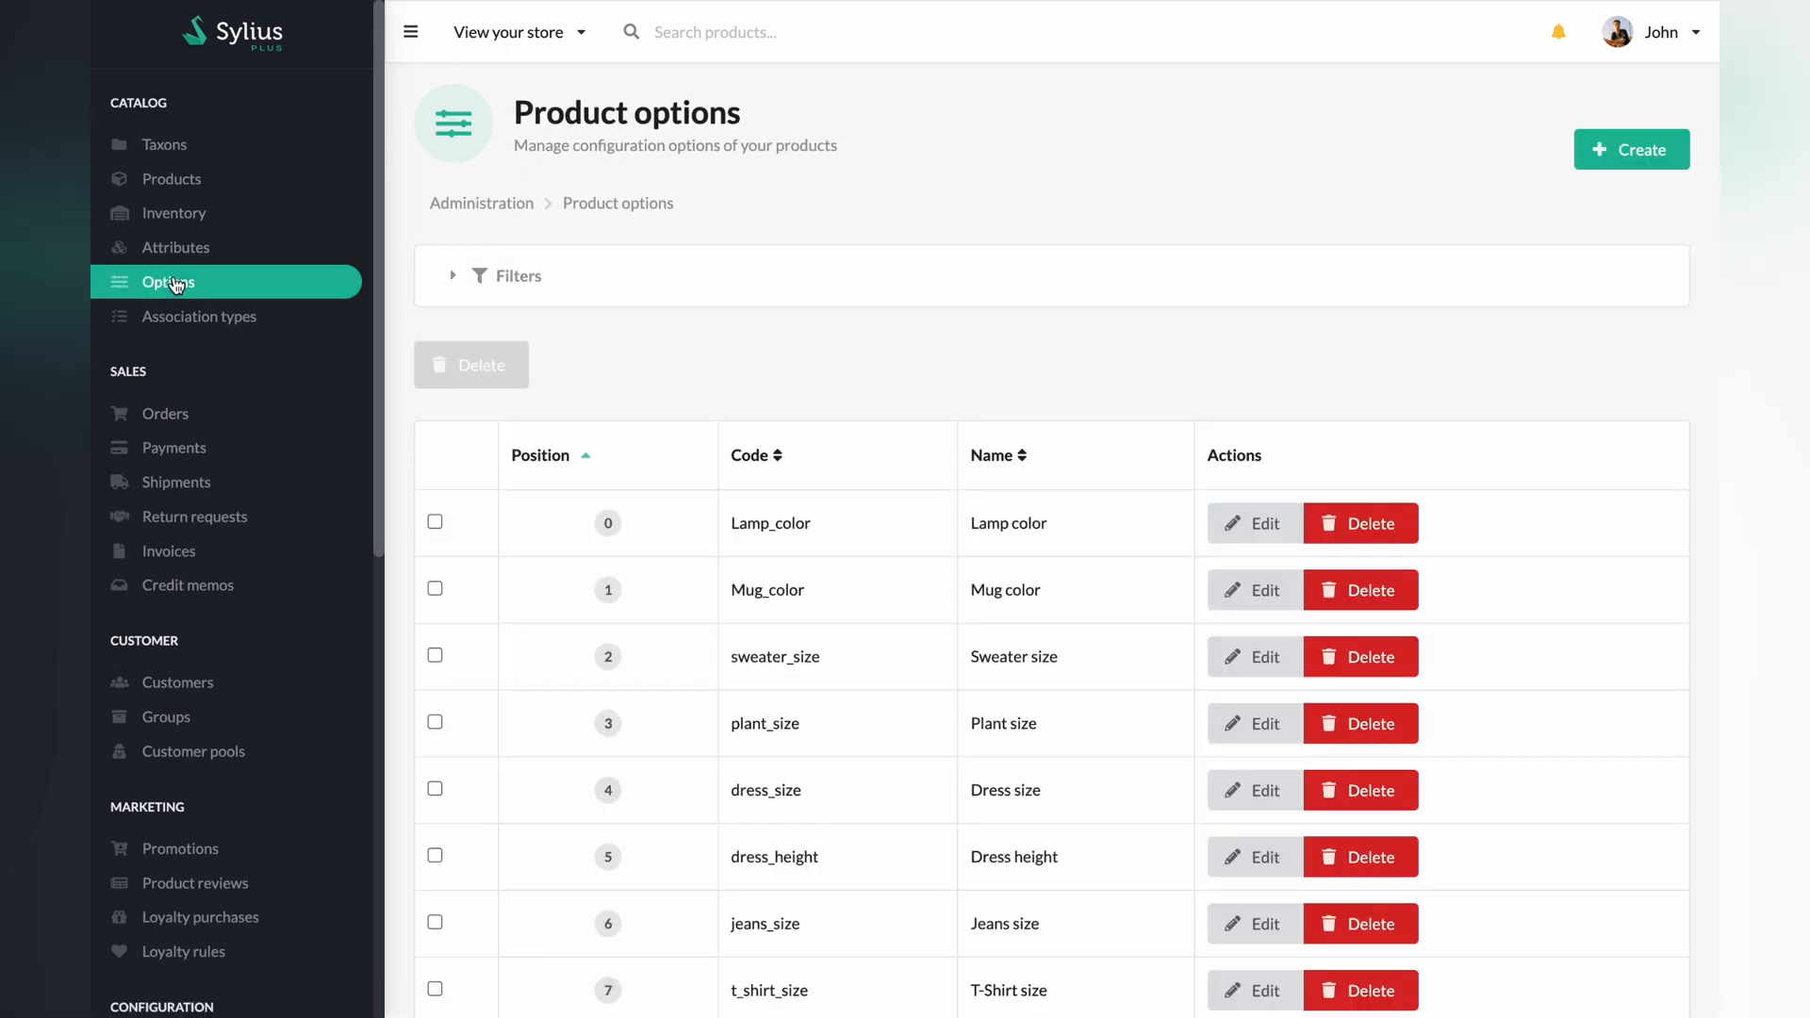
scroll("down", 3)
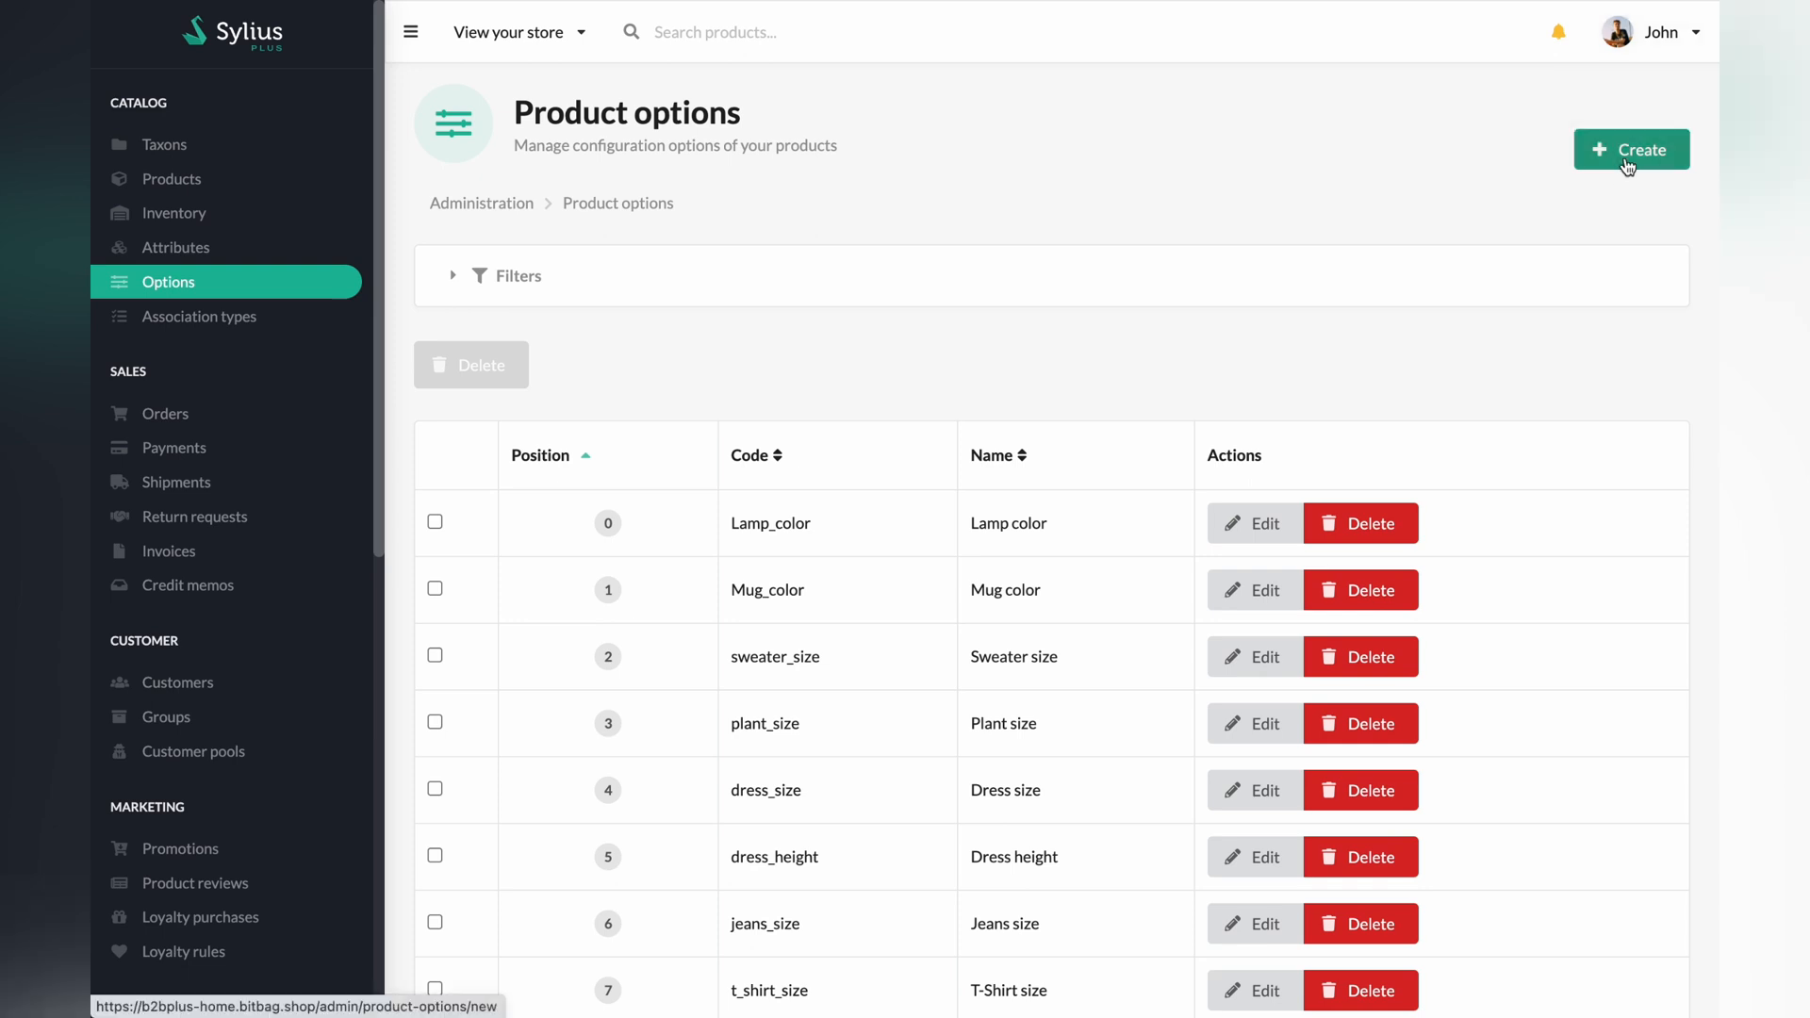
Fill a new option form: code sweater_size_01, position 1, English name 'Sweater size 01'
left_click(1629, 148)
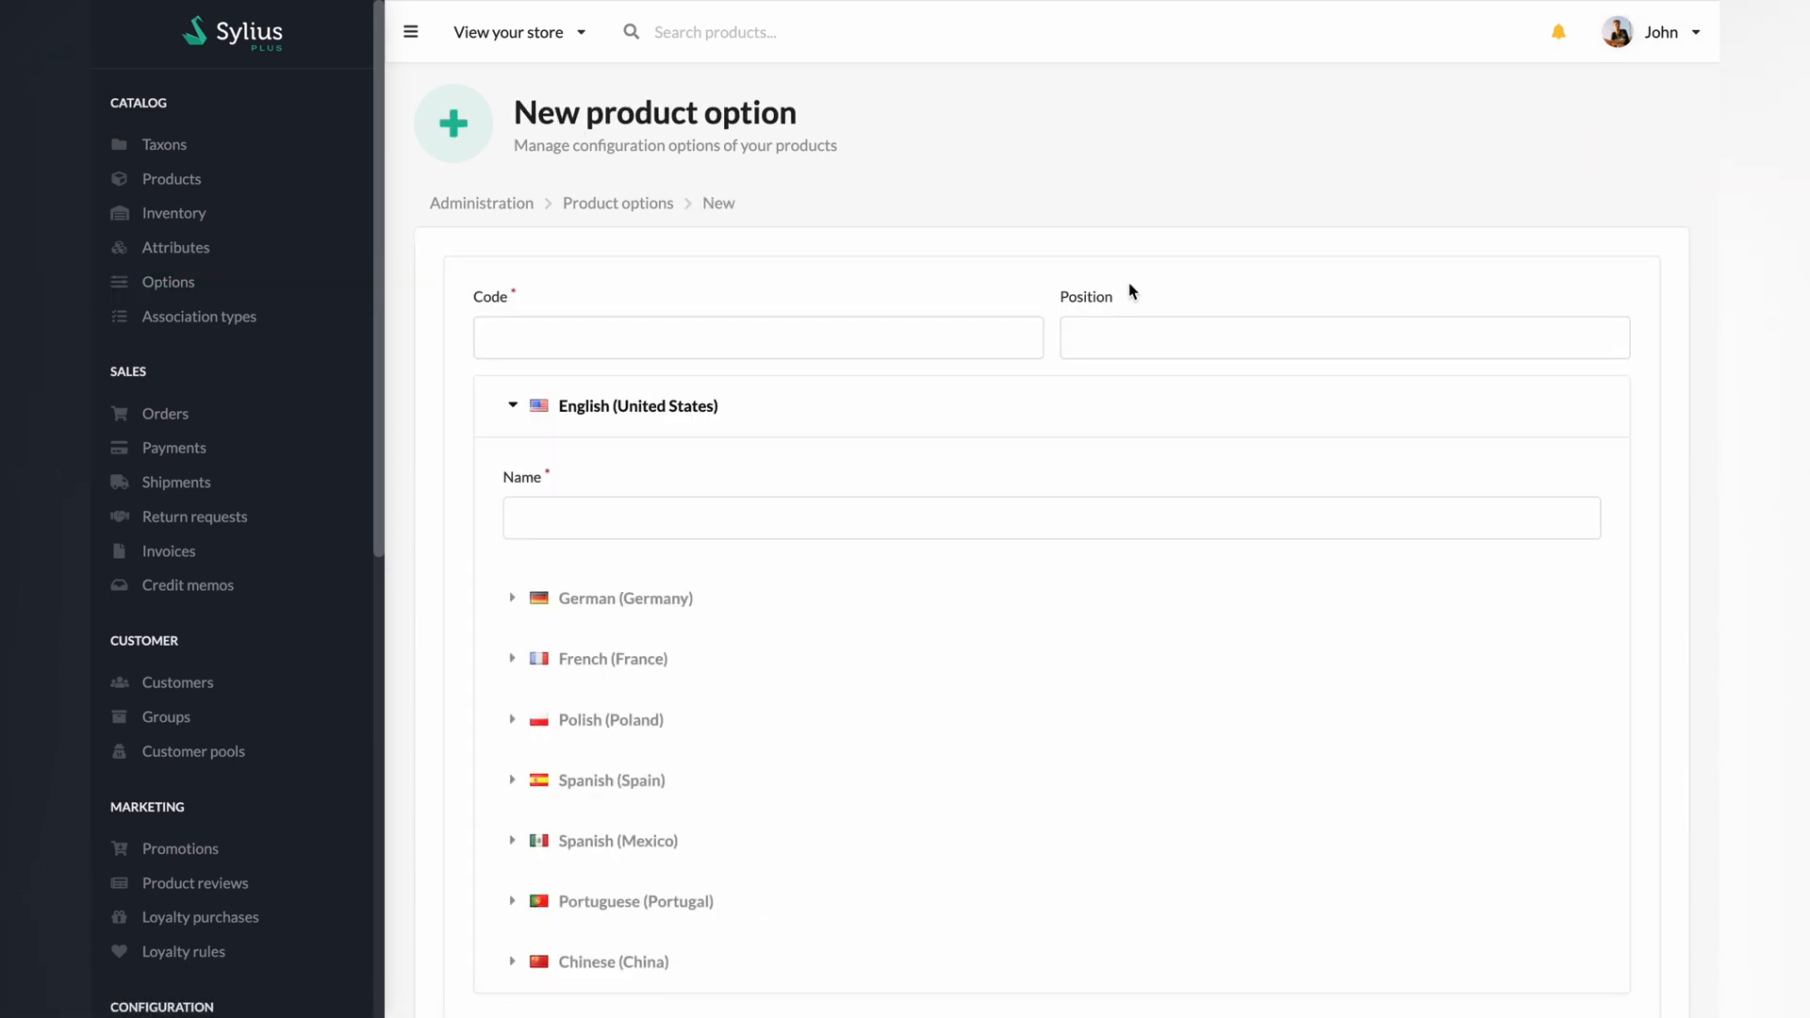
type("s")
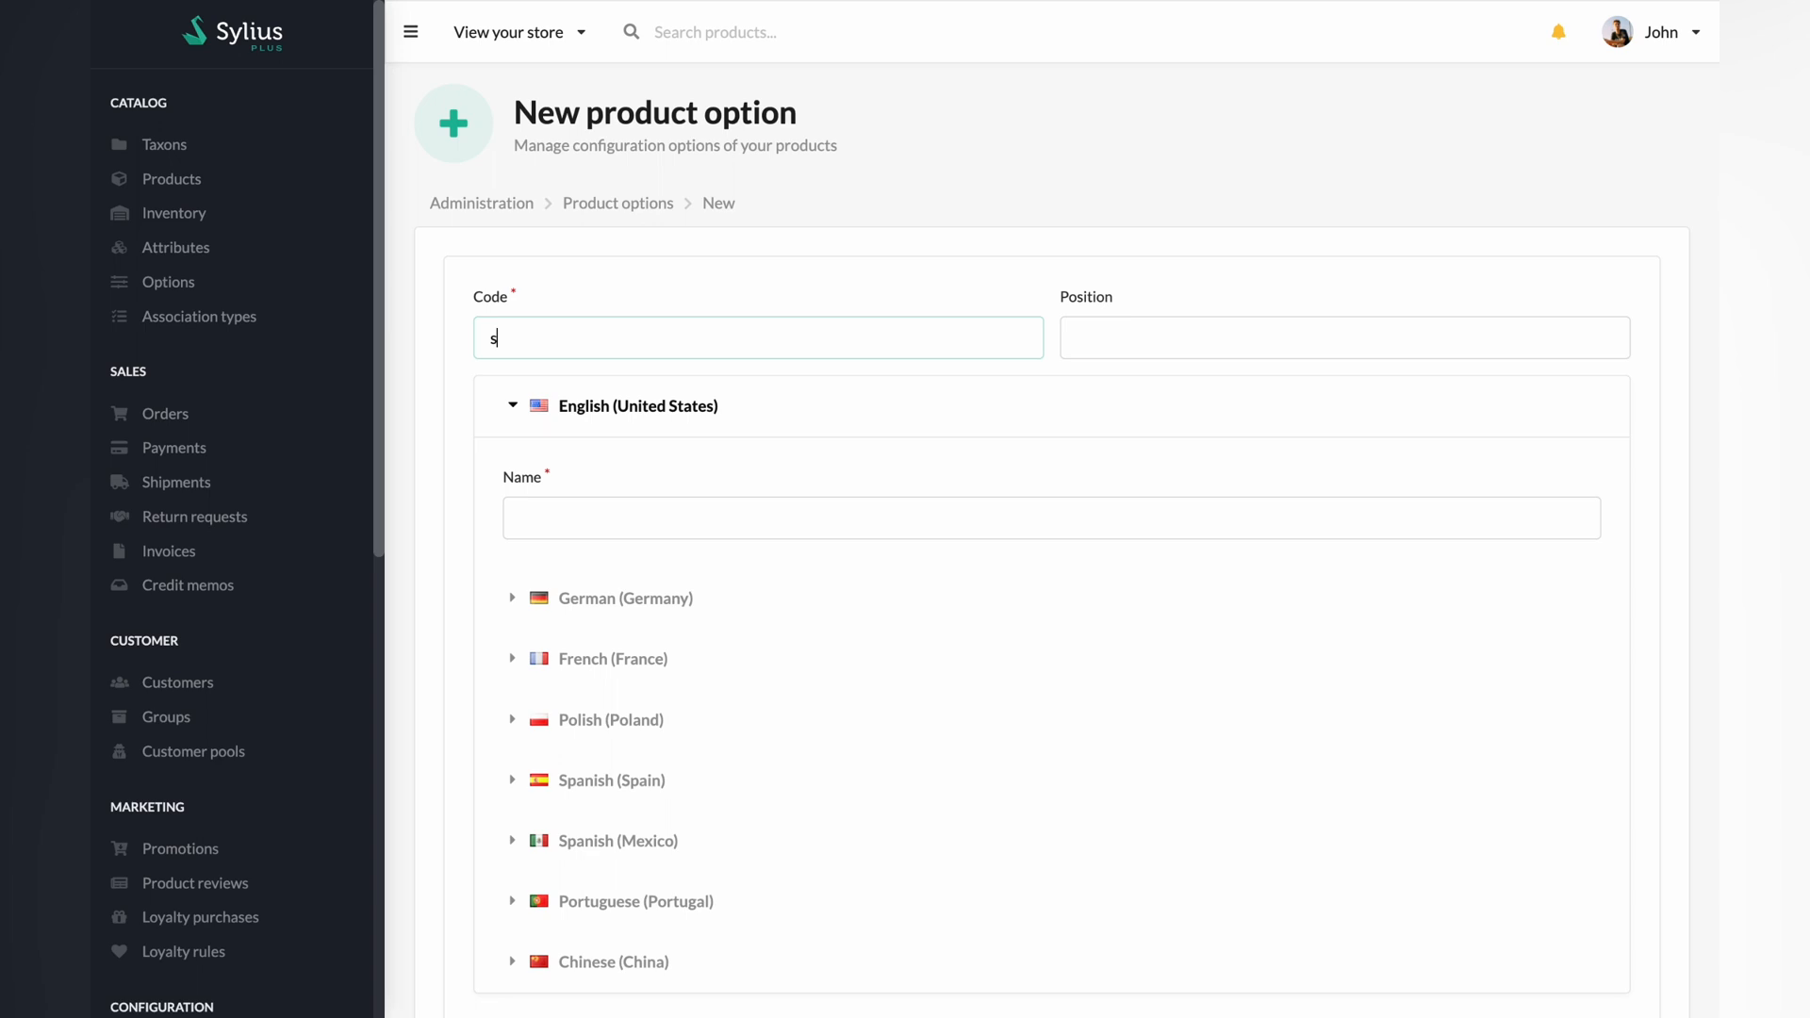
type("weater")
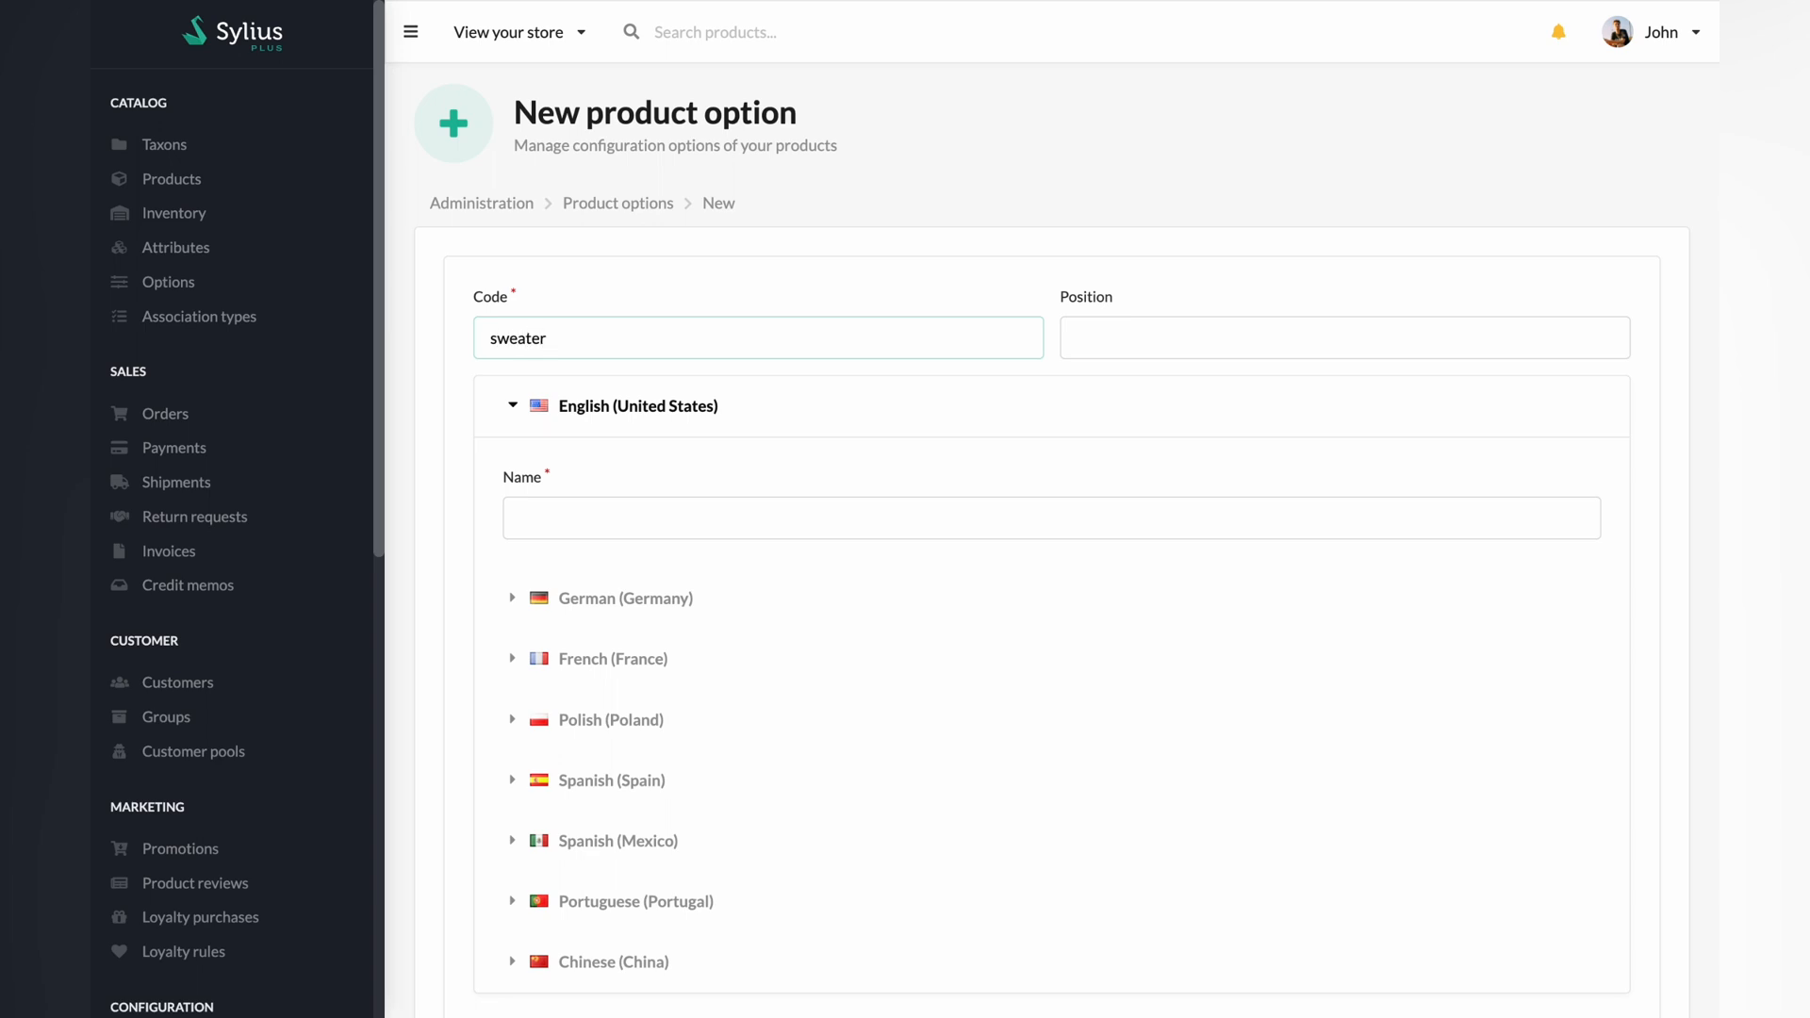
type("_size_0")
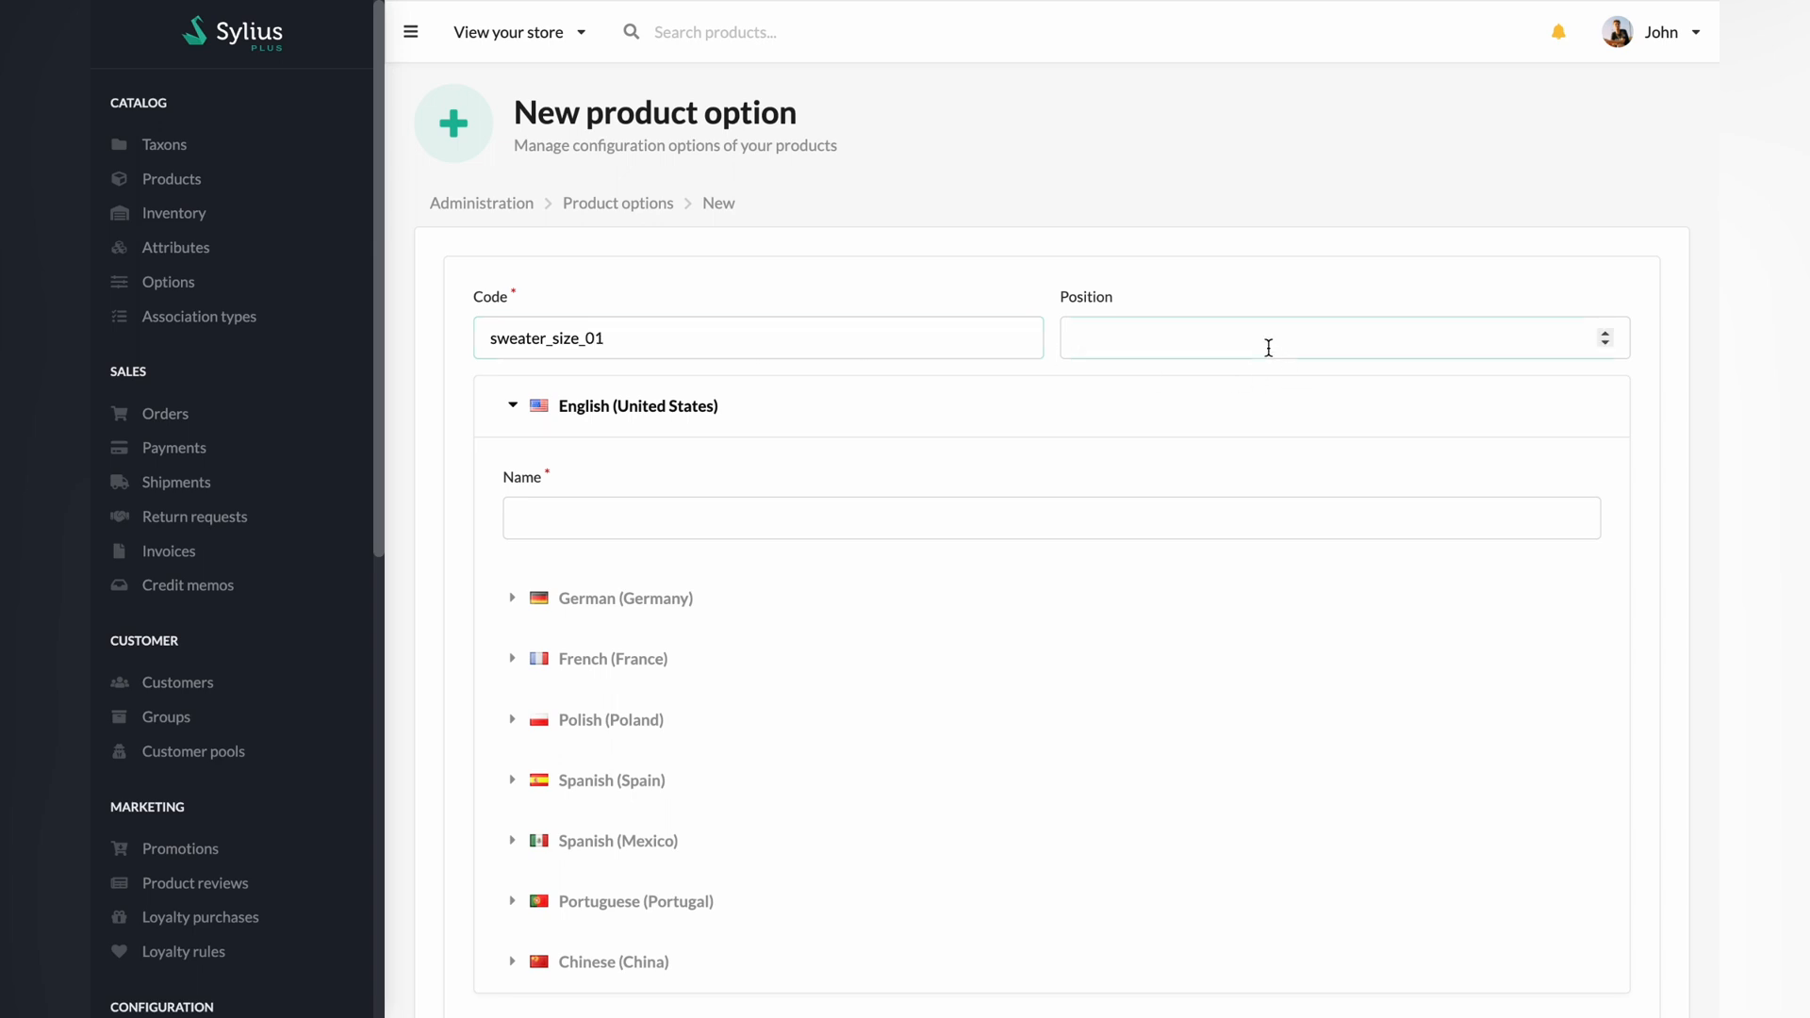
type("1")
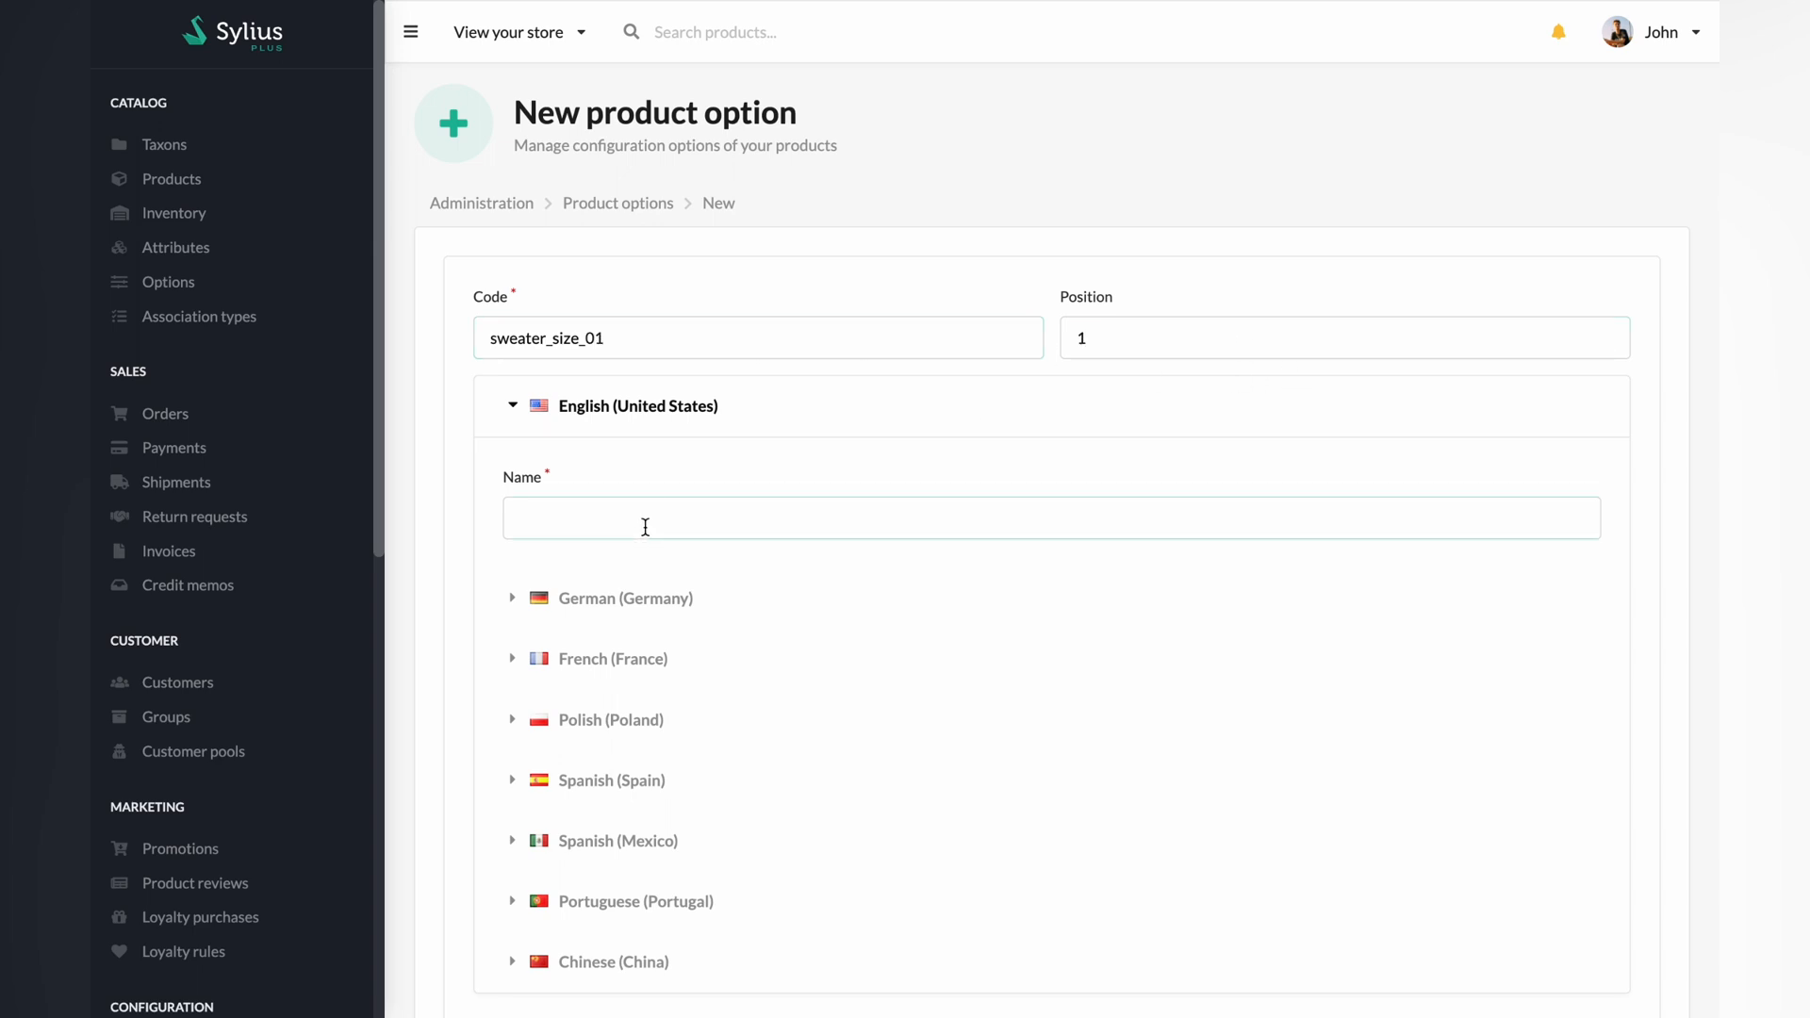
type("Sweater size 01")
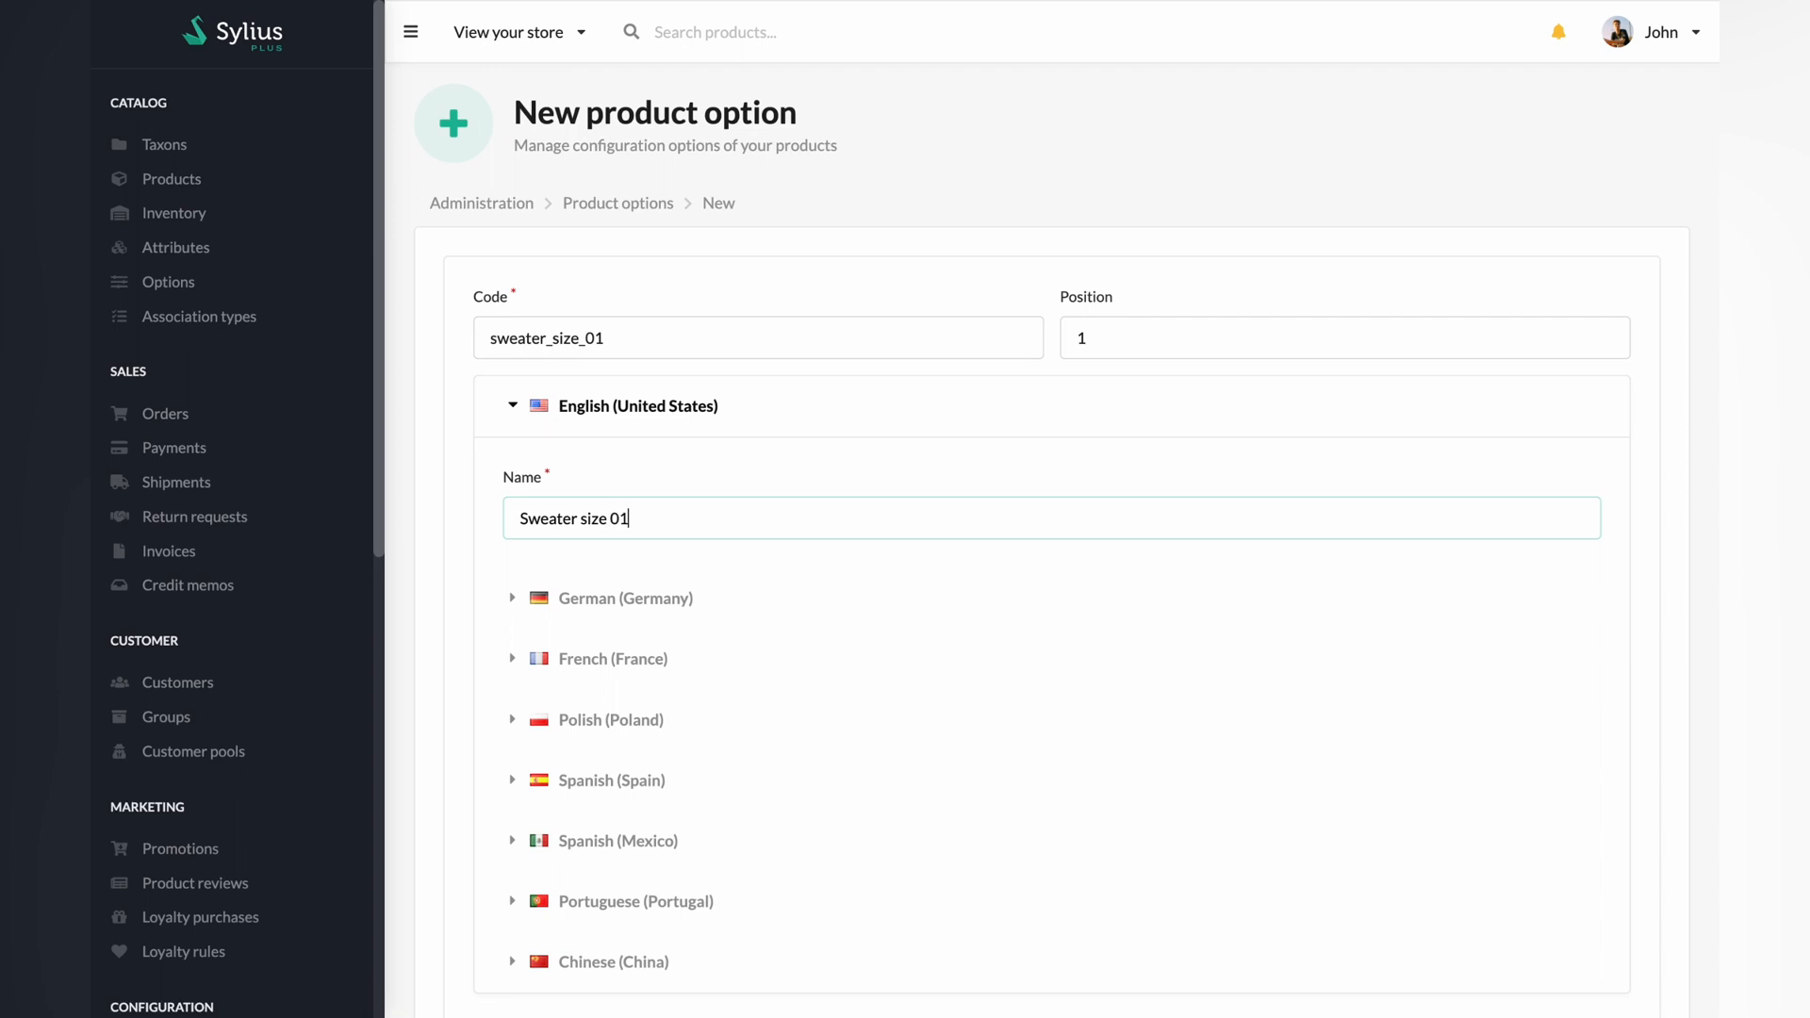
scroll("down", 3)
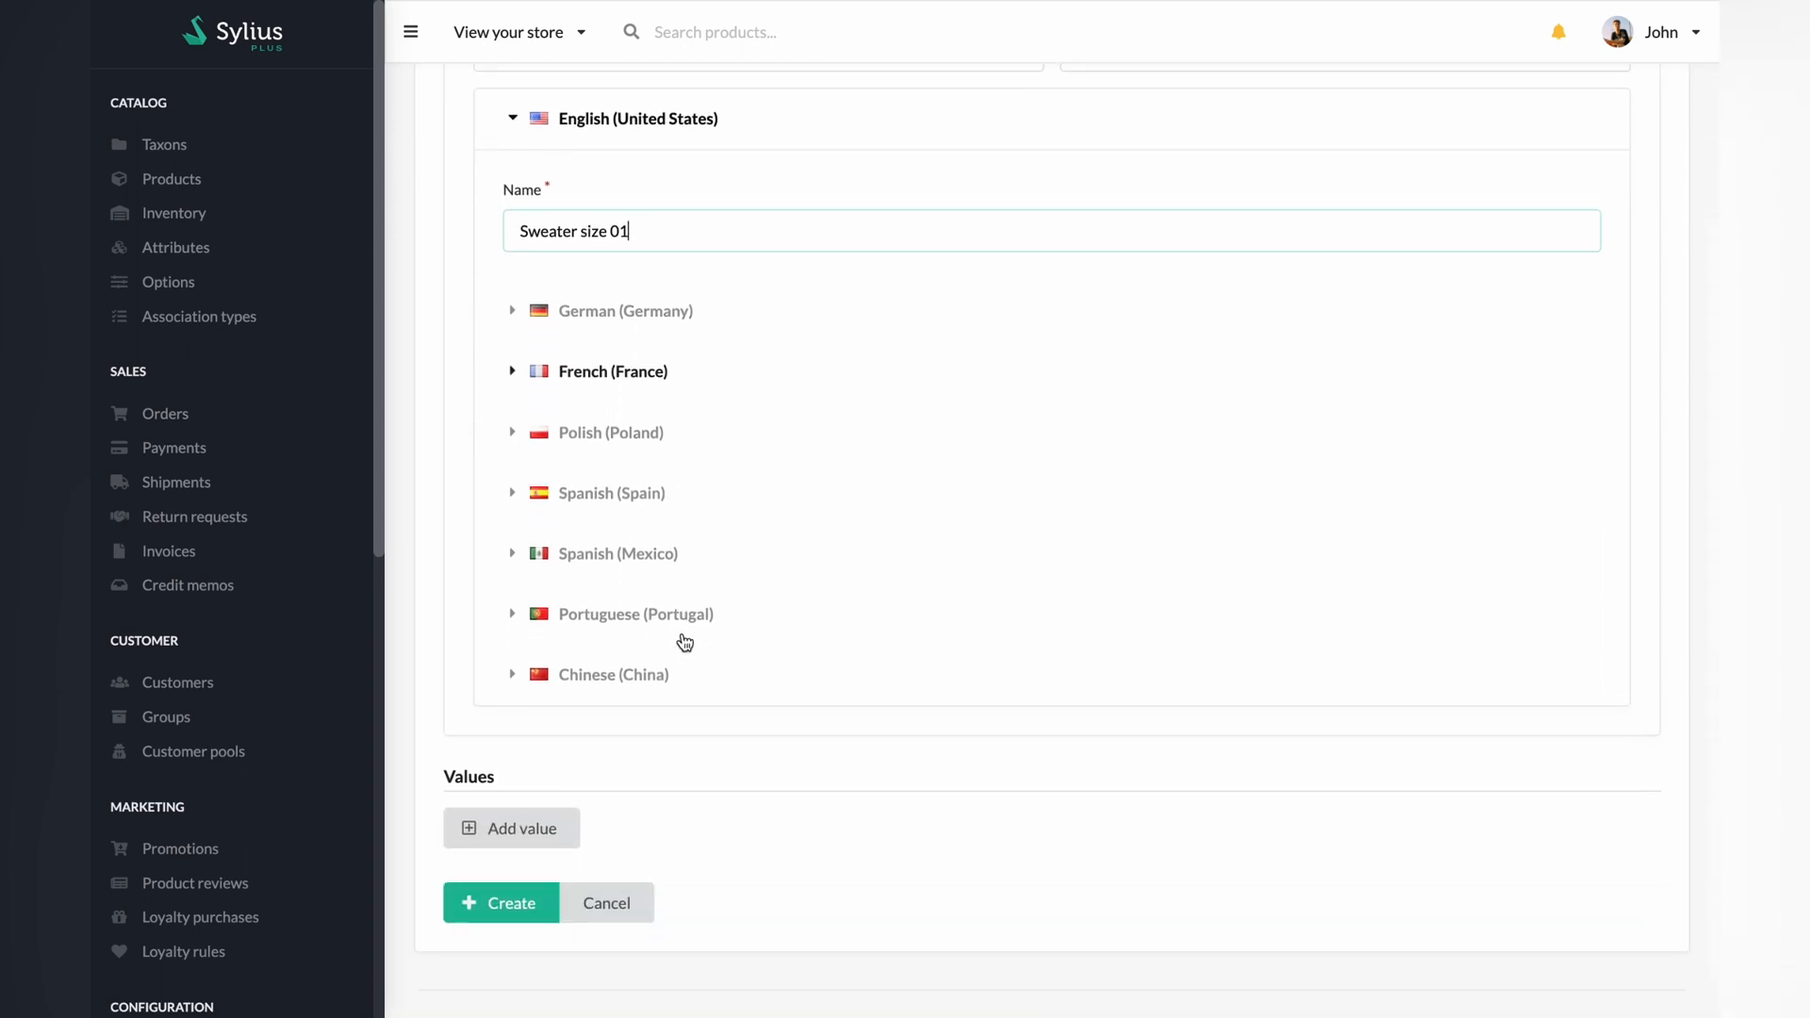
Add the option value S with code sweater_size_s_01
left_click(511, 828)
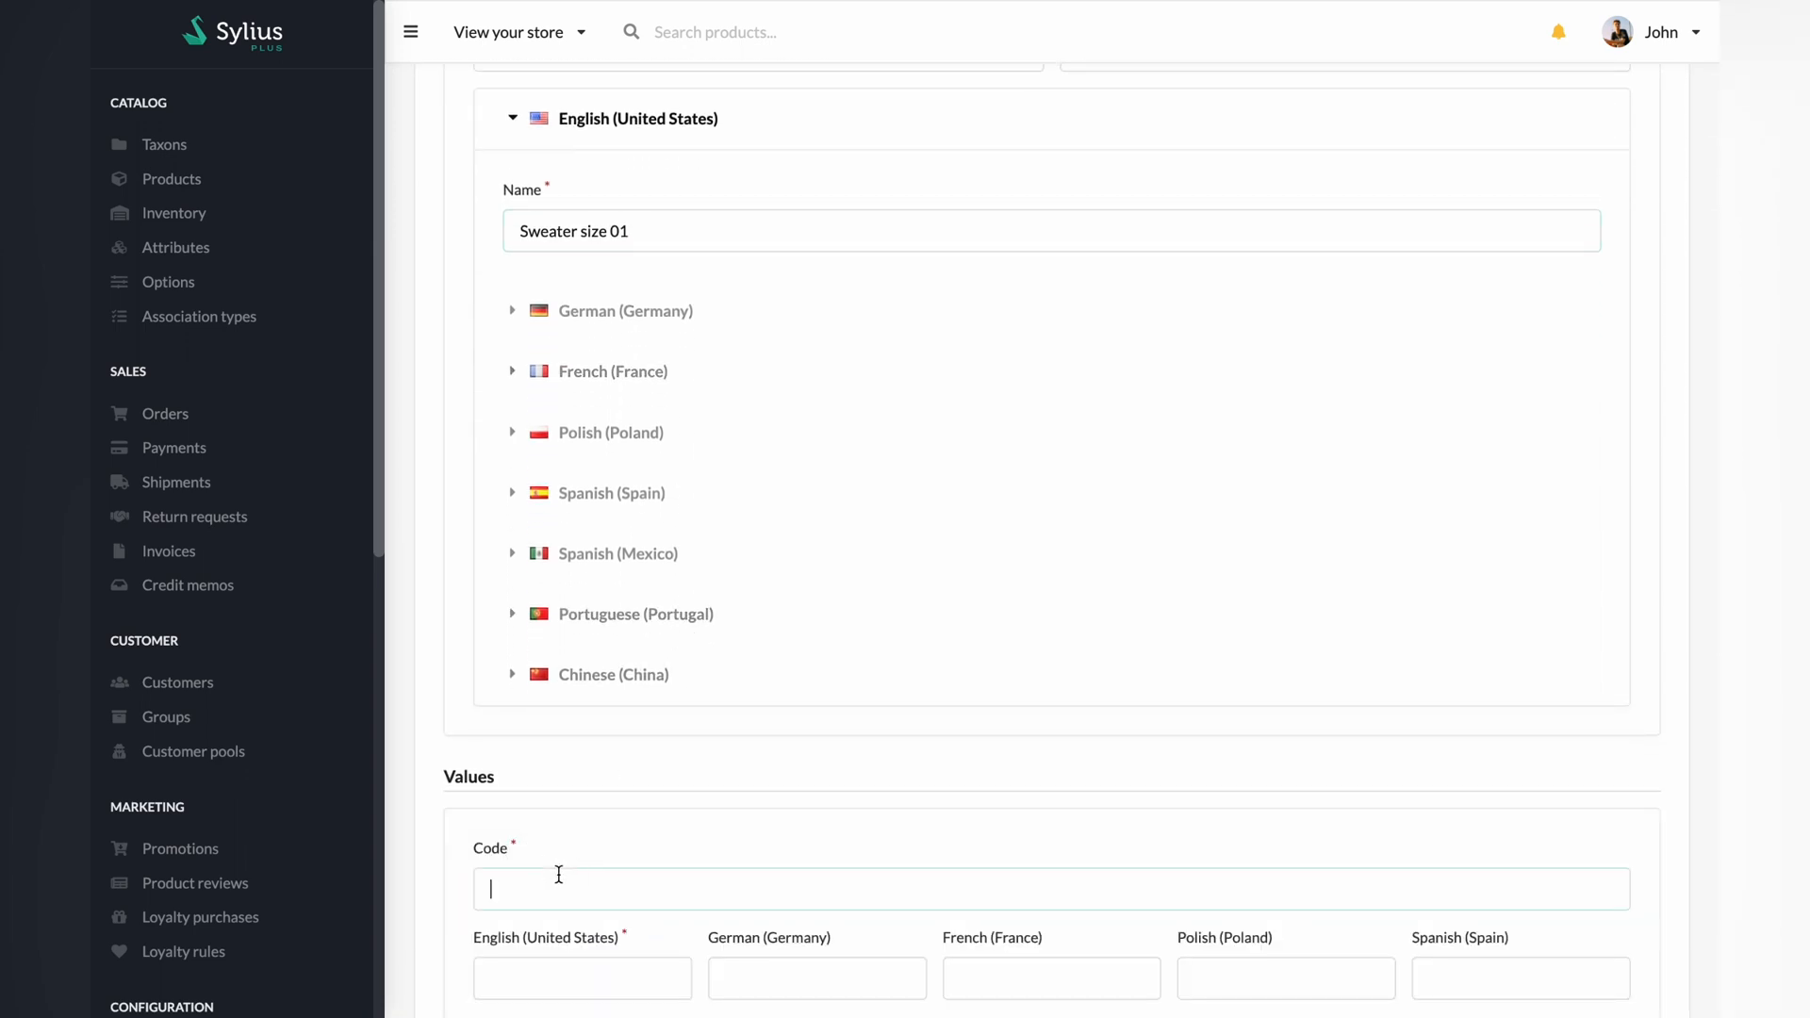
type("sweater_")
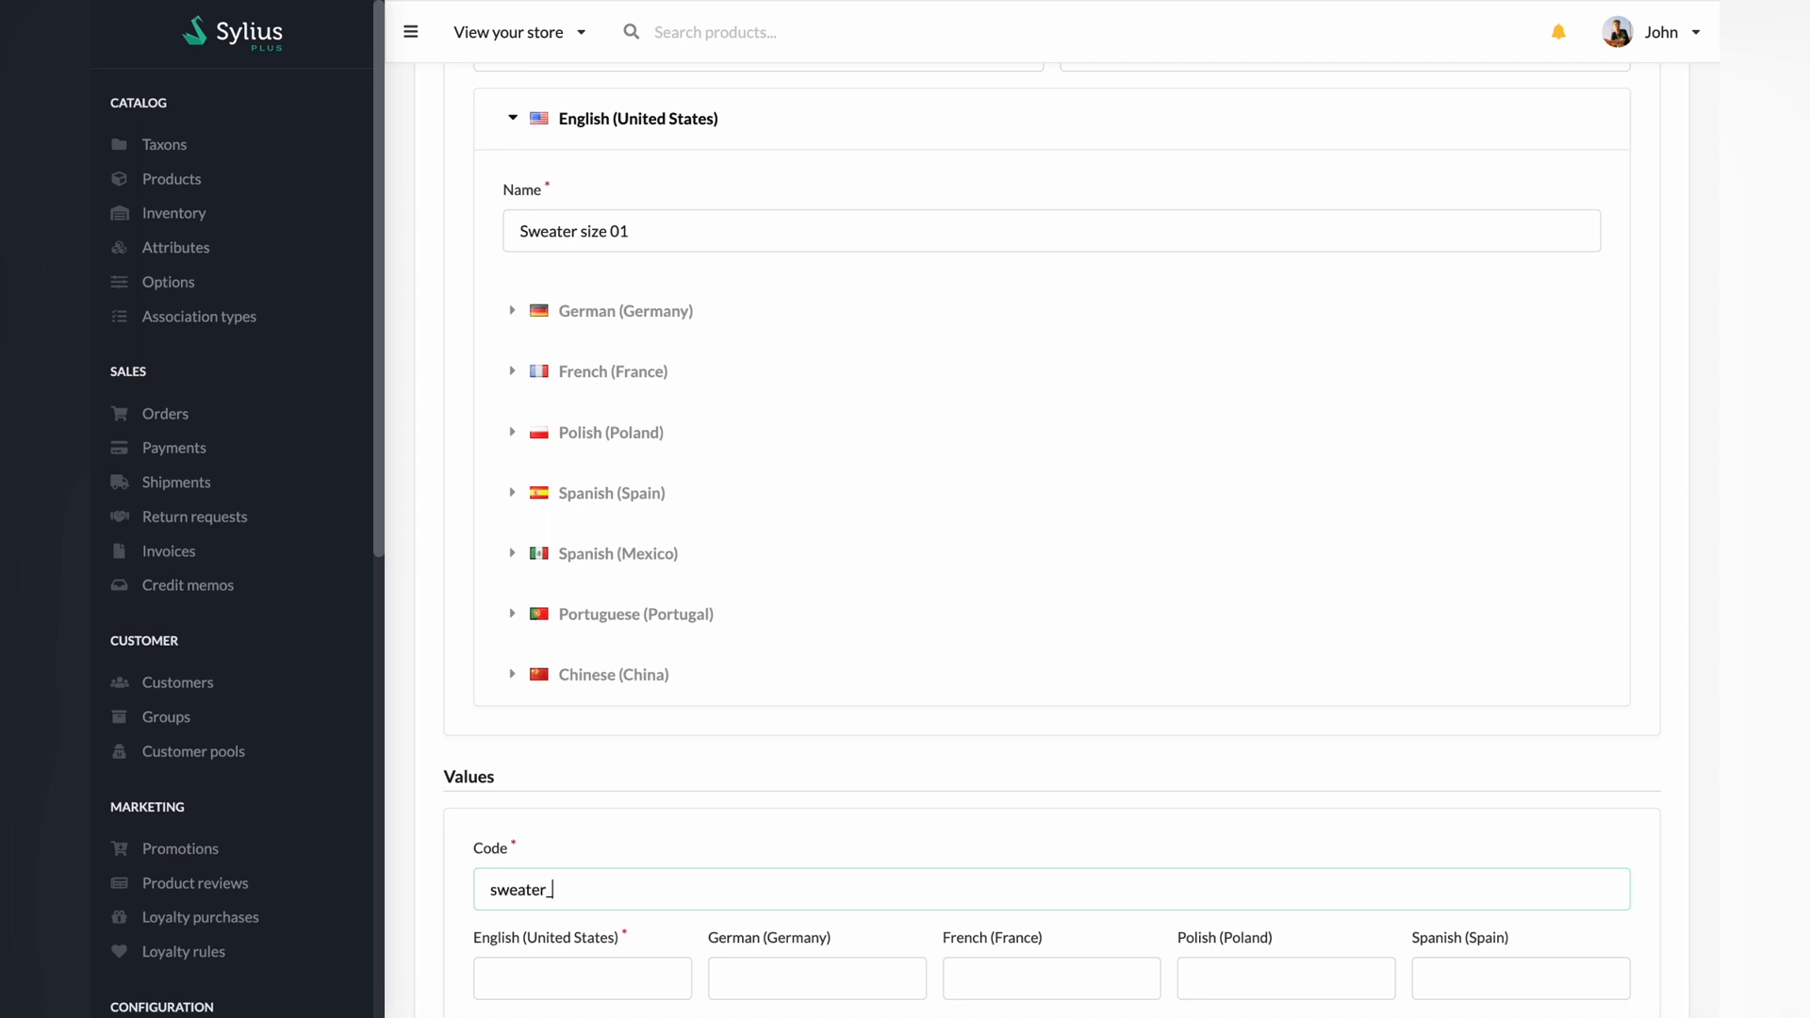
type("size_")
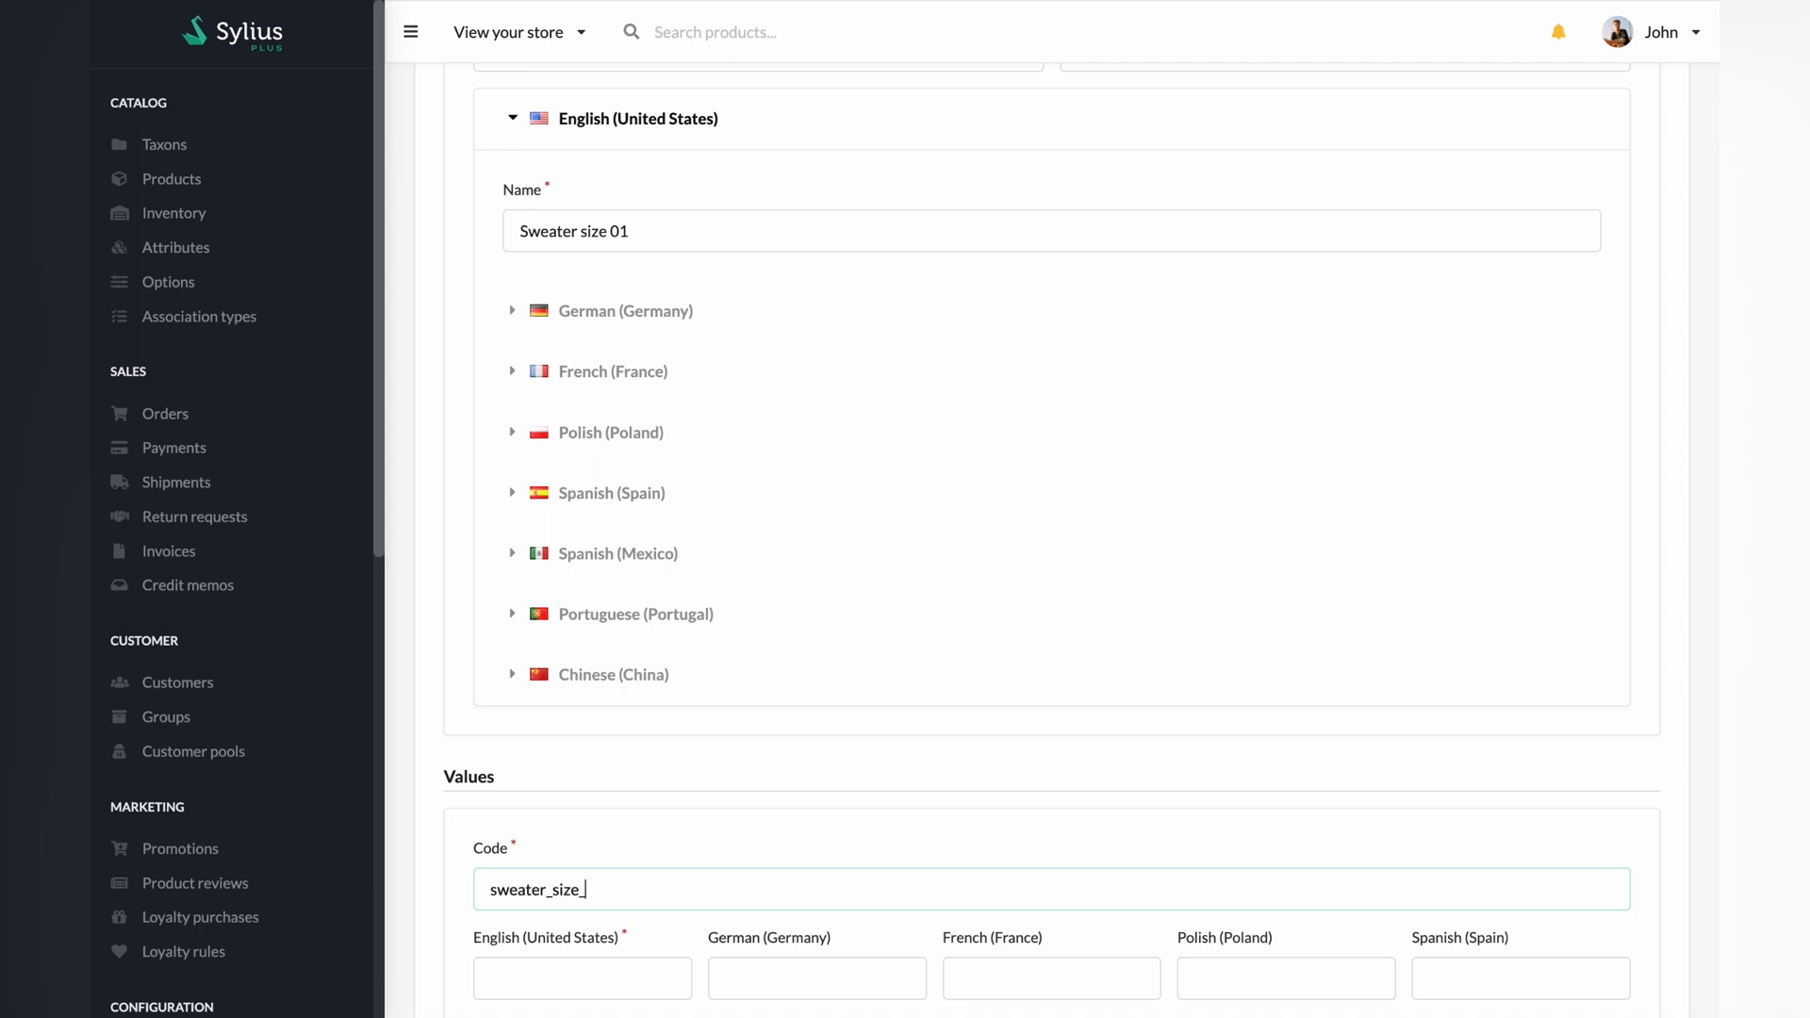
type("s_")
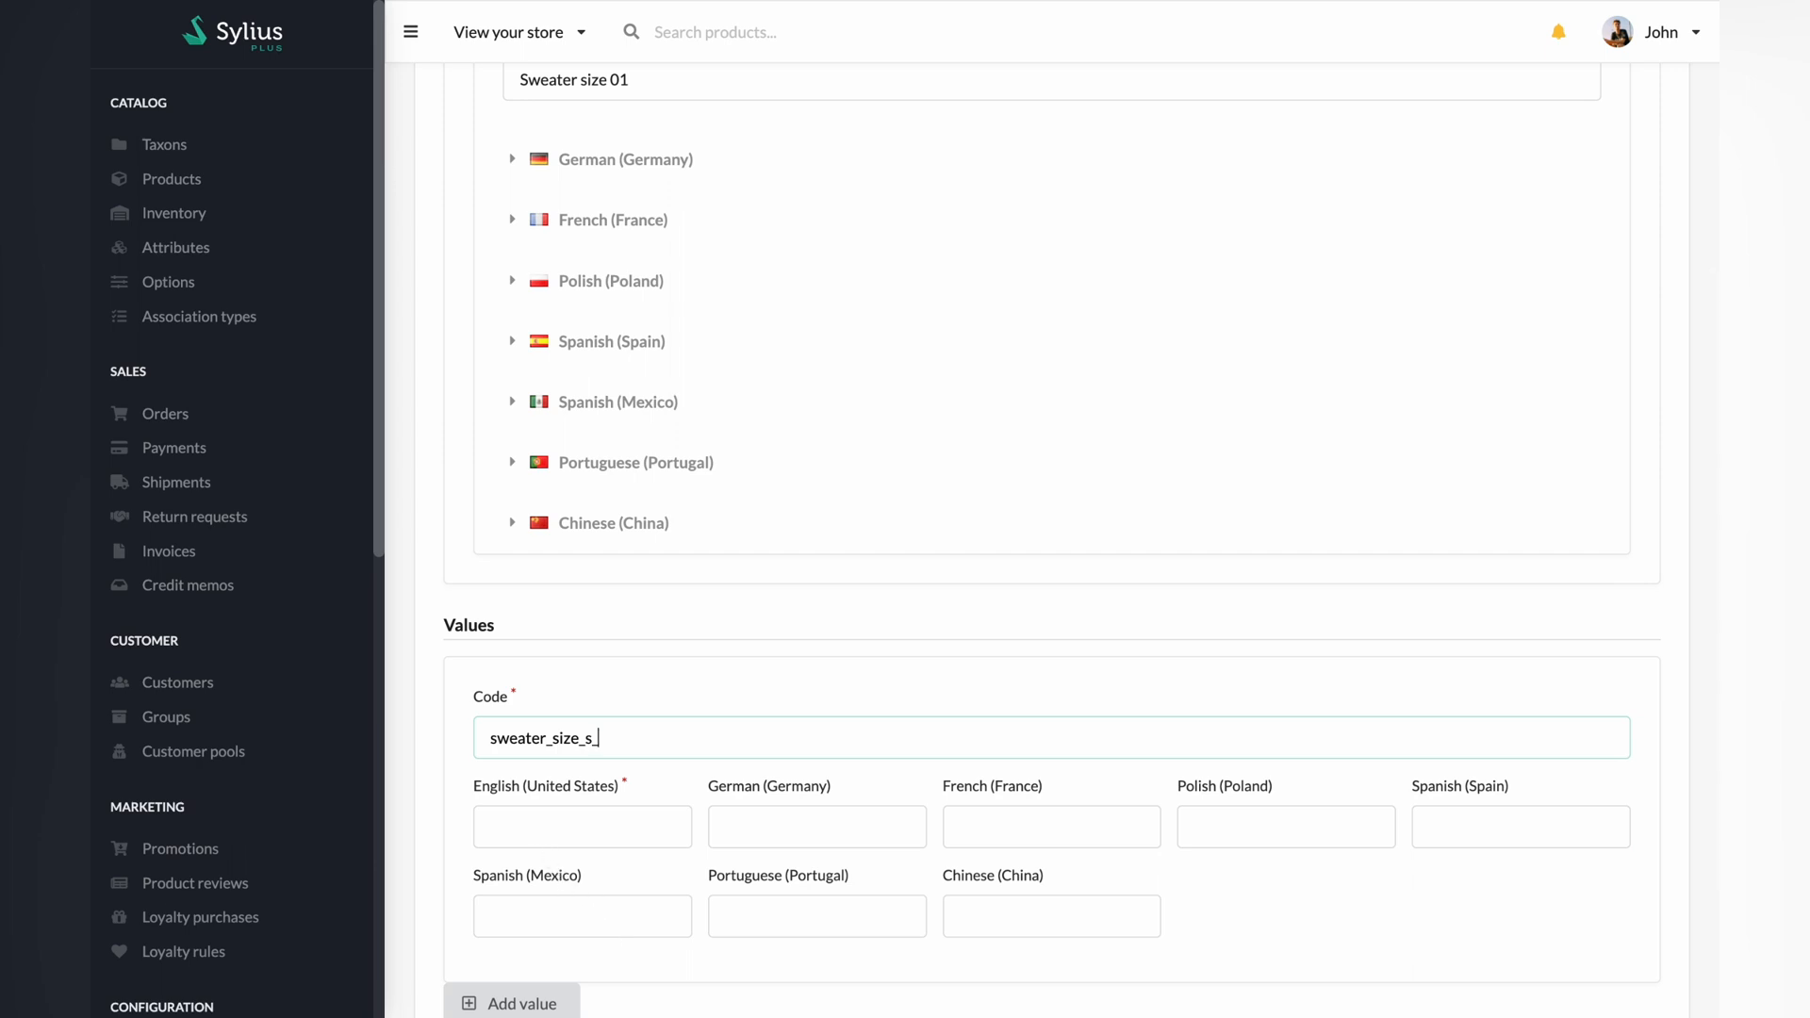
type("s")
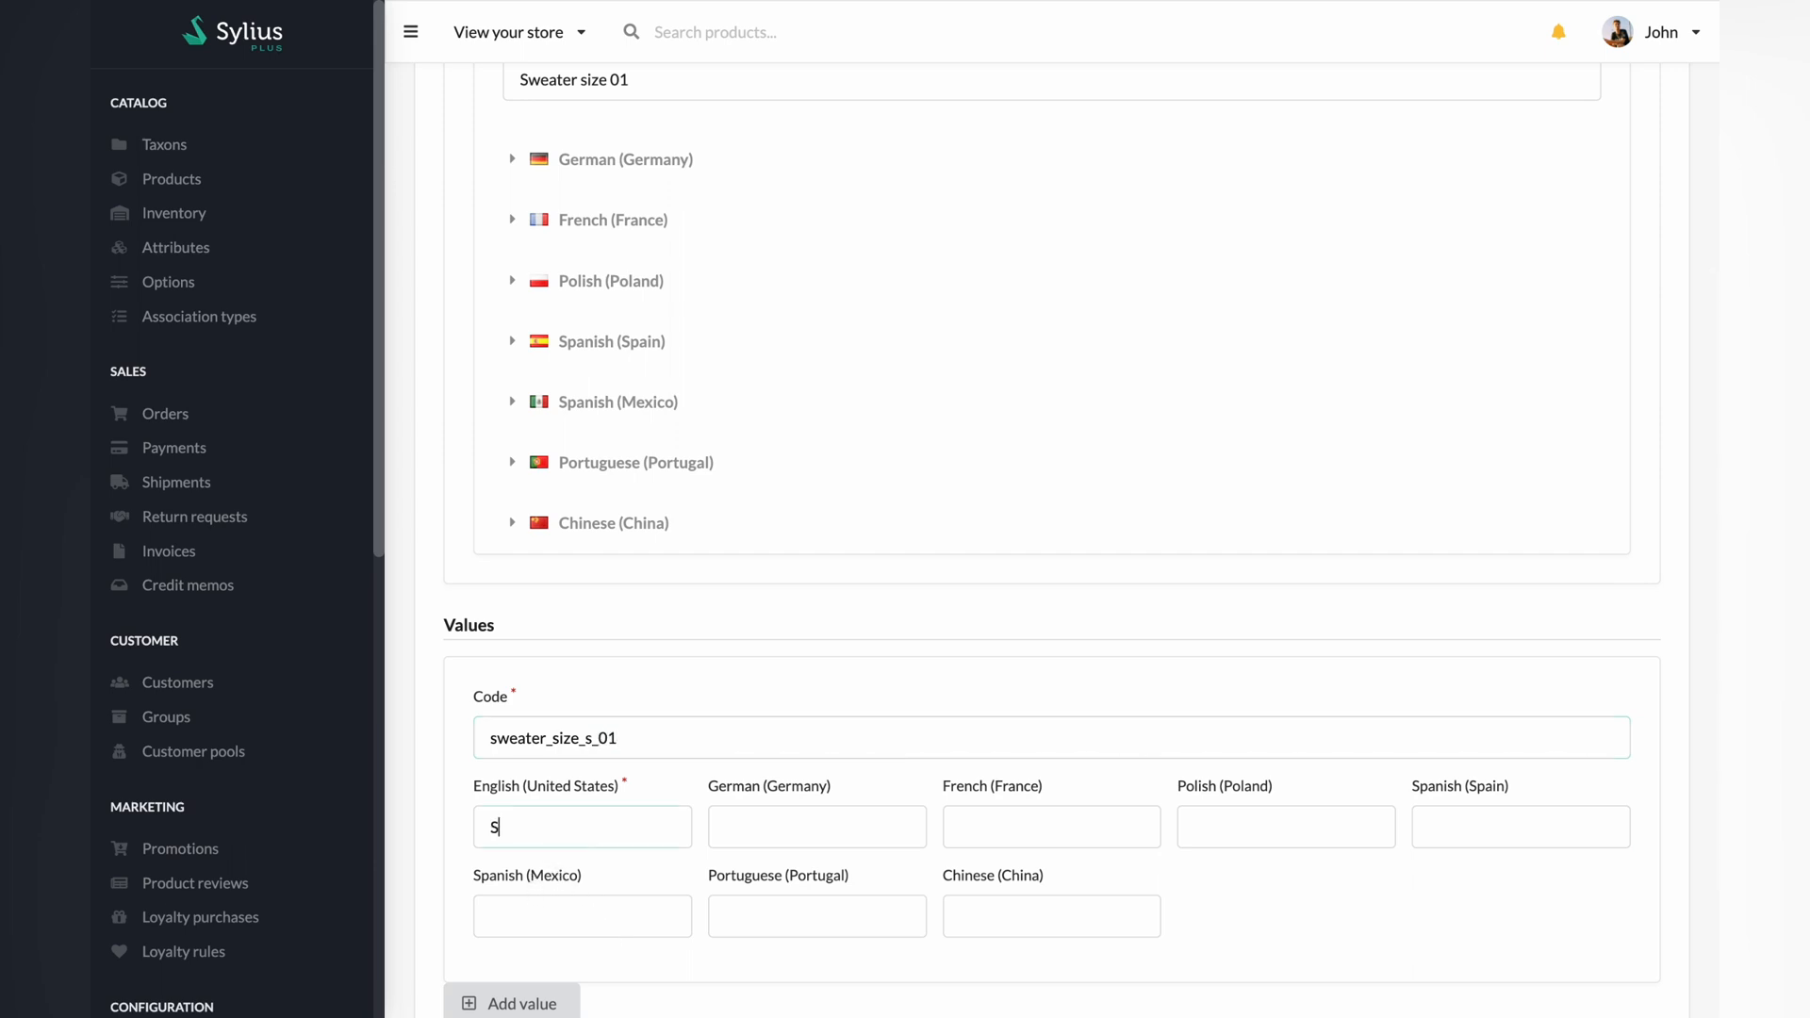
scroll("down", 3)
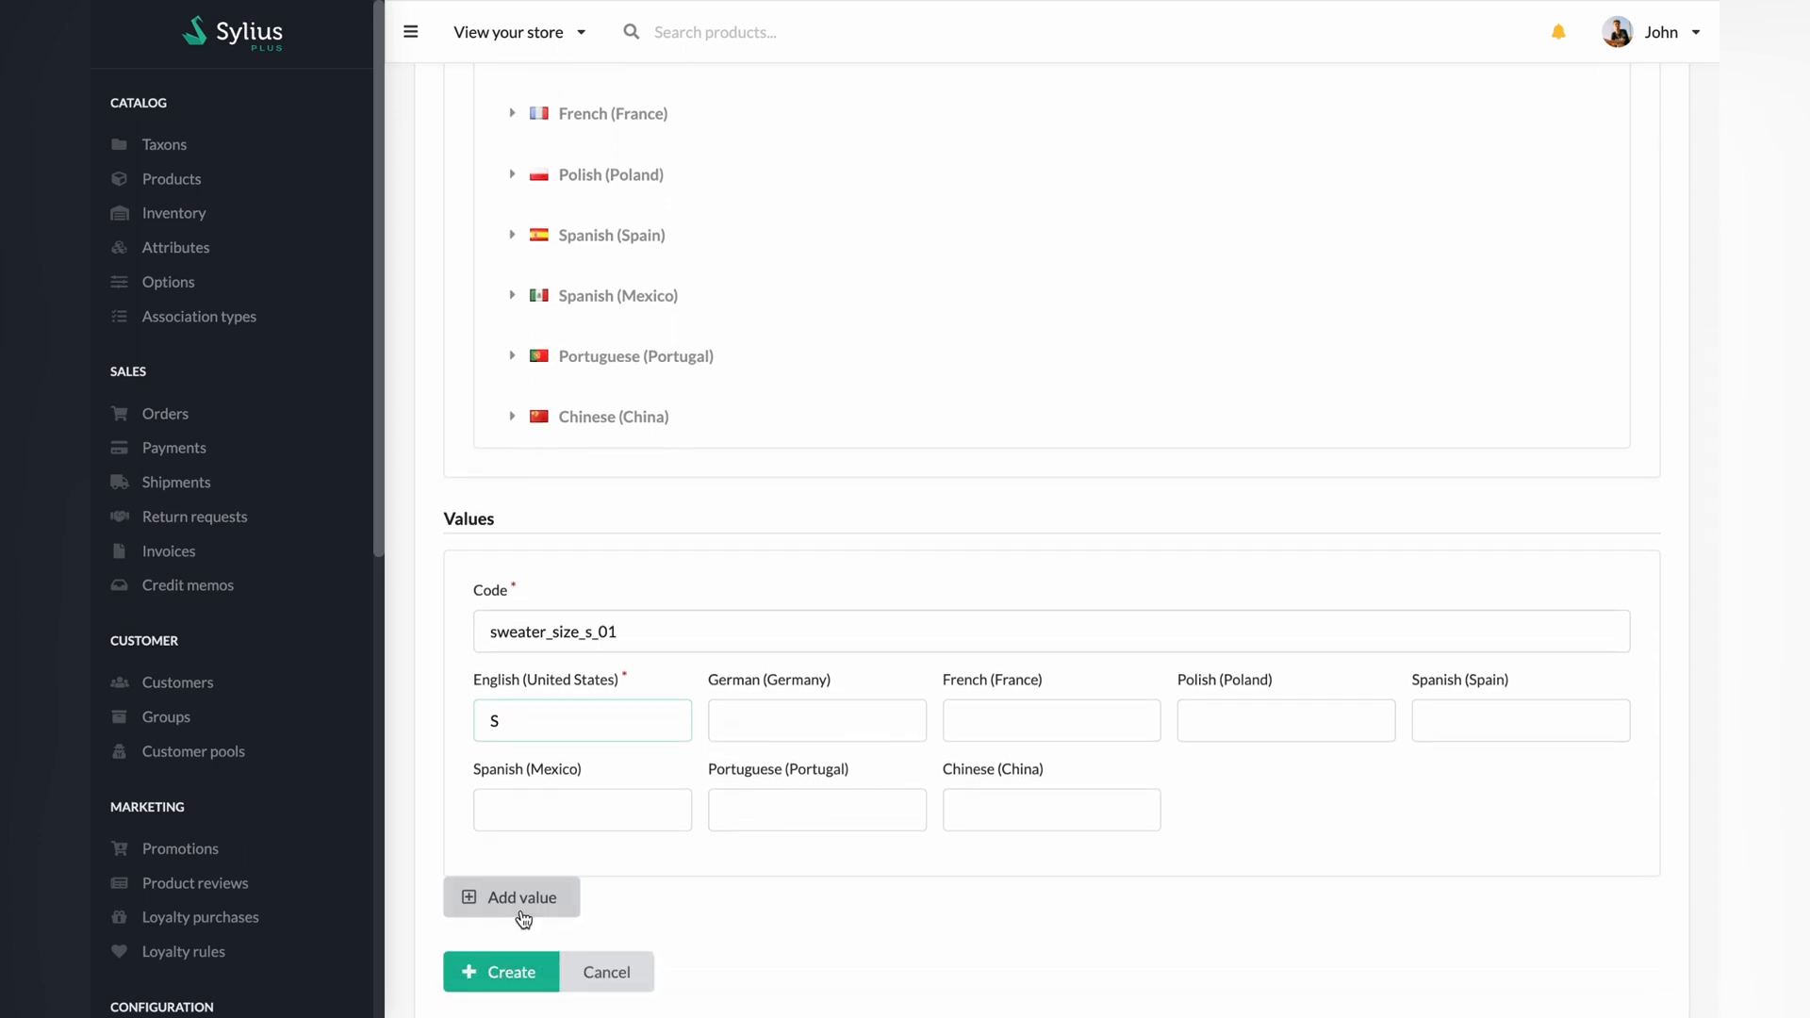
Add value M with code sweater_size_m_01, save the option, and return to Options
left_click(521, 897)
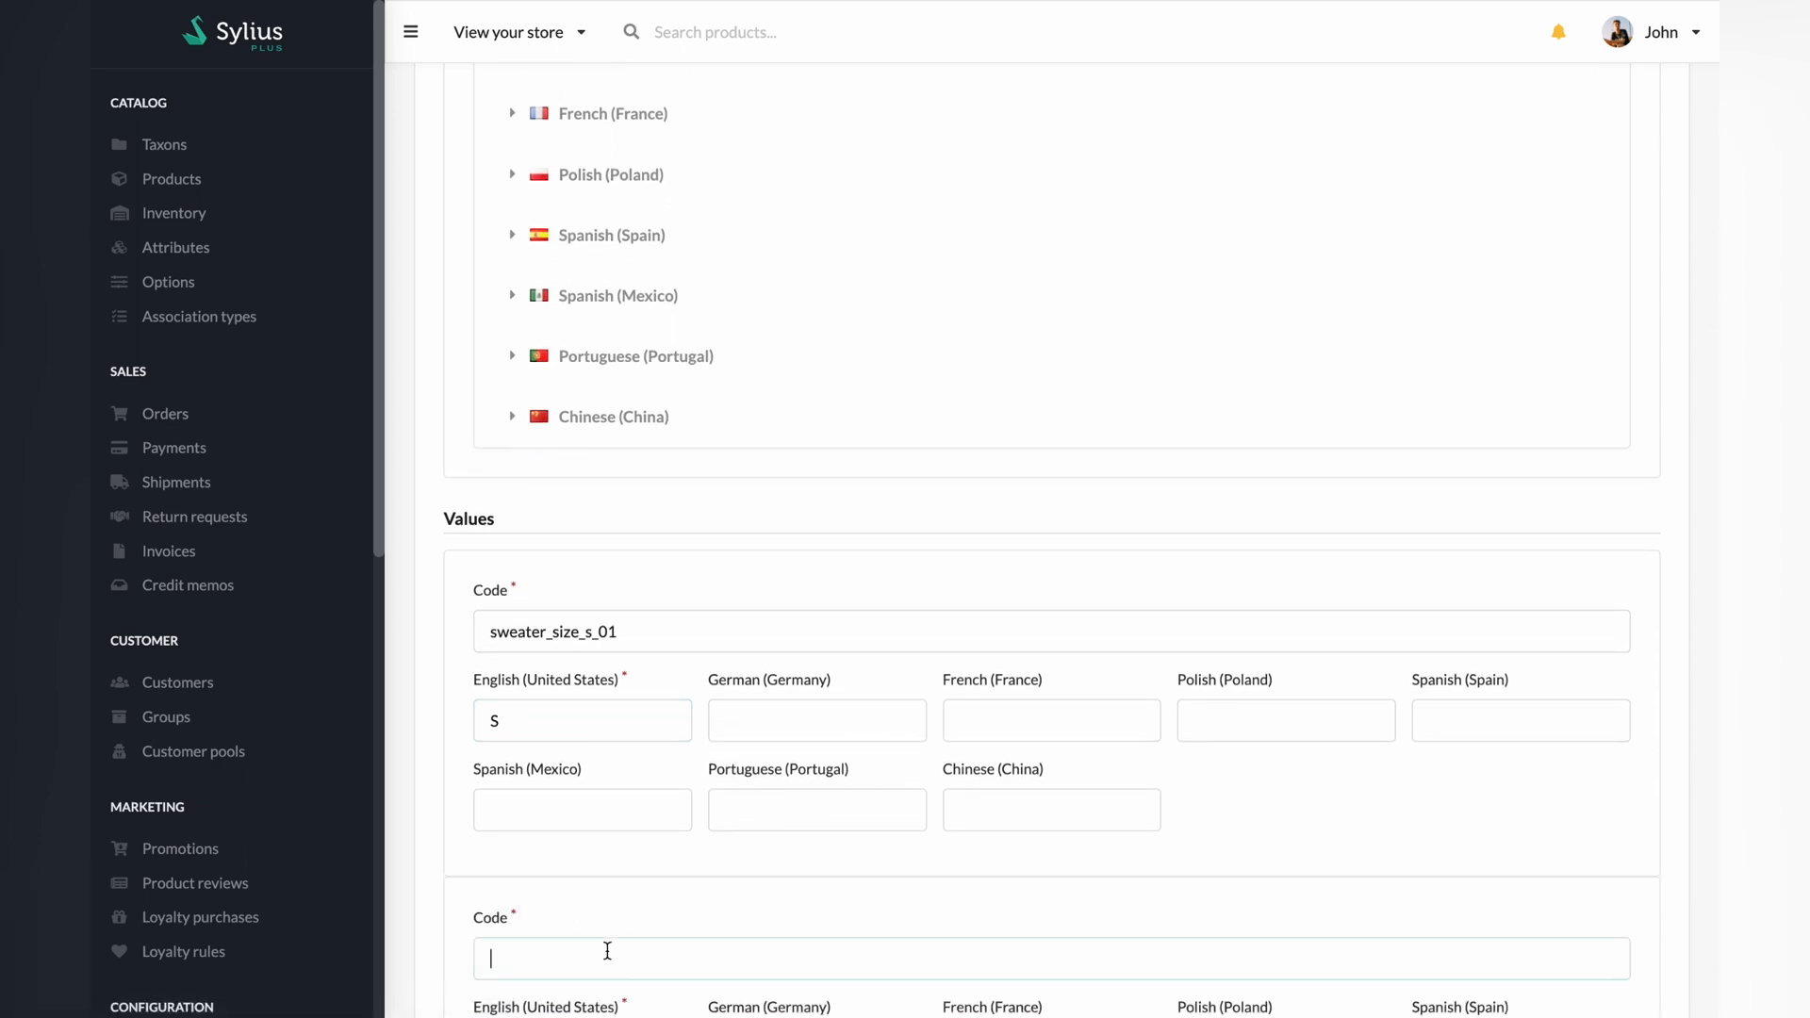
type("sweater_size_m")
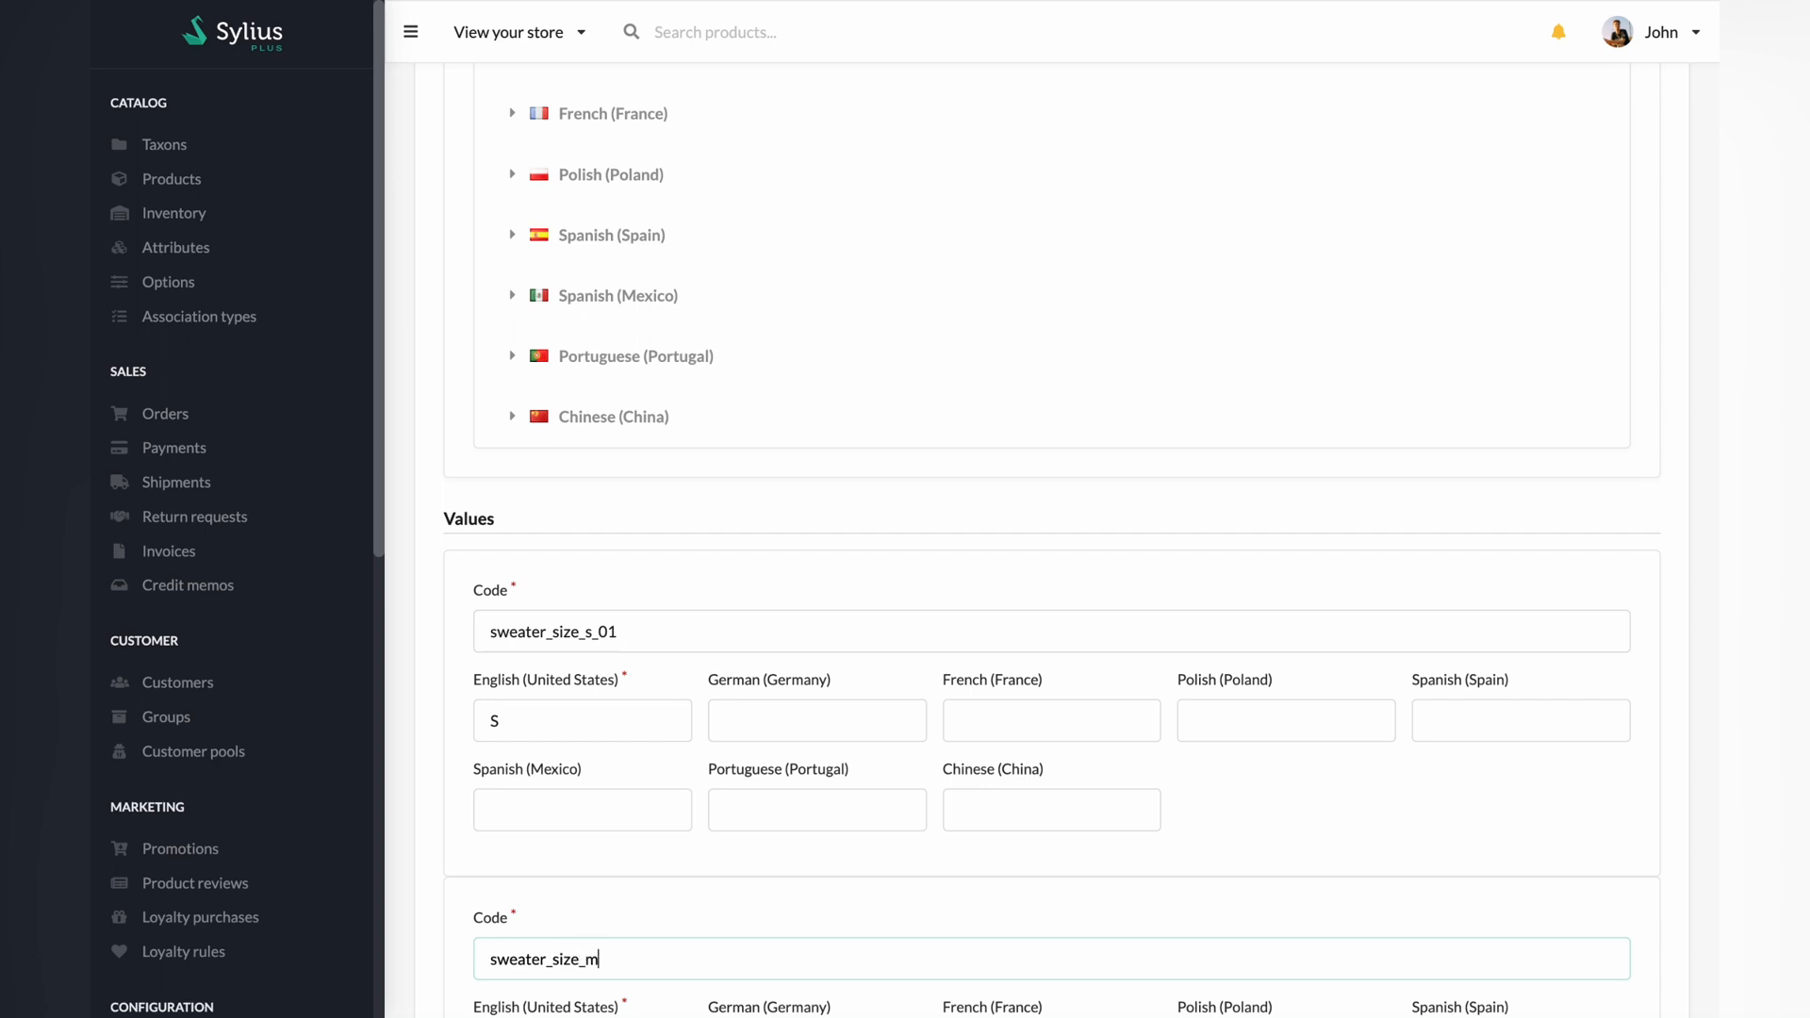
type("_01")
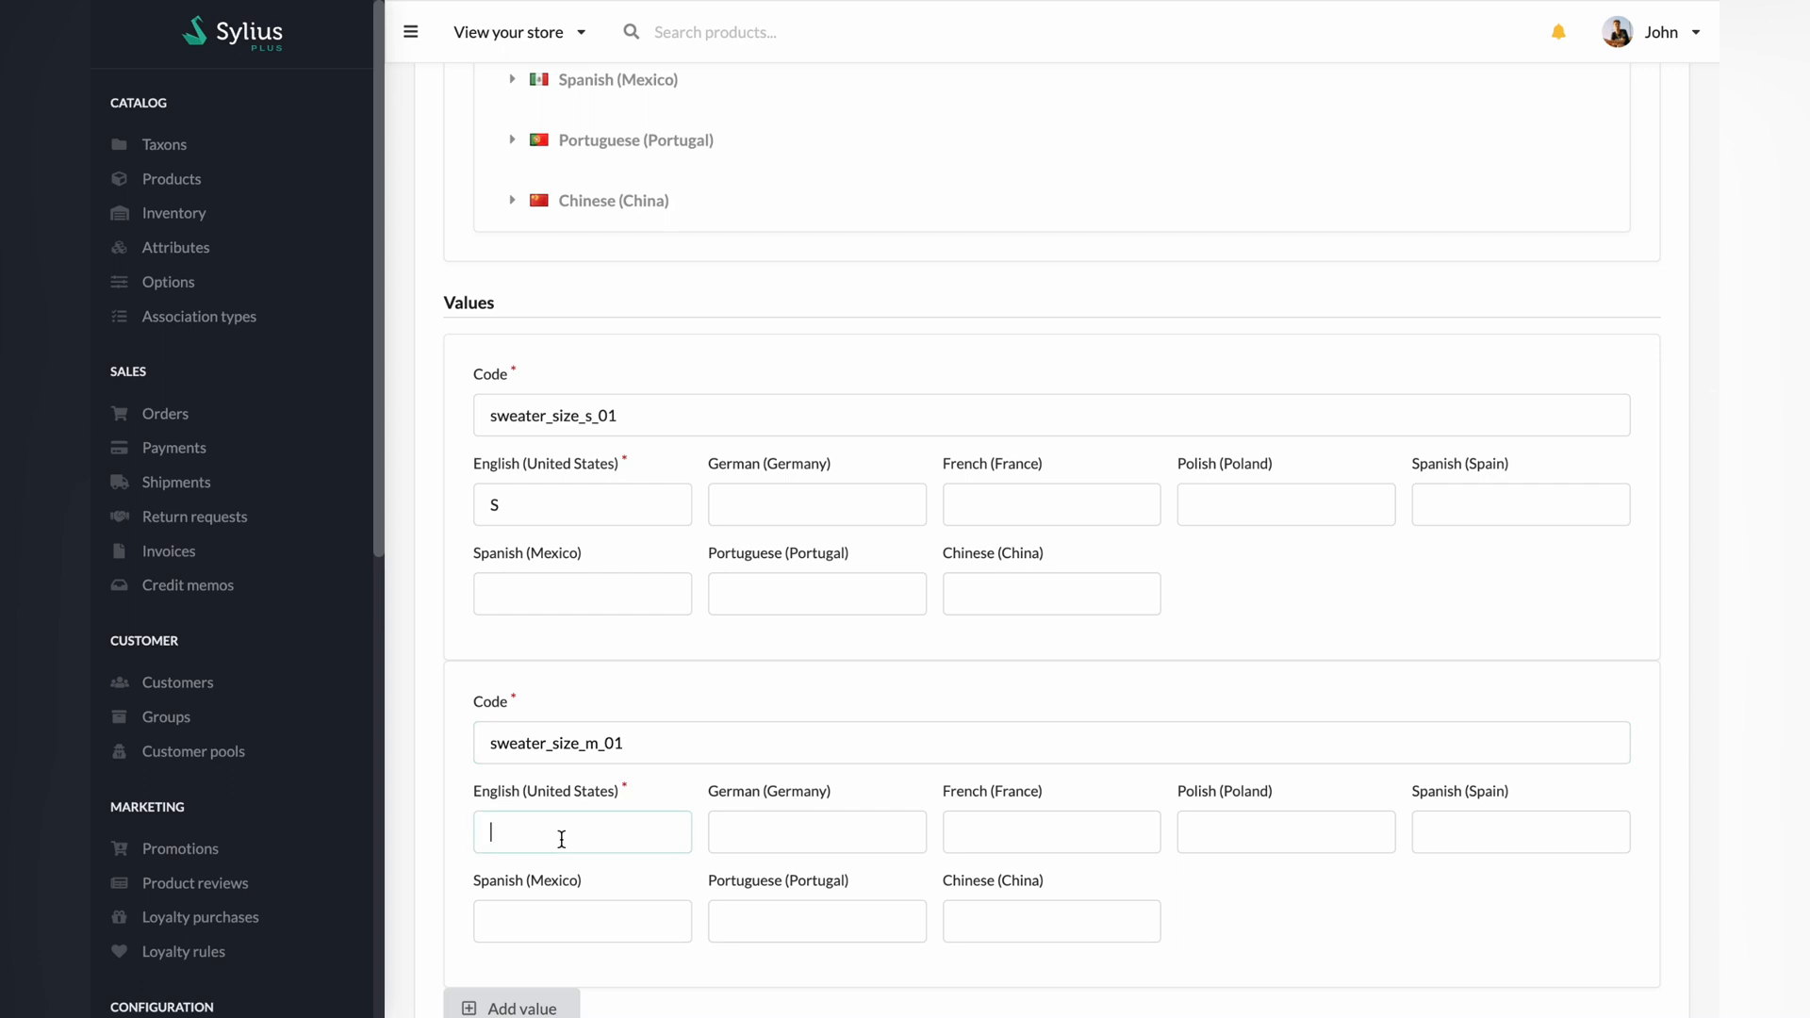
type("M")
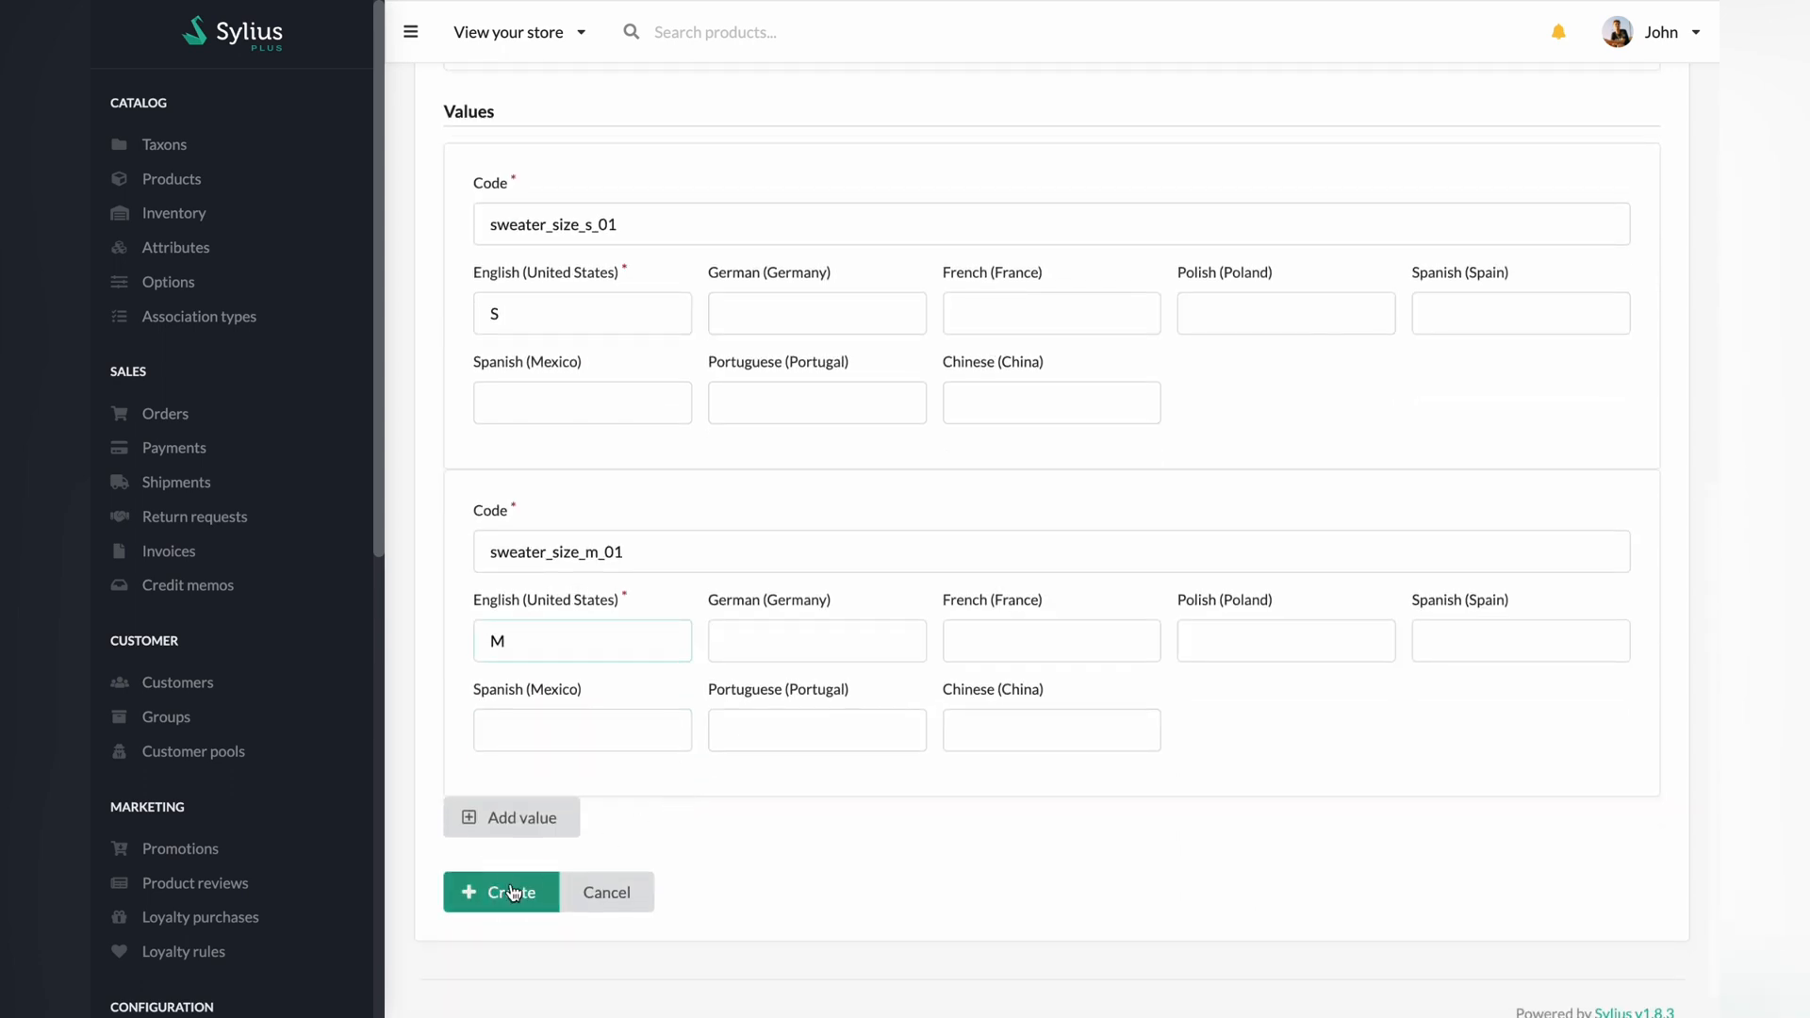
left_click(500, 891)
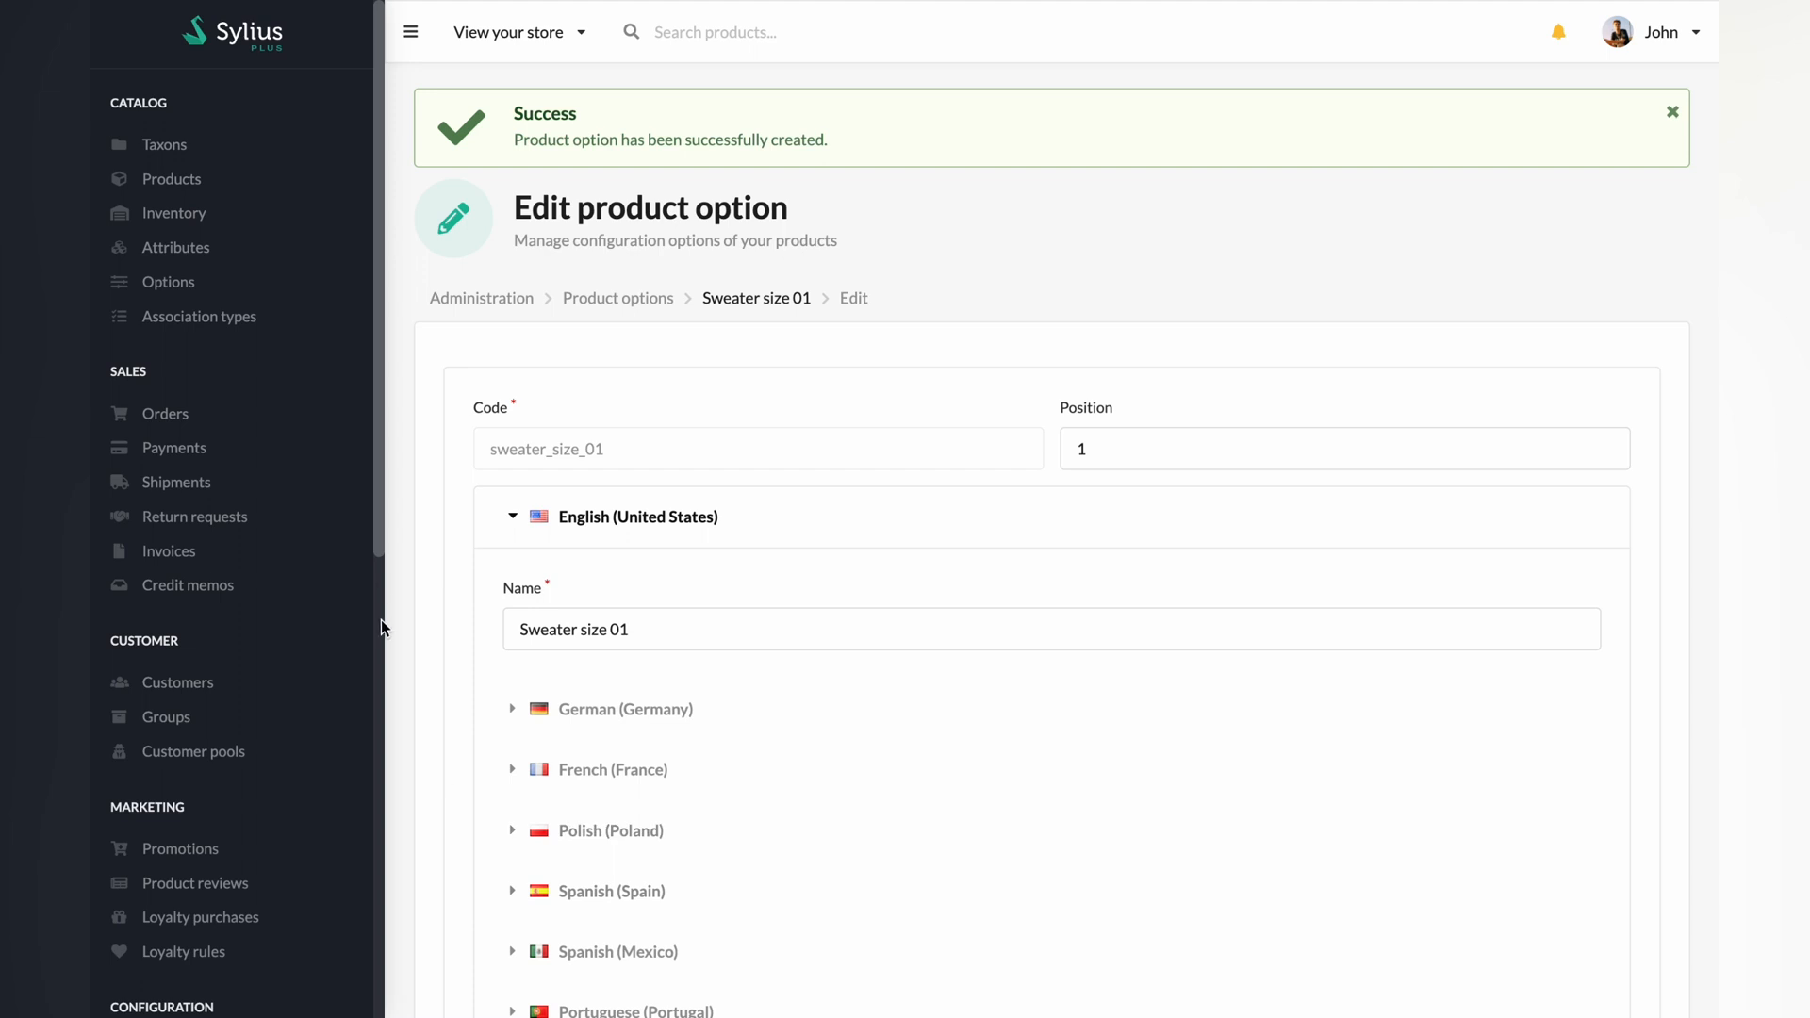
left_click(169, 282)
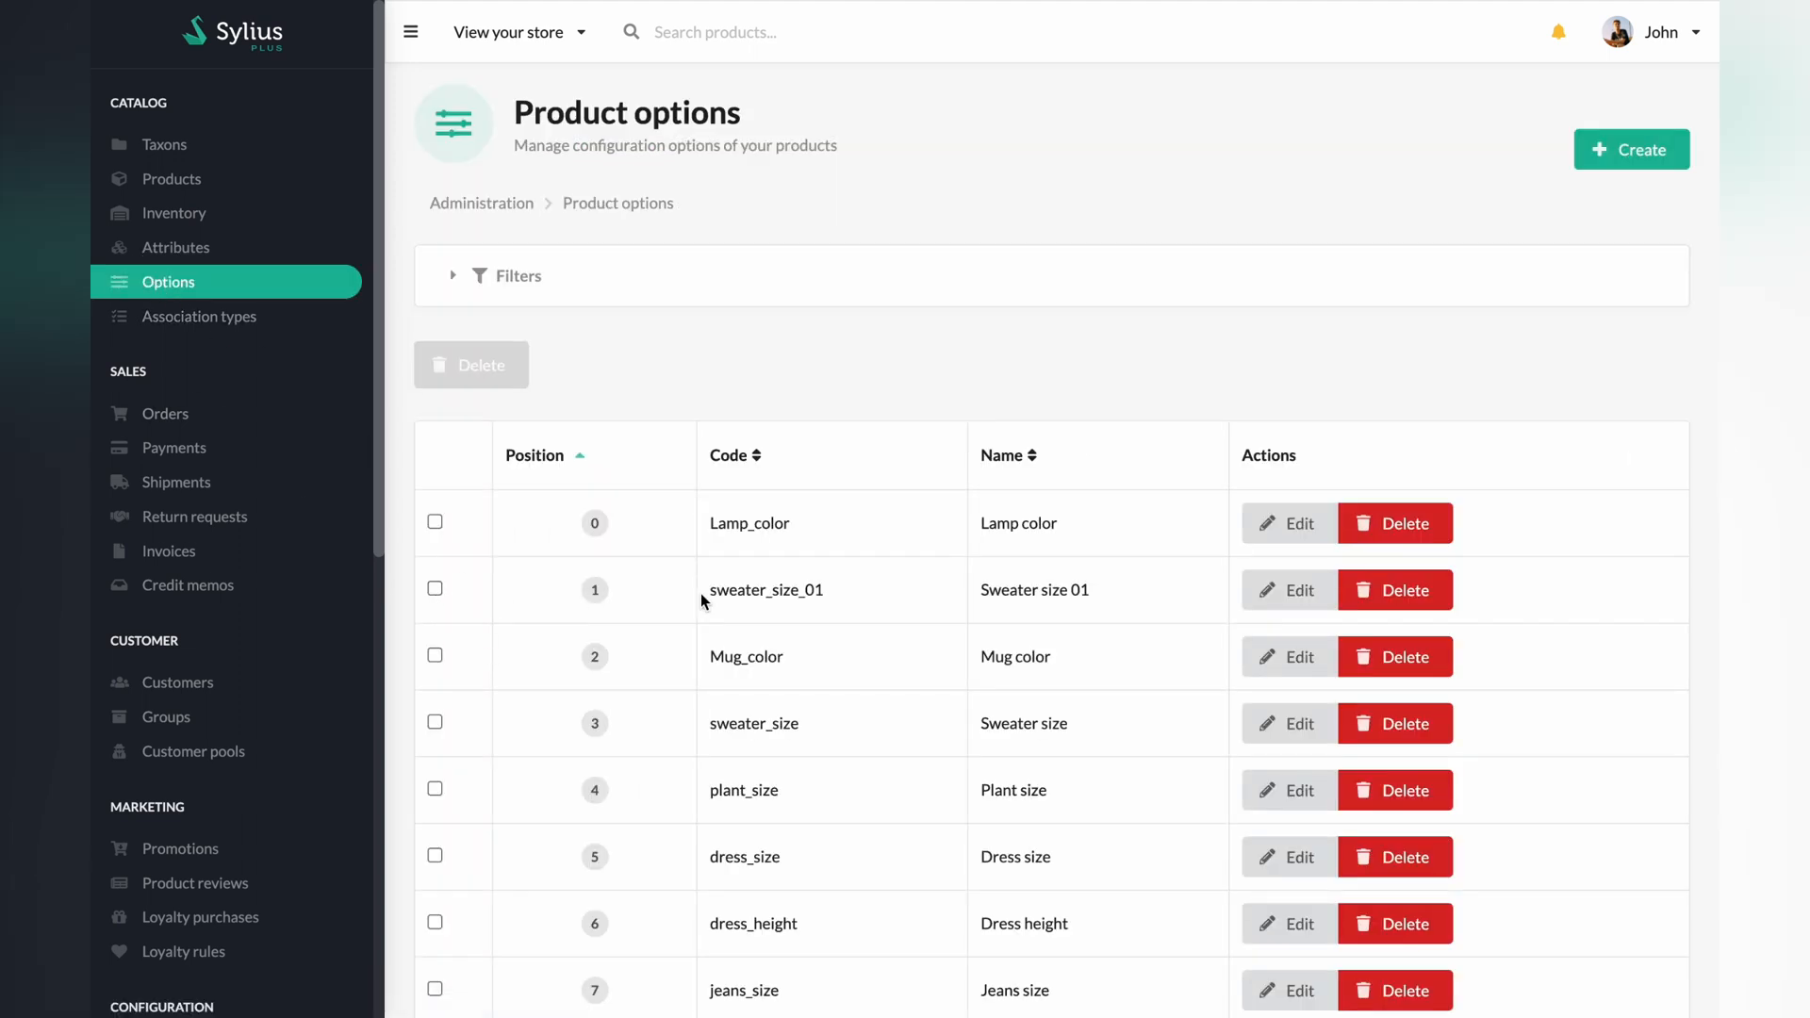
mouse_move(314, 281)
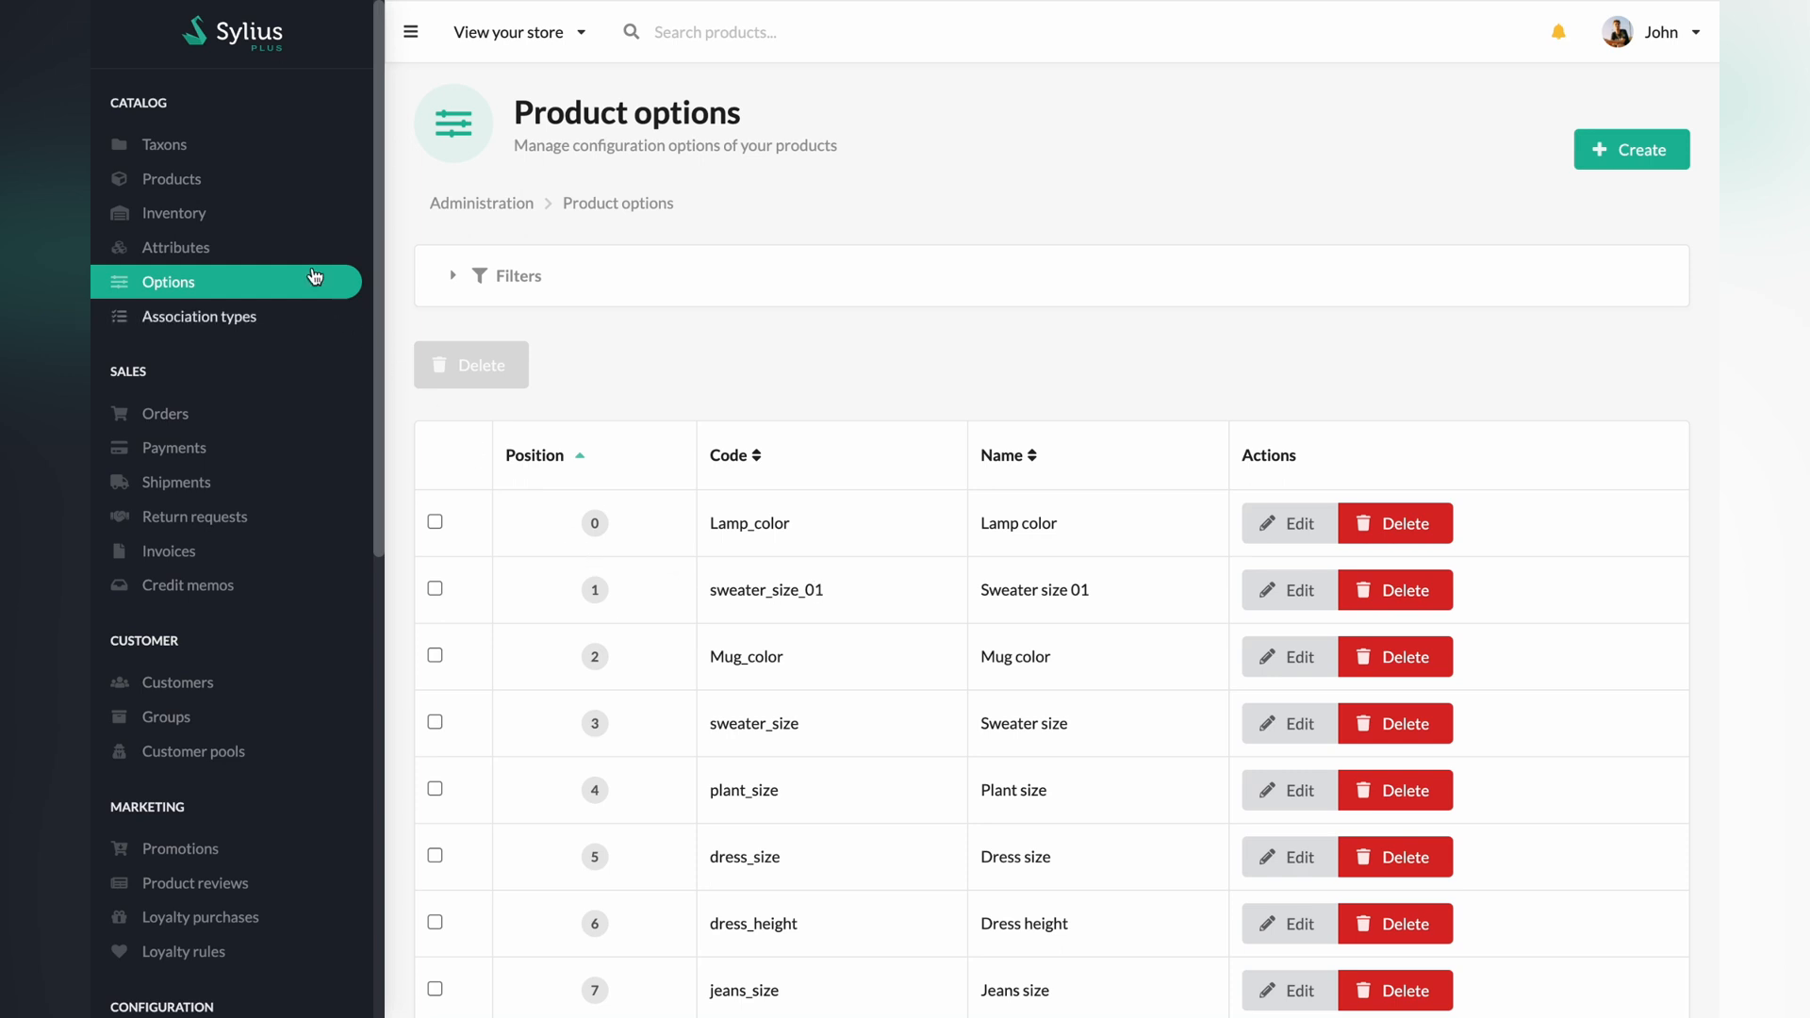
Filter the product catalog to the Sweater collection taxon, showing Black Sweater
left_click(170, 179)
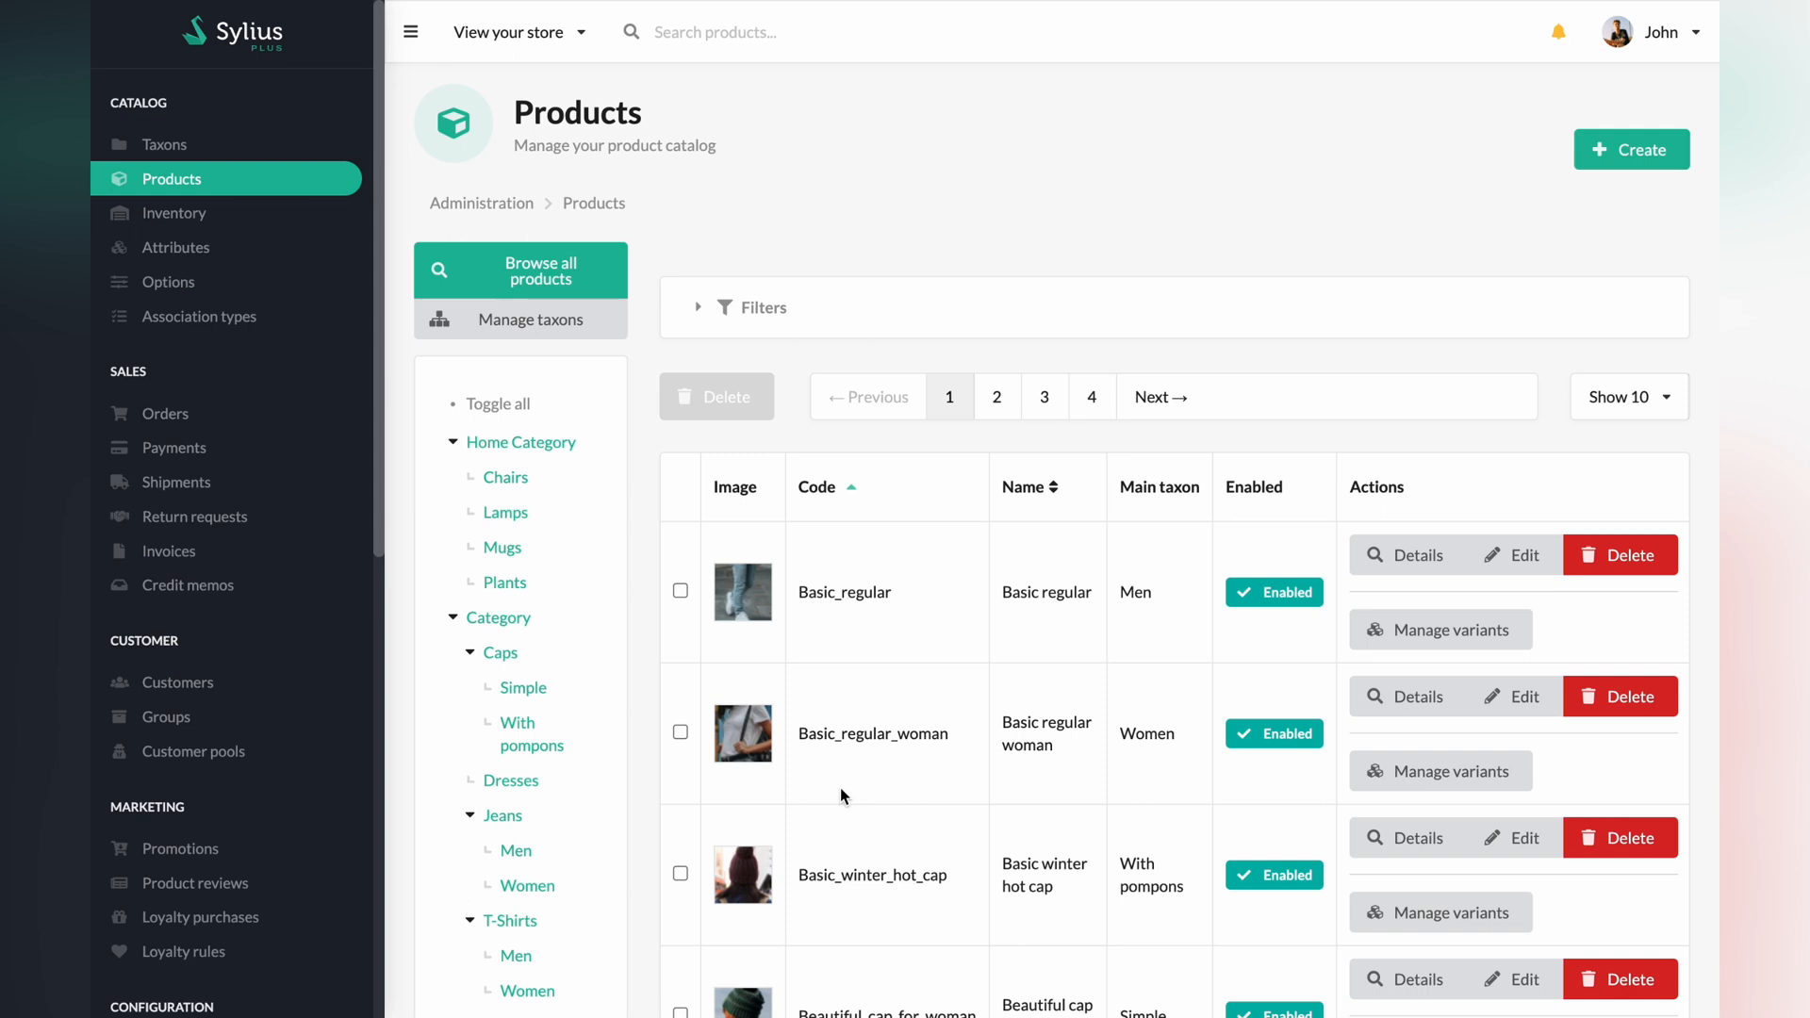
scroll("down", 3)
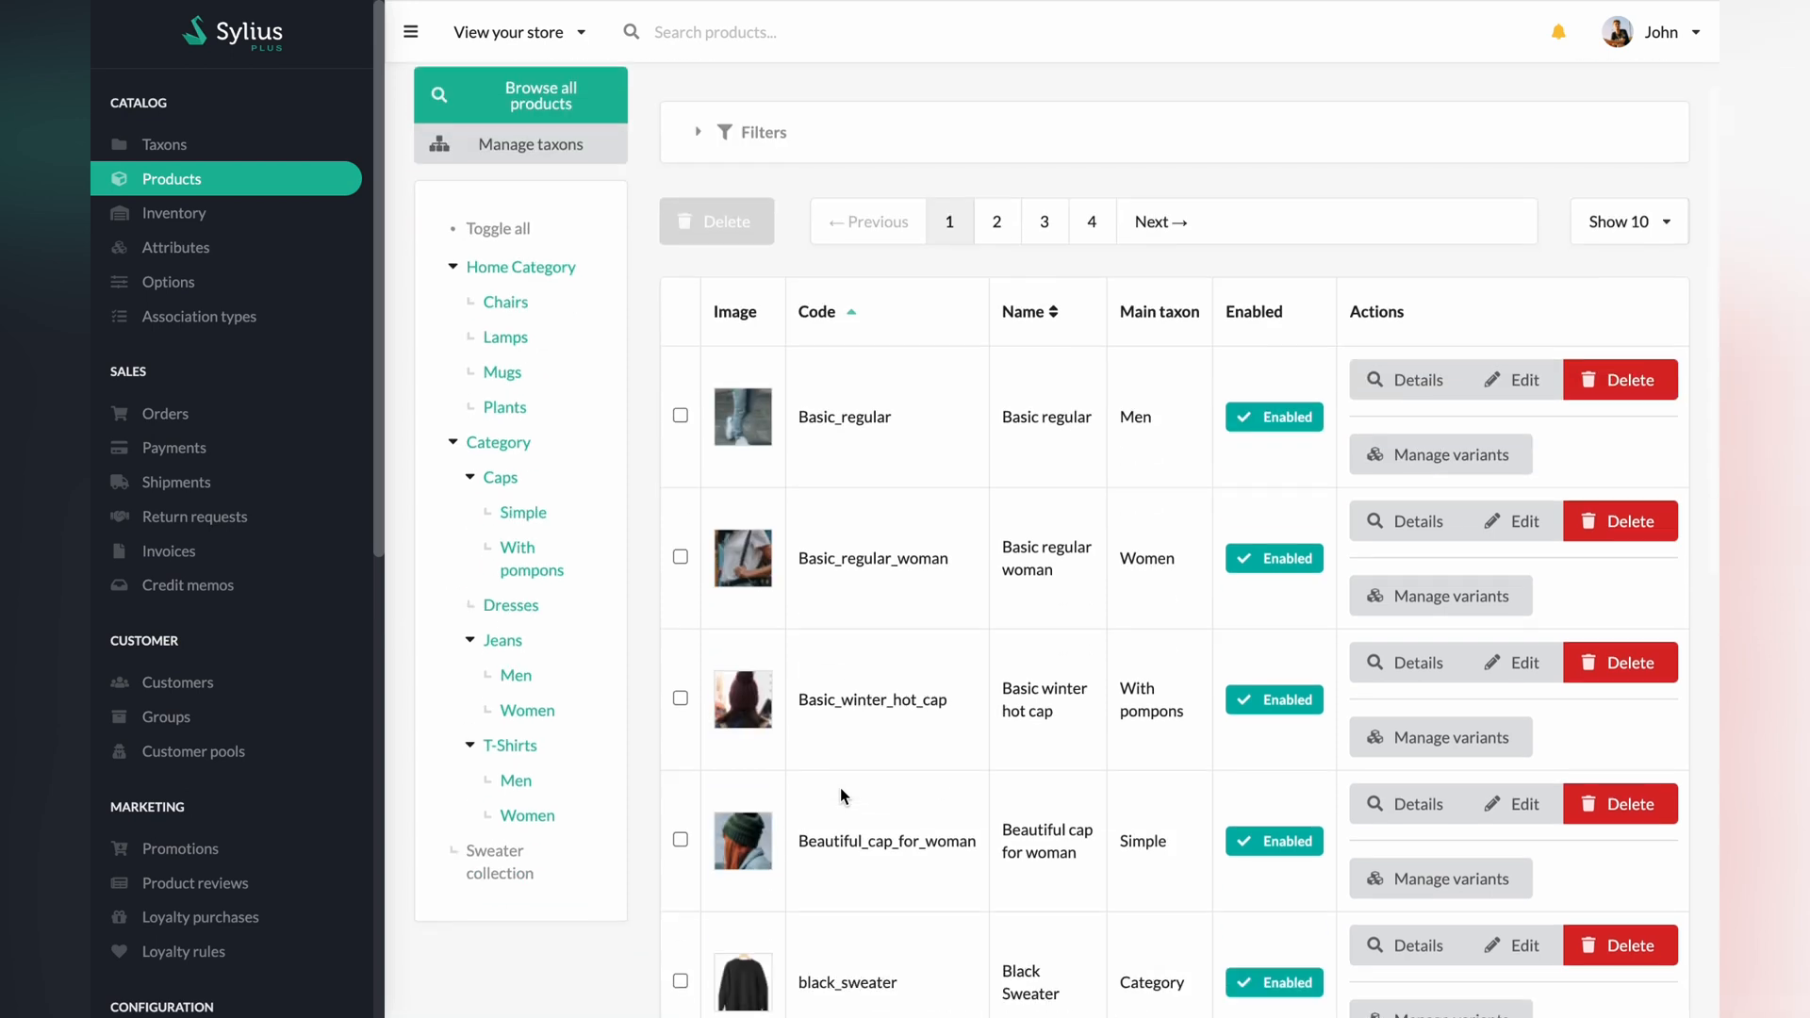
left_click(495, 861)
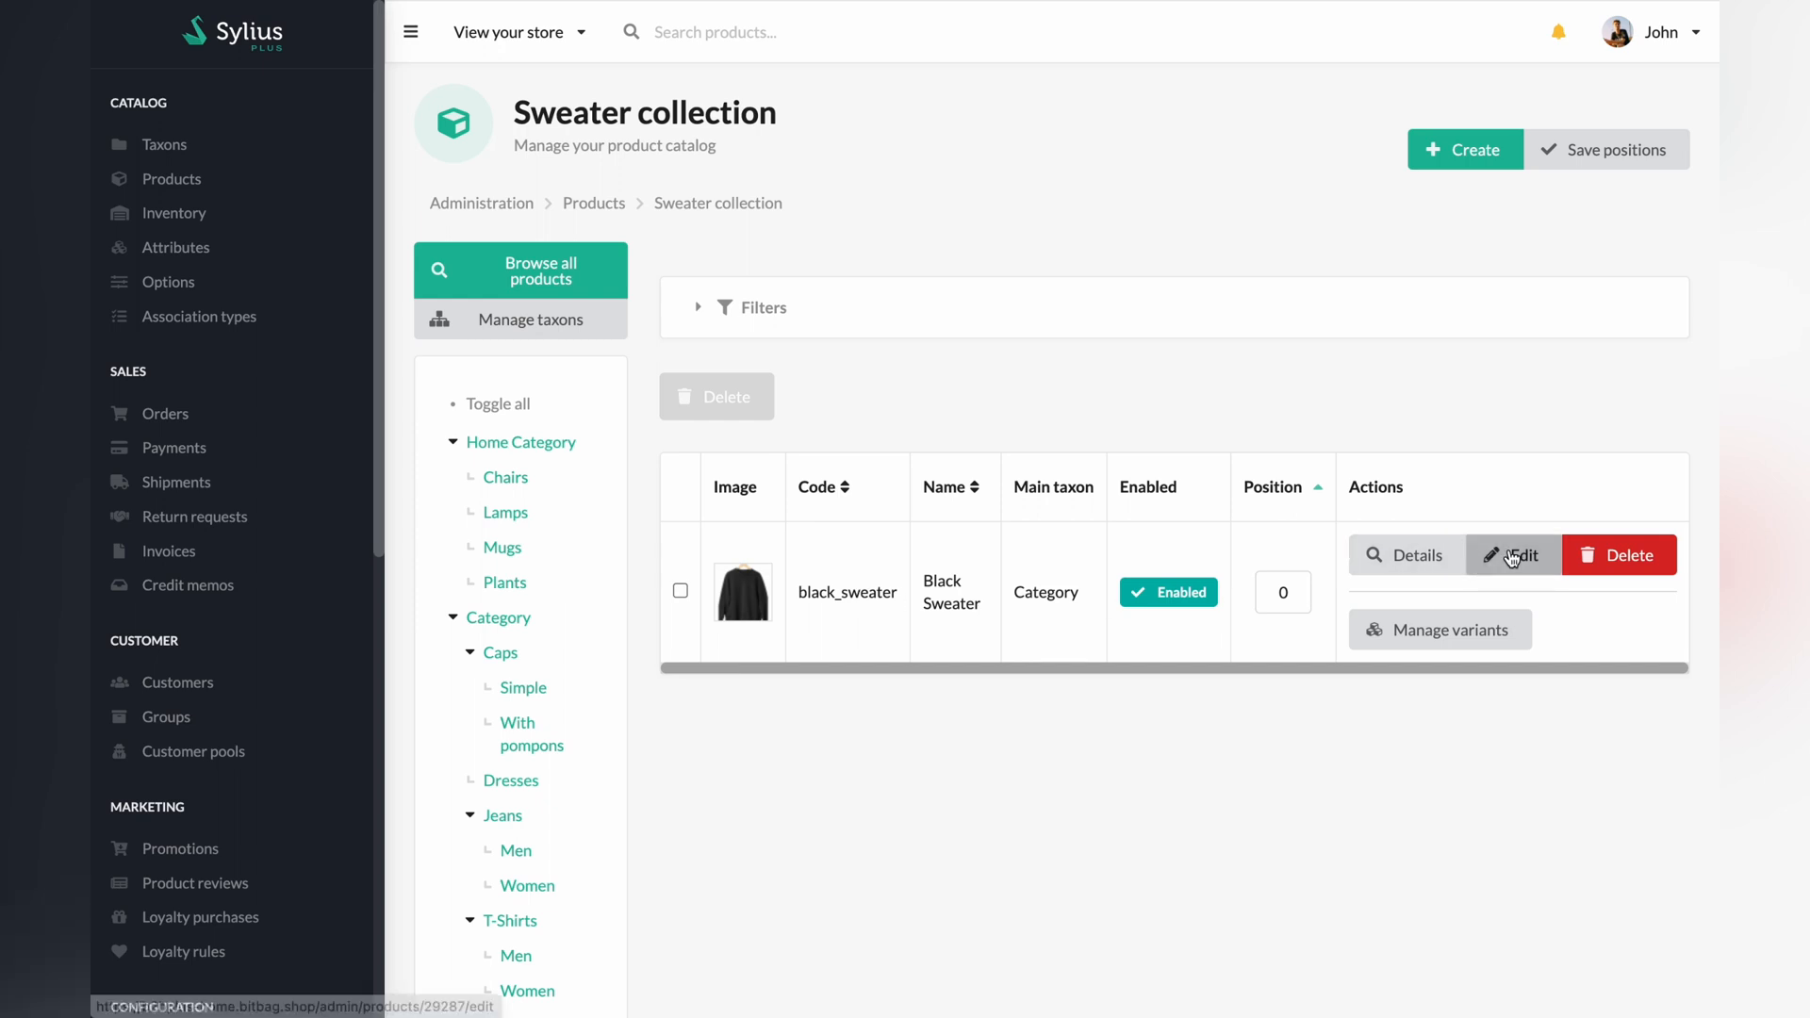
Edit Black Sweater, assign the Sweater size option, and start a new variant
left_click(1512, 555)
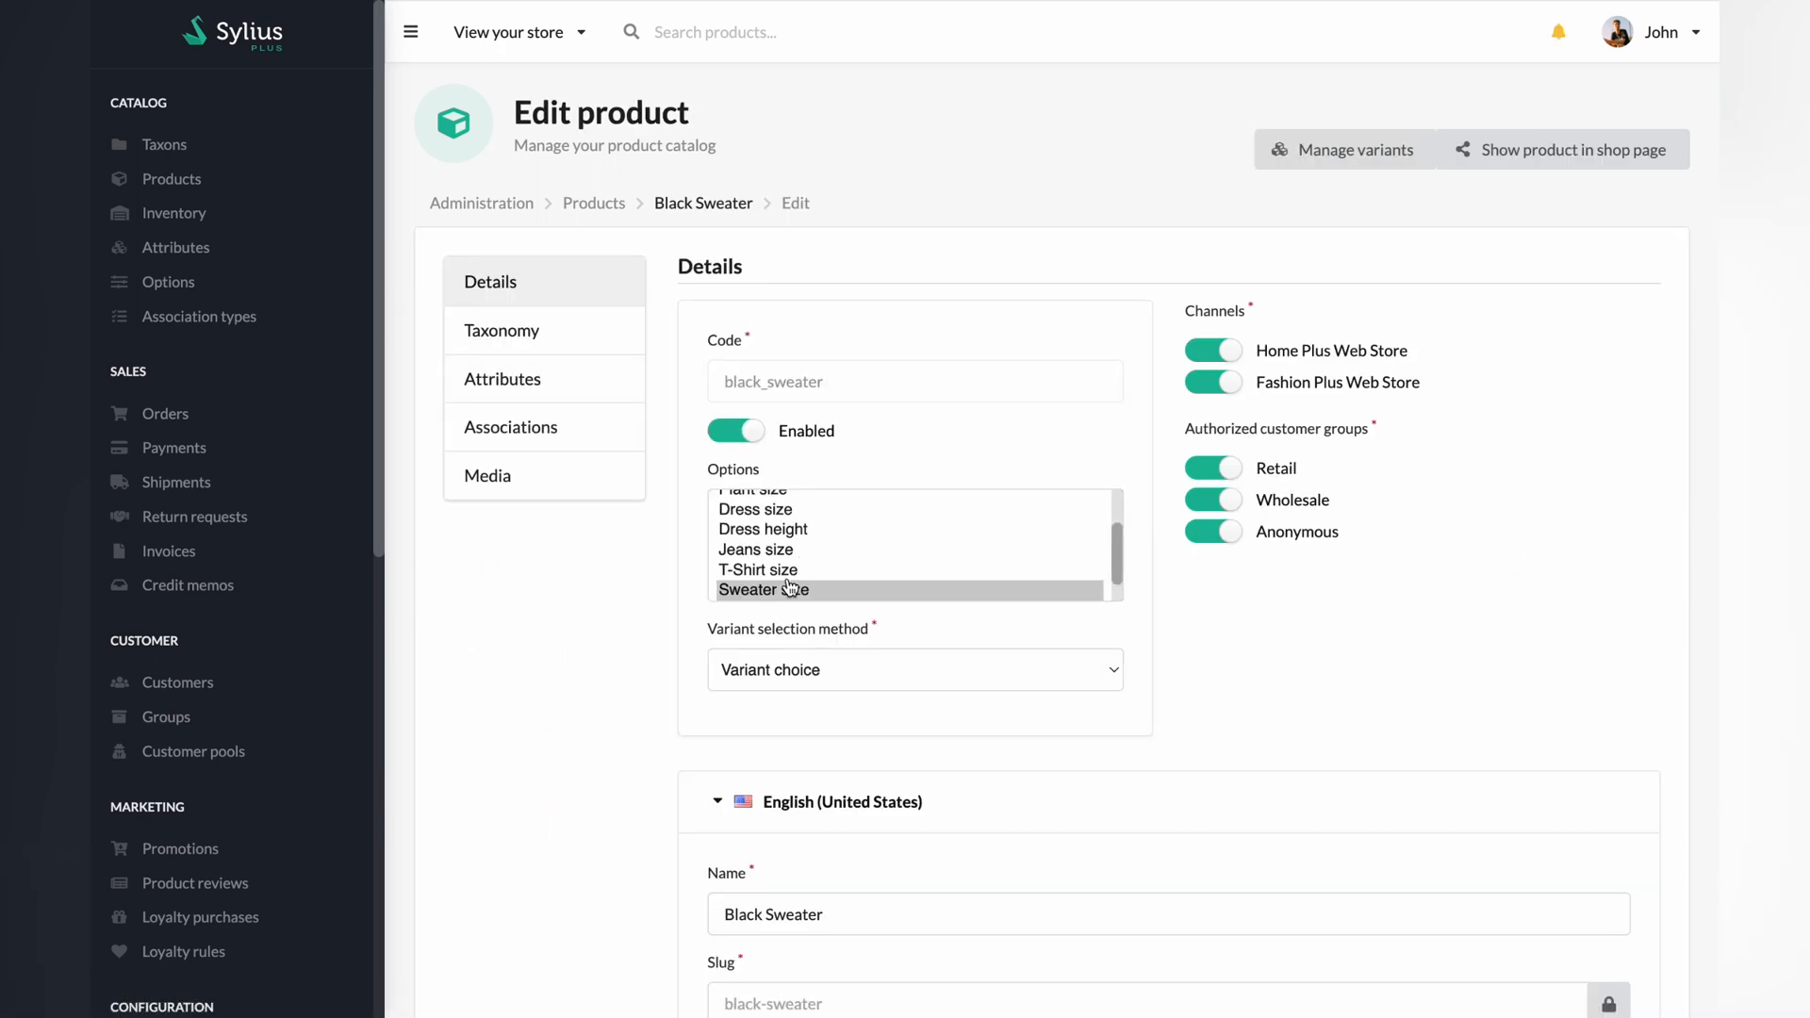
left_click(765, 590)
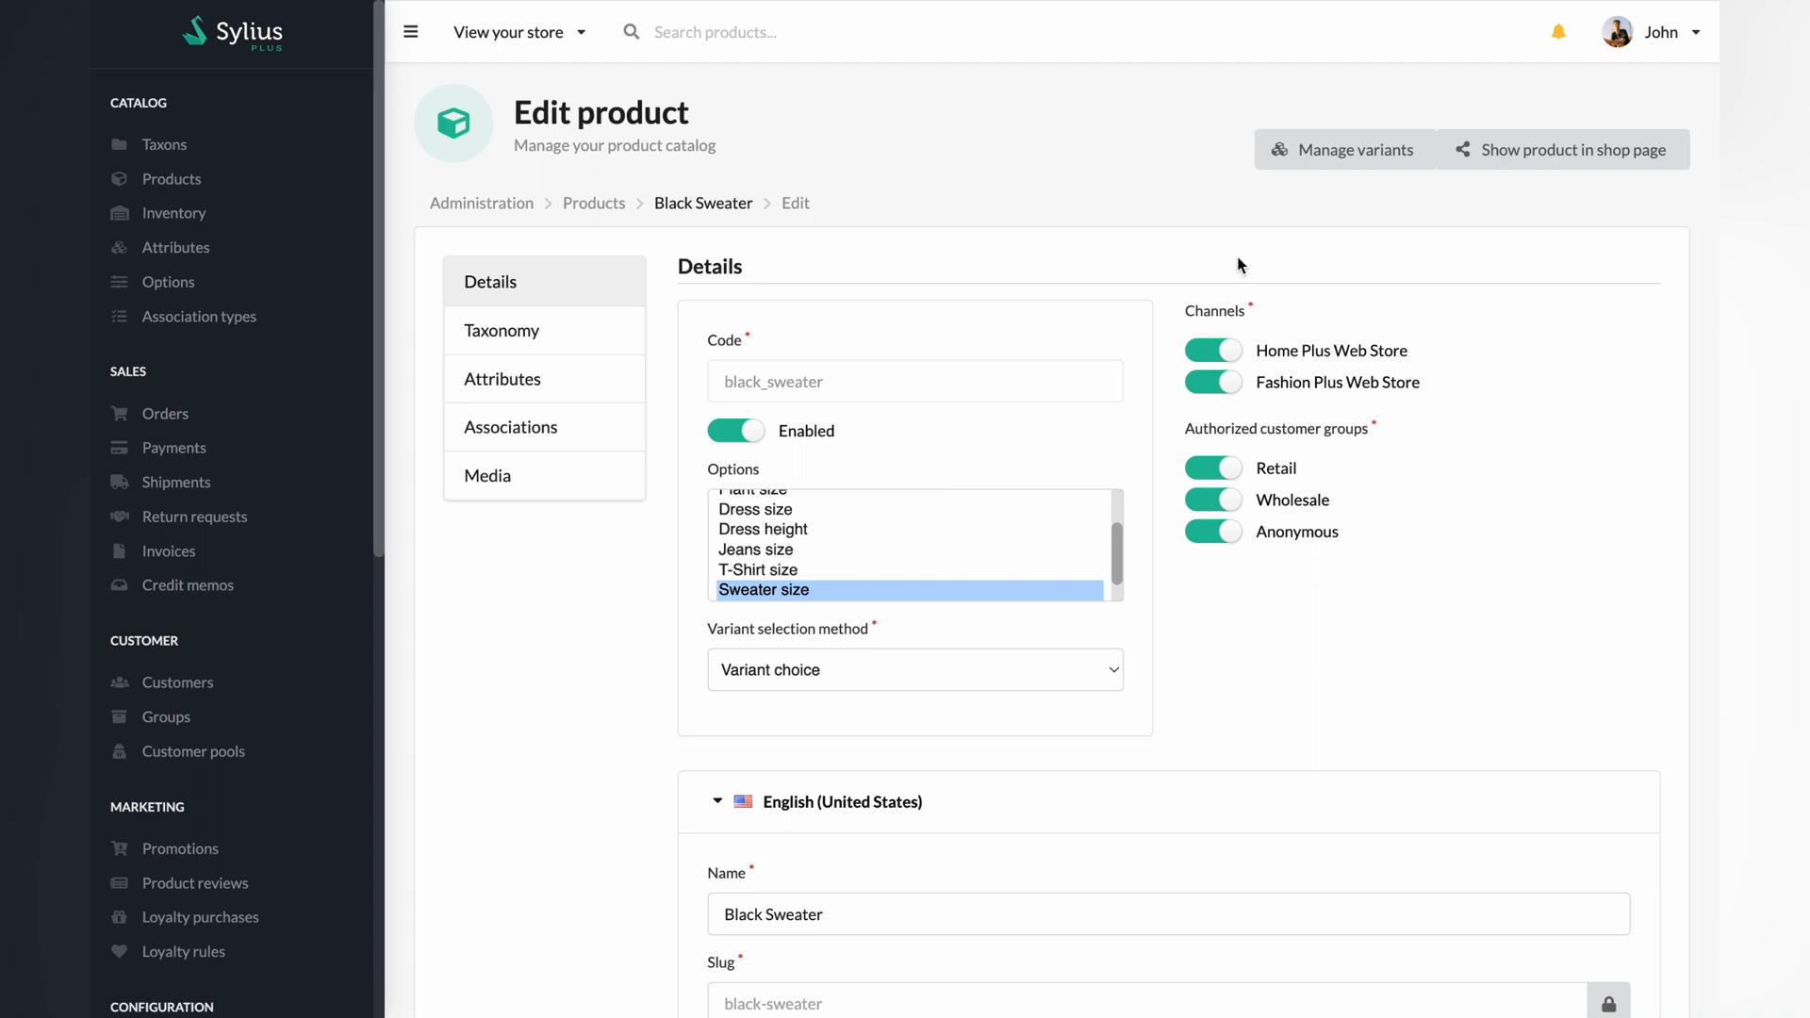
left_click(1342, 149)
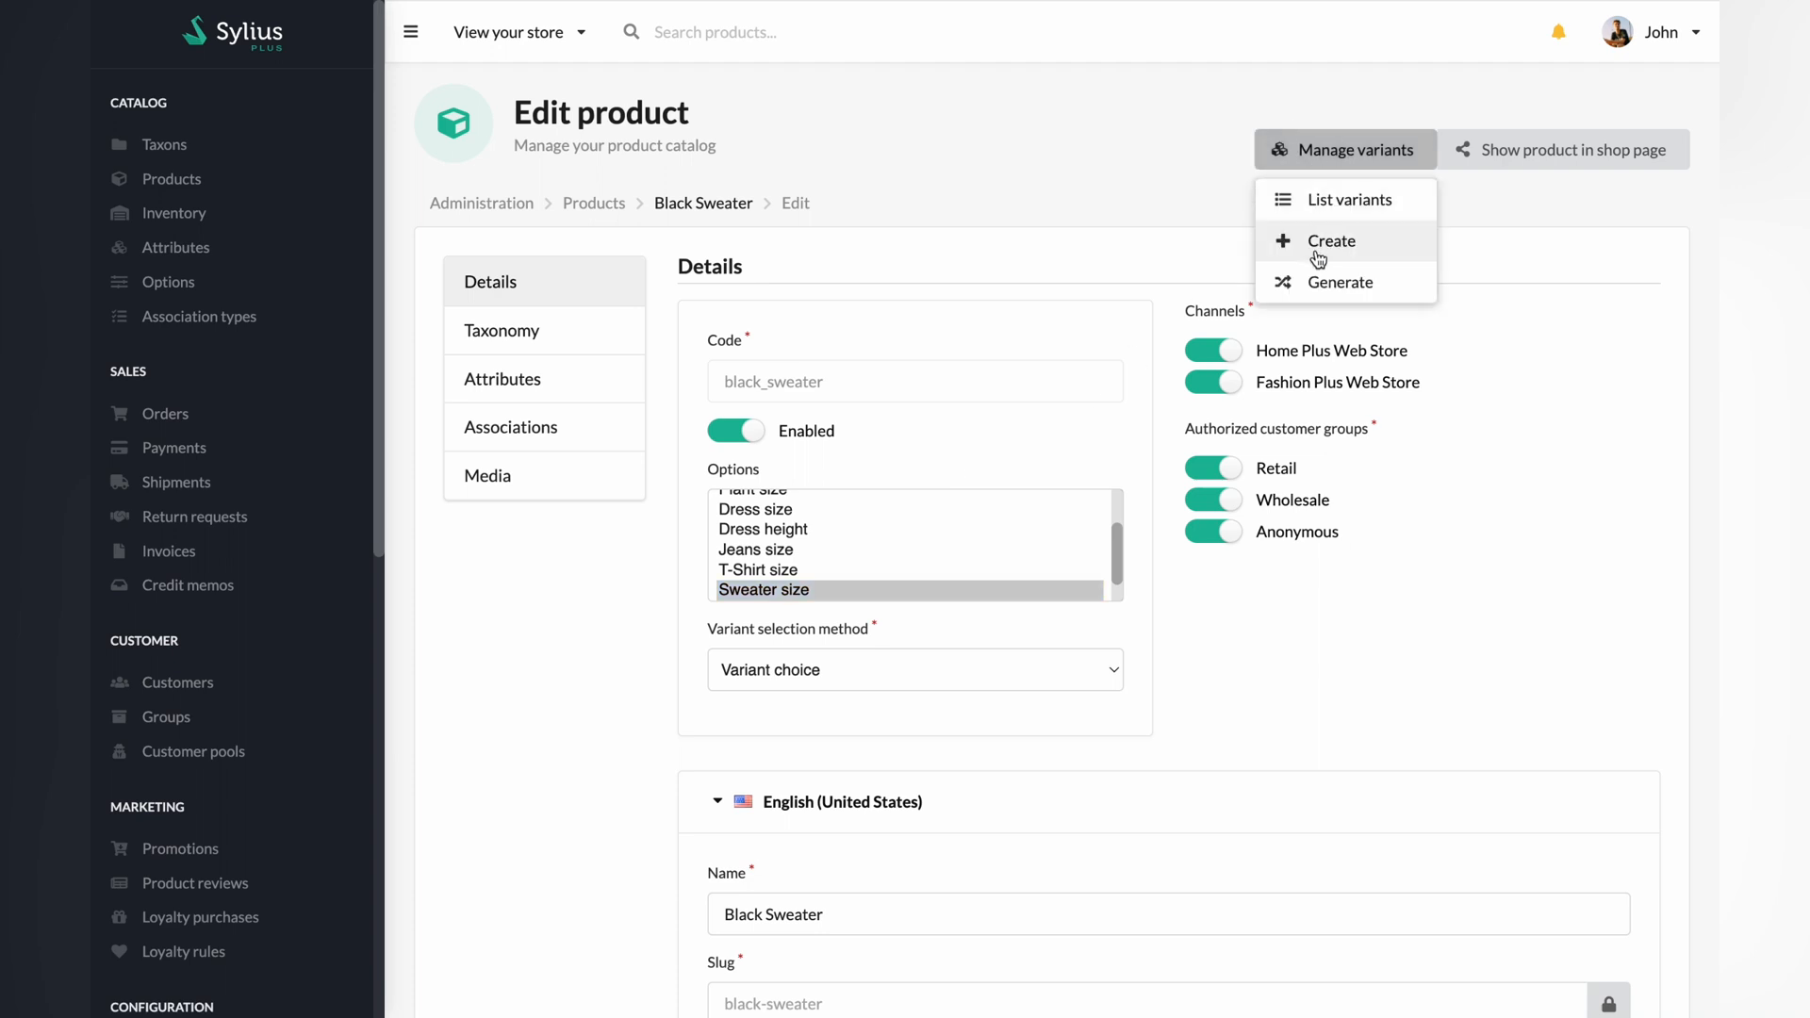
left_click(1331, 240)
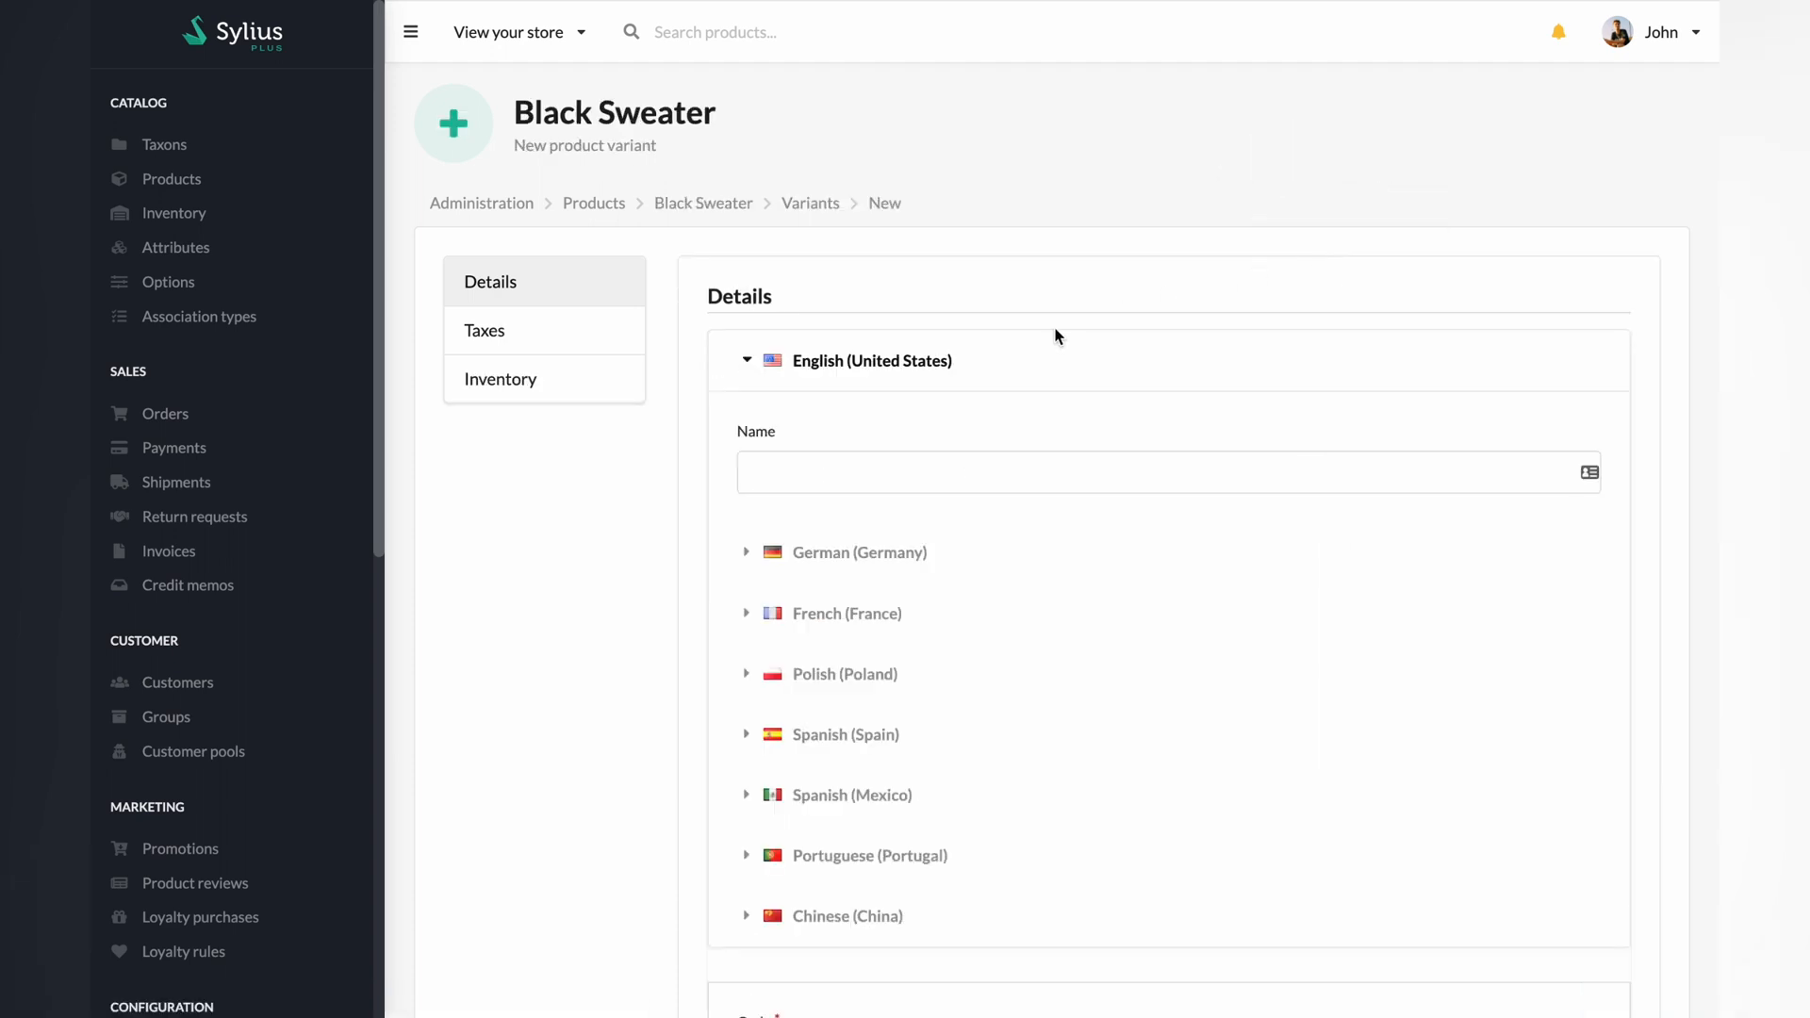
Enter variant name 'Sweater Size', code sweater_size_s, Home Plus price 39.99, original 59.99
left_click(1154, 472)
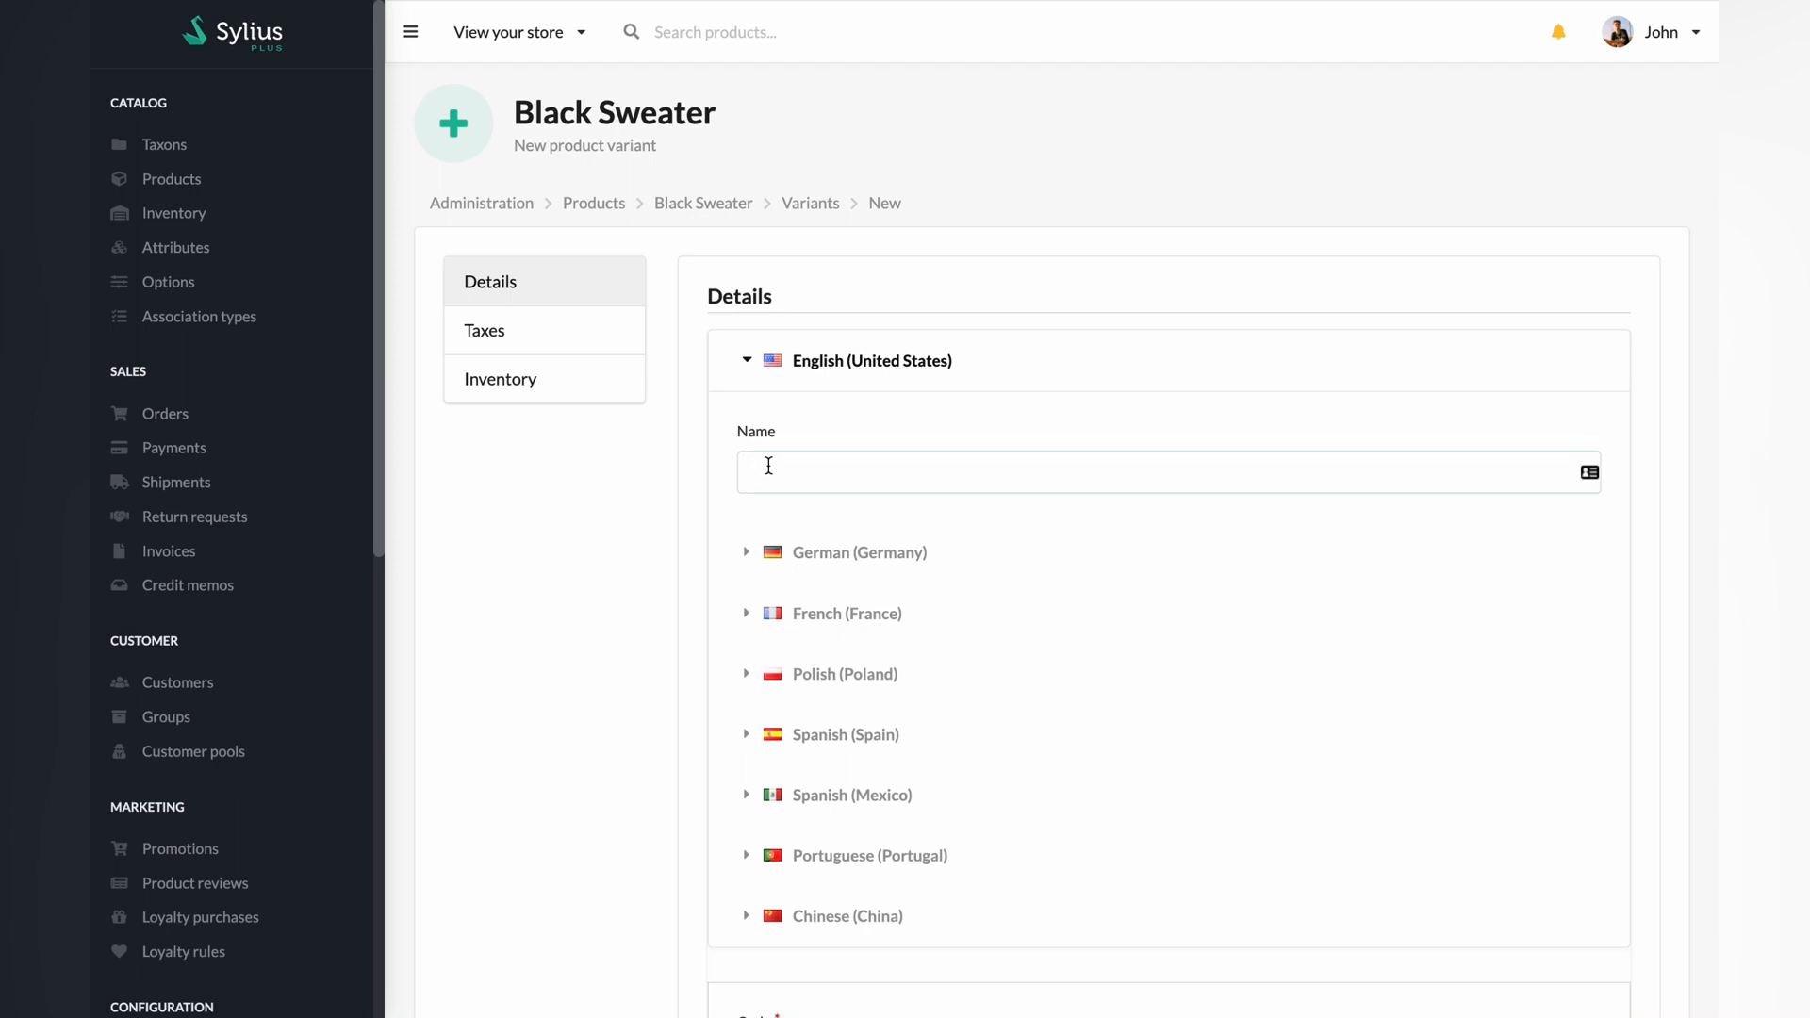
type("S")
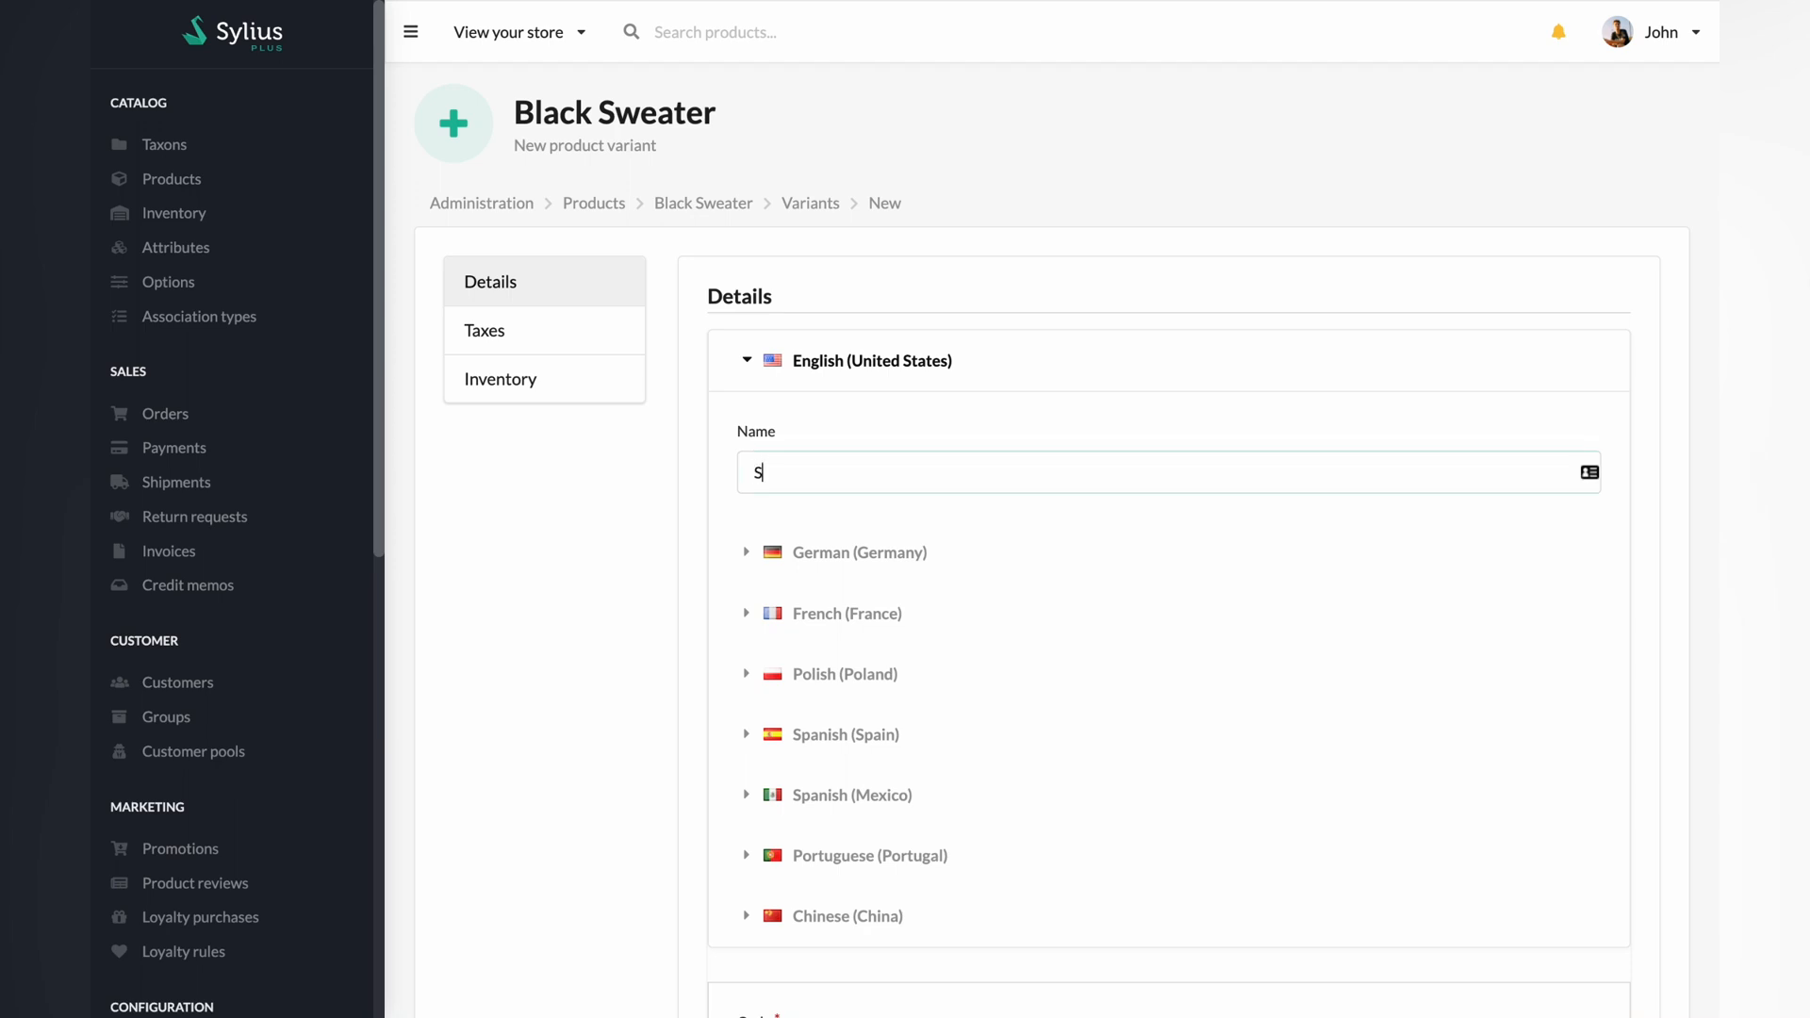
type("weater Size")
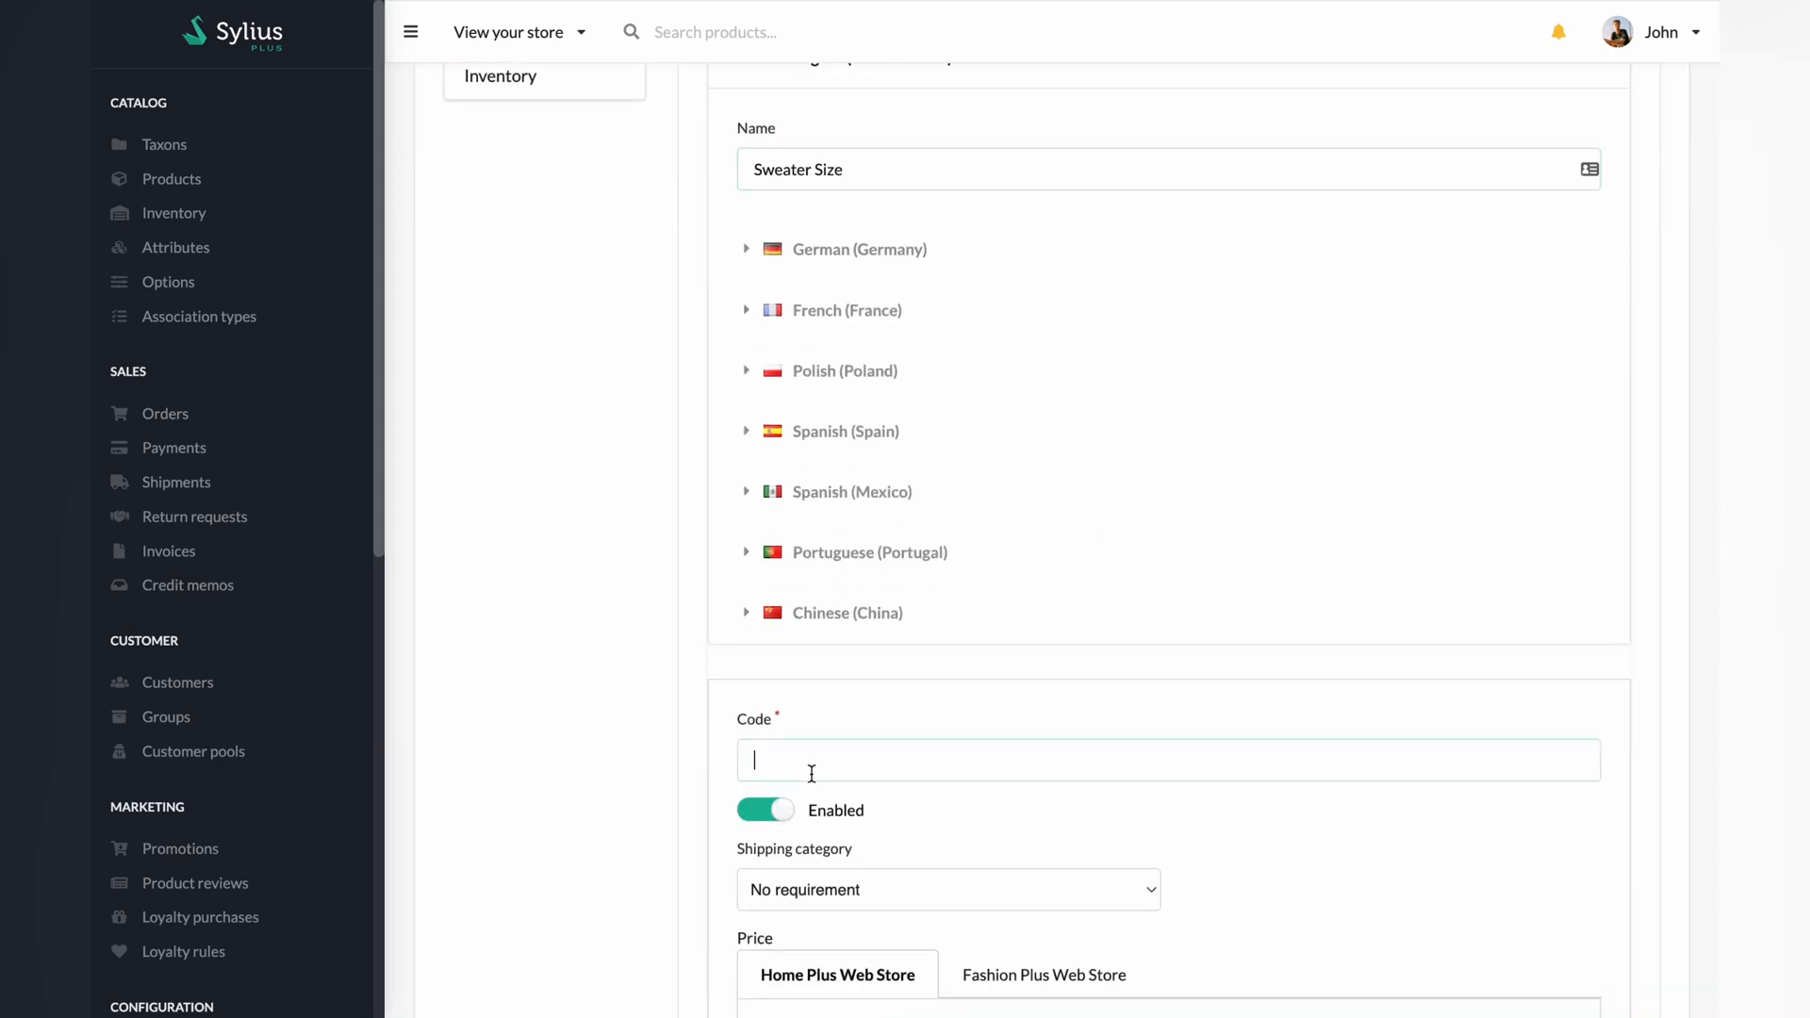
type("sweater_size_s")
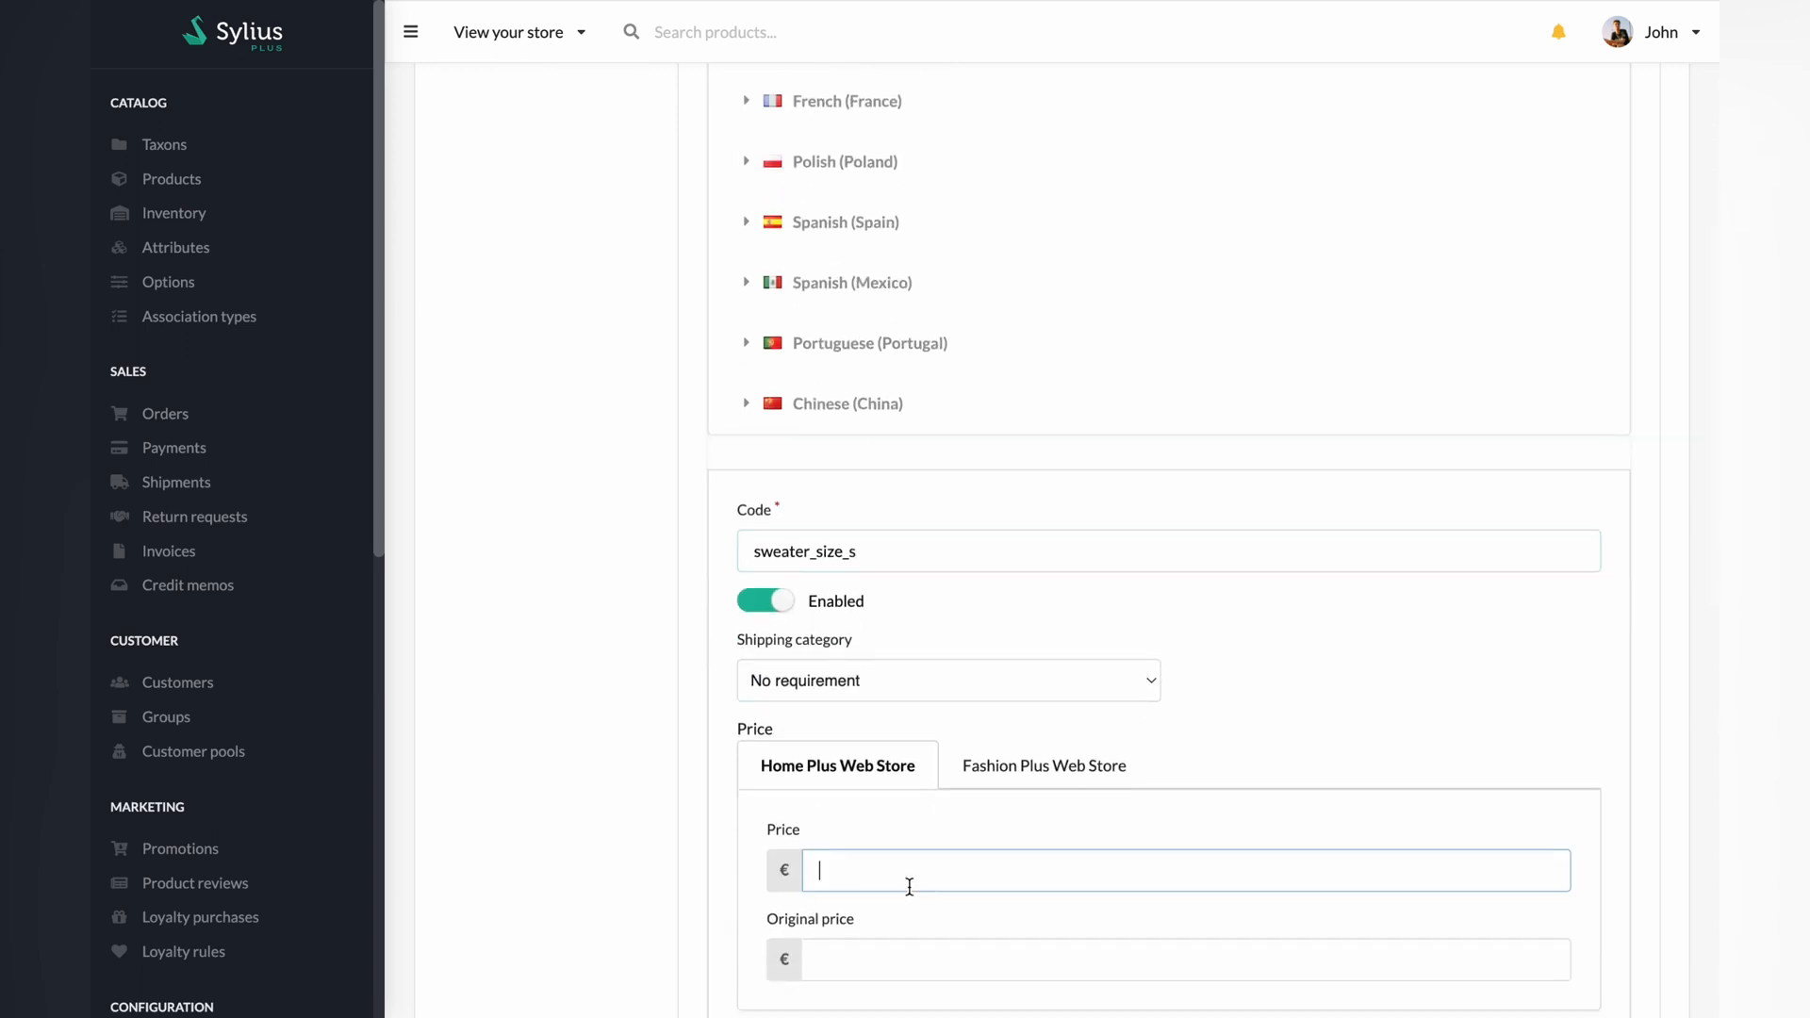
type("39.99")
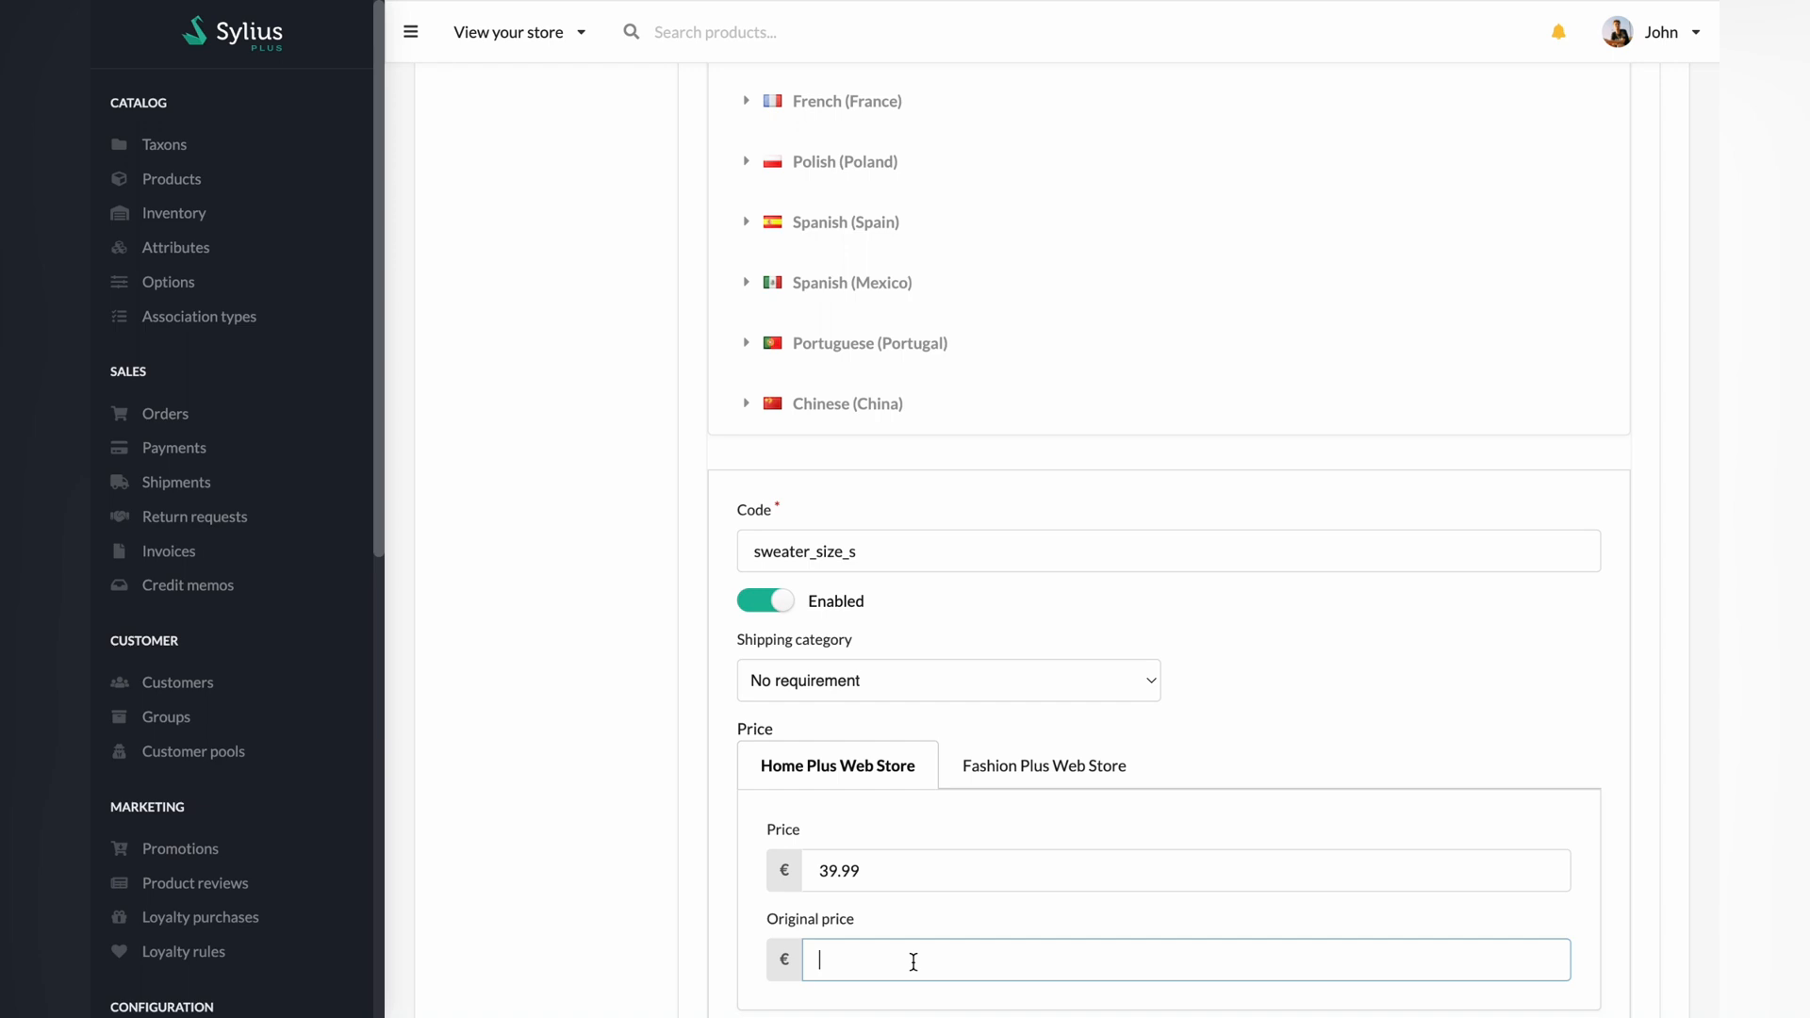
type("59.99")
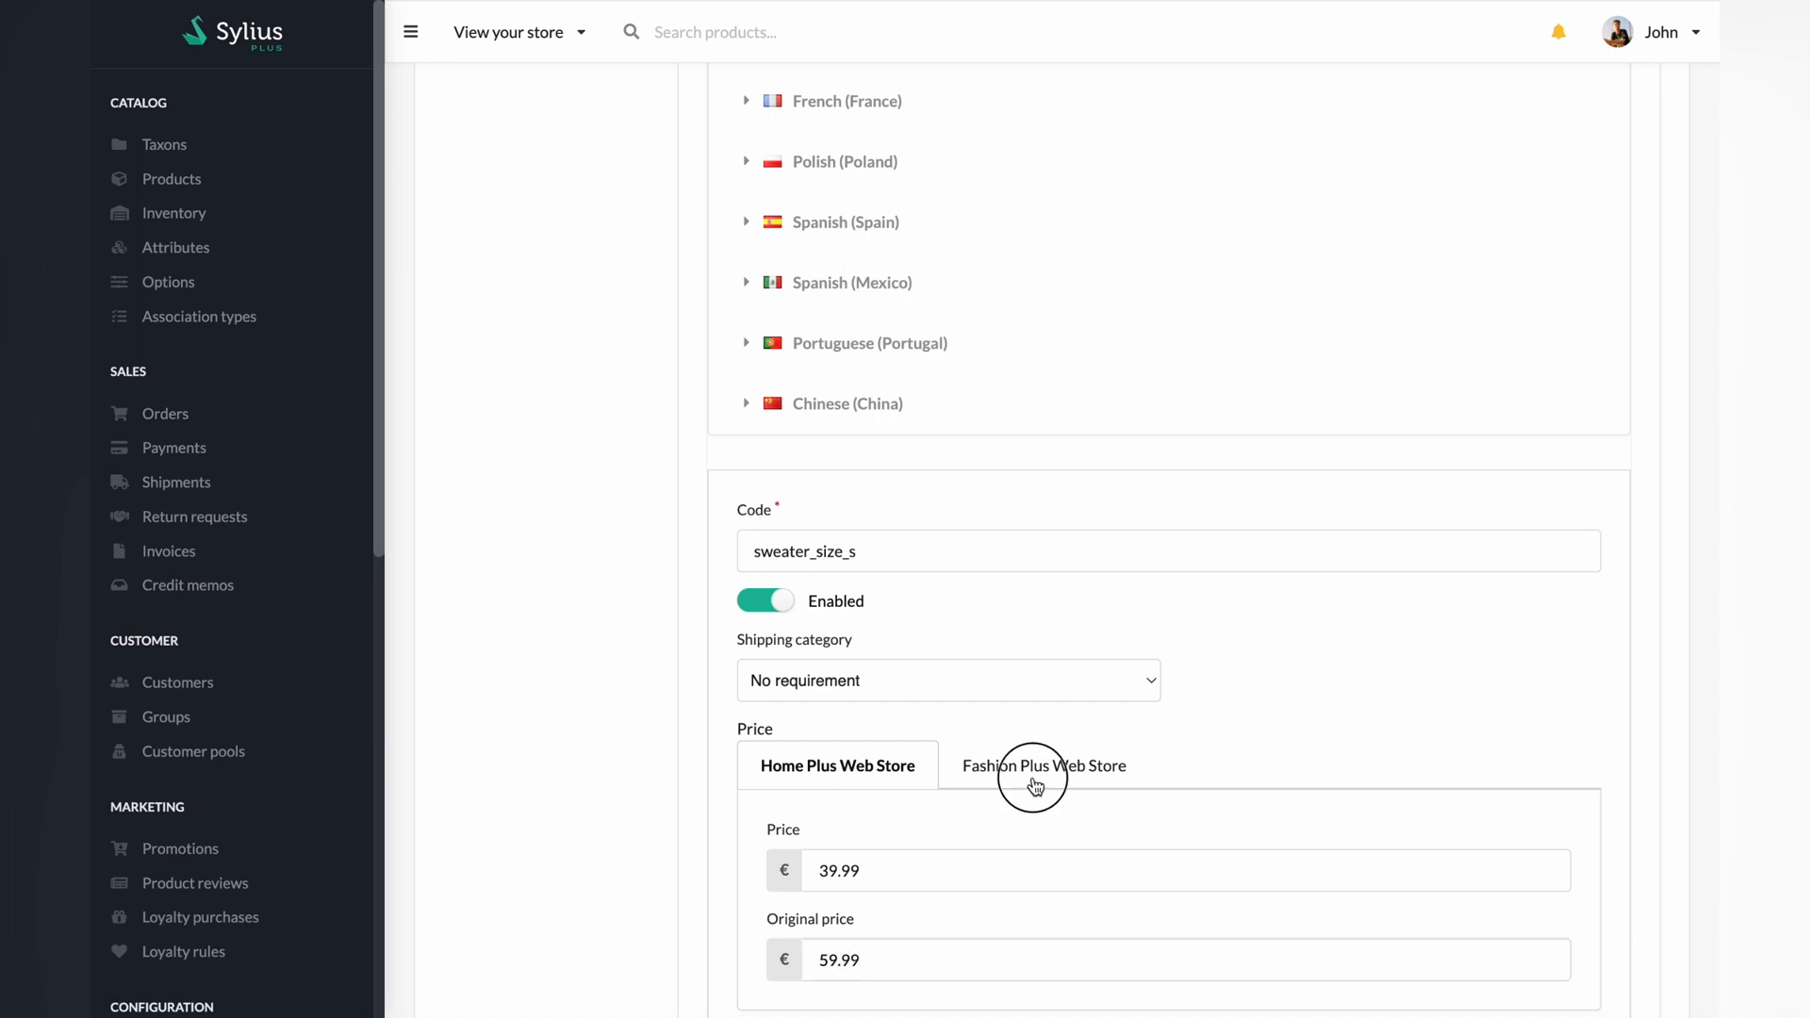
Set Fashion Plus Web Store original price 59.99 and save the size S variant
left_click(1041, 765)
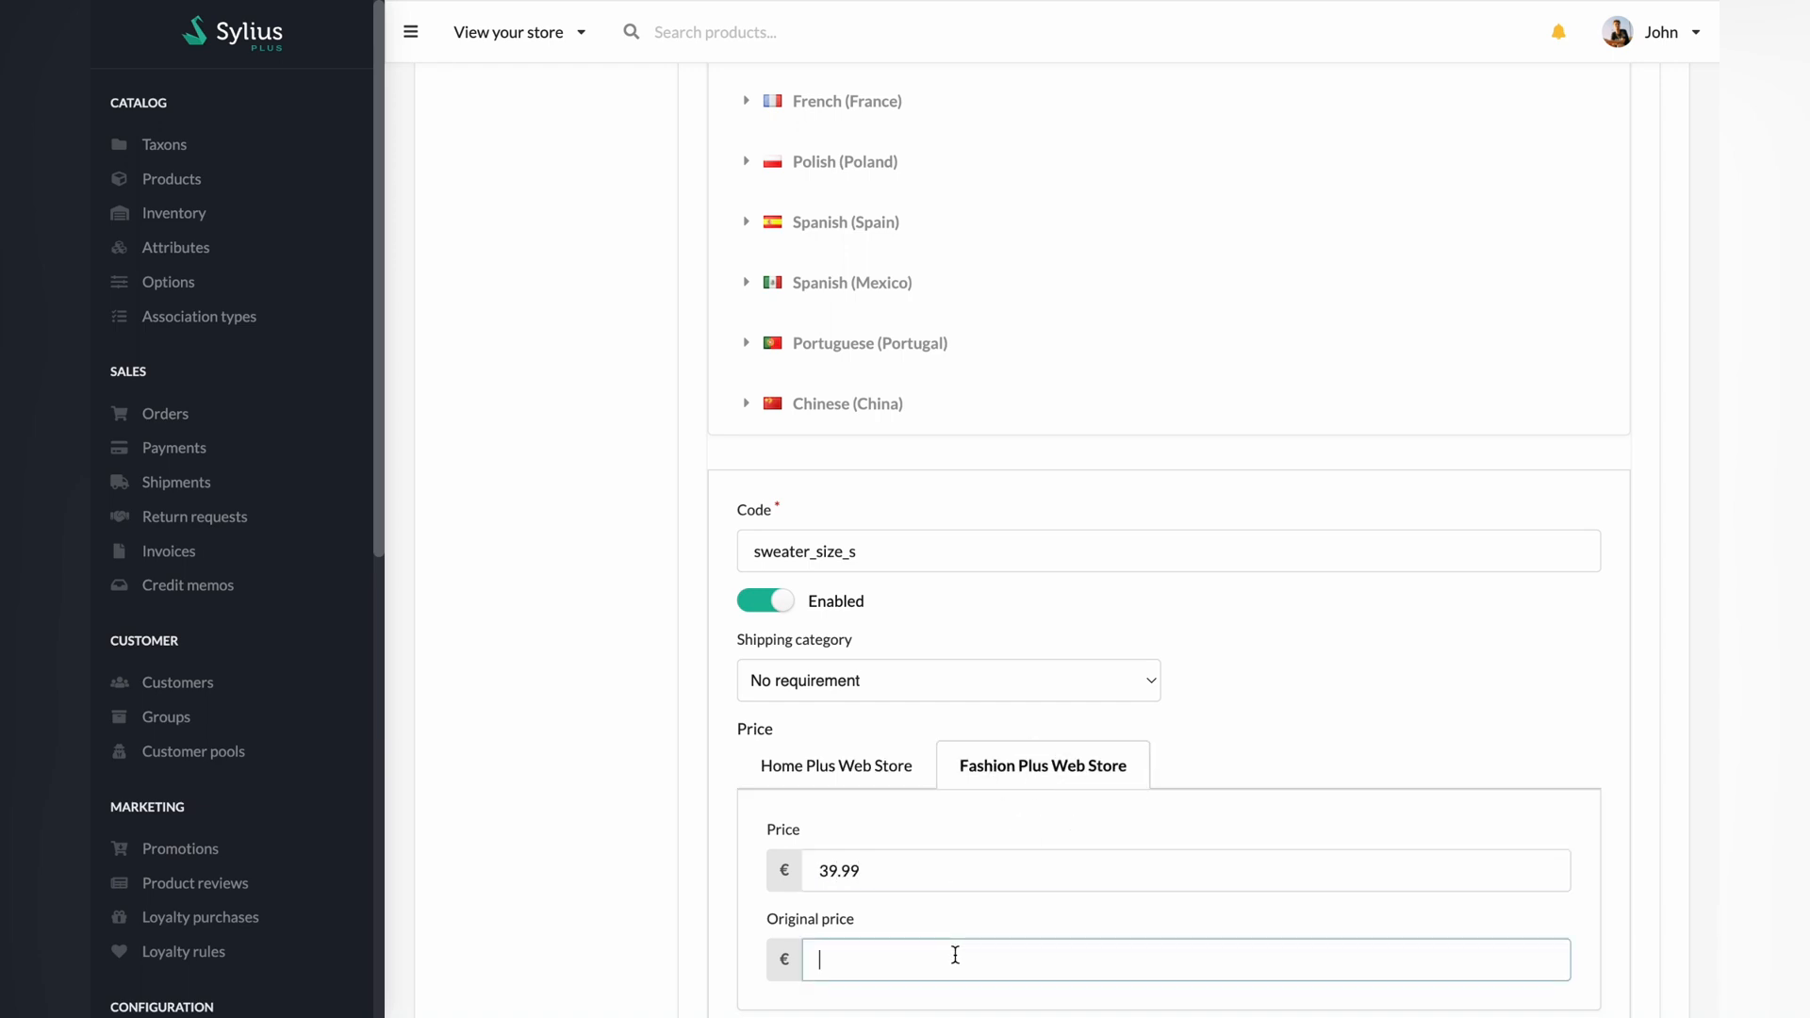
type("59.99")
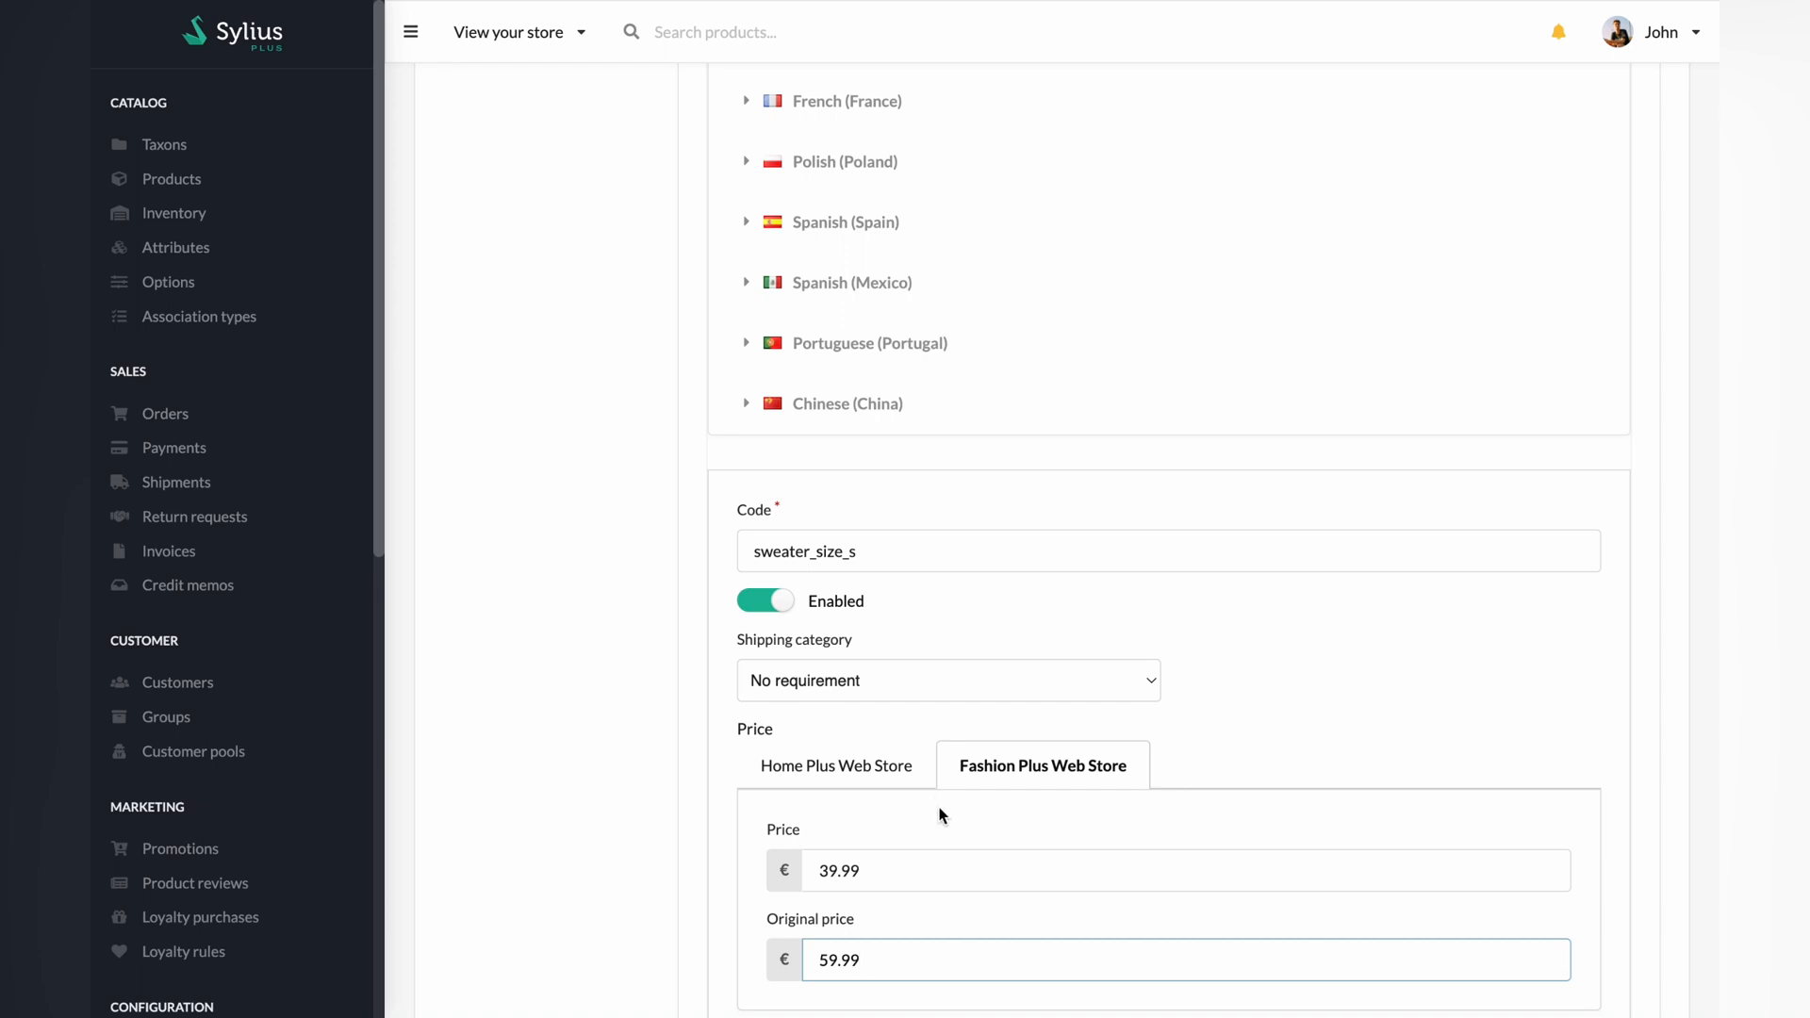
scroll("down", 3)
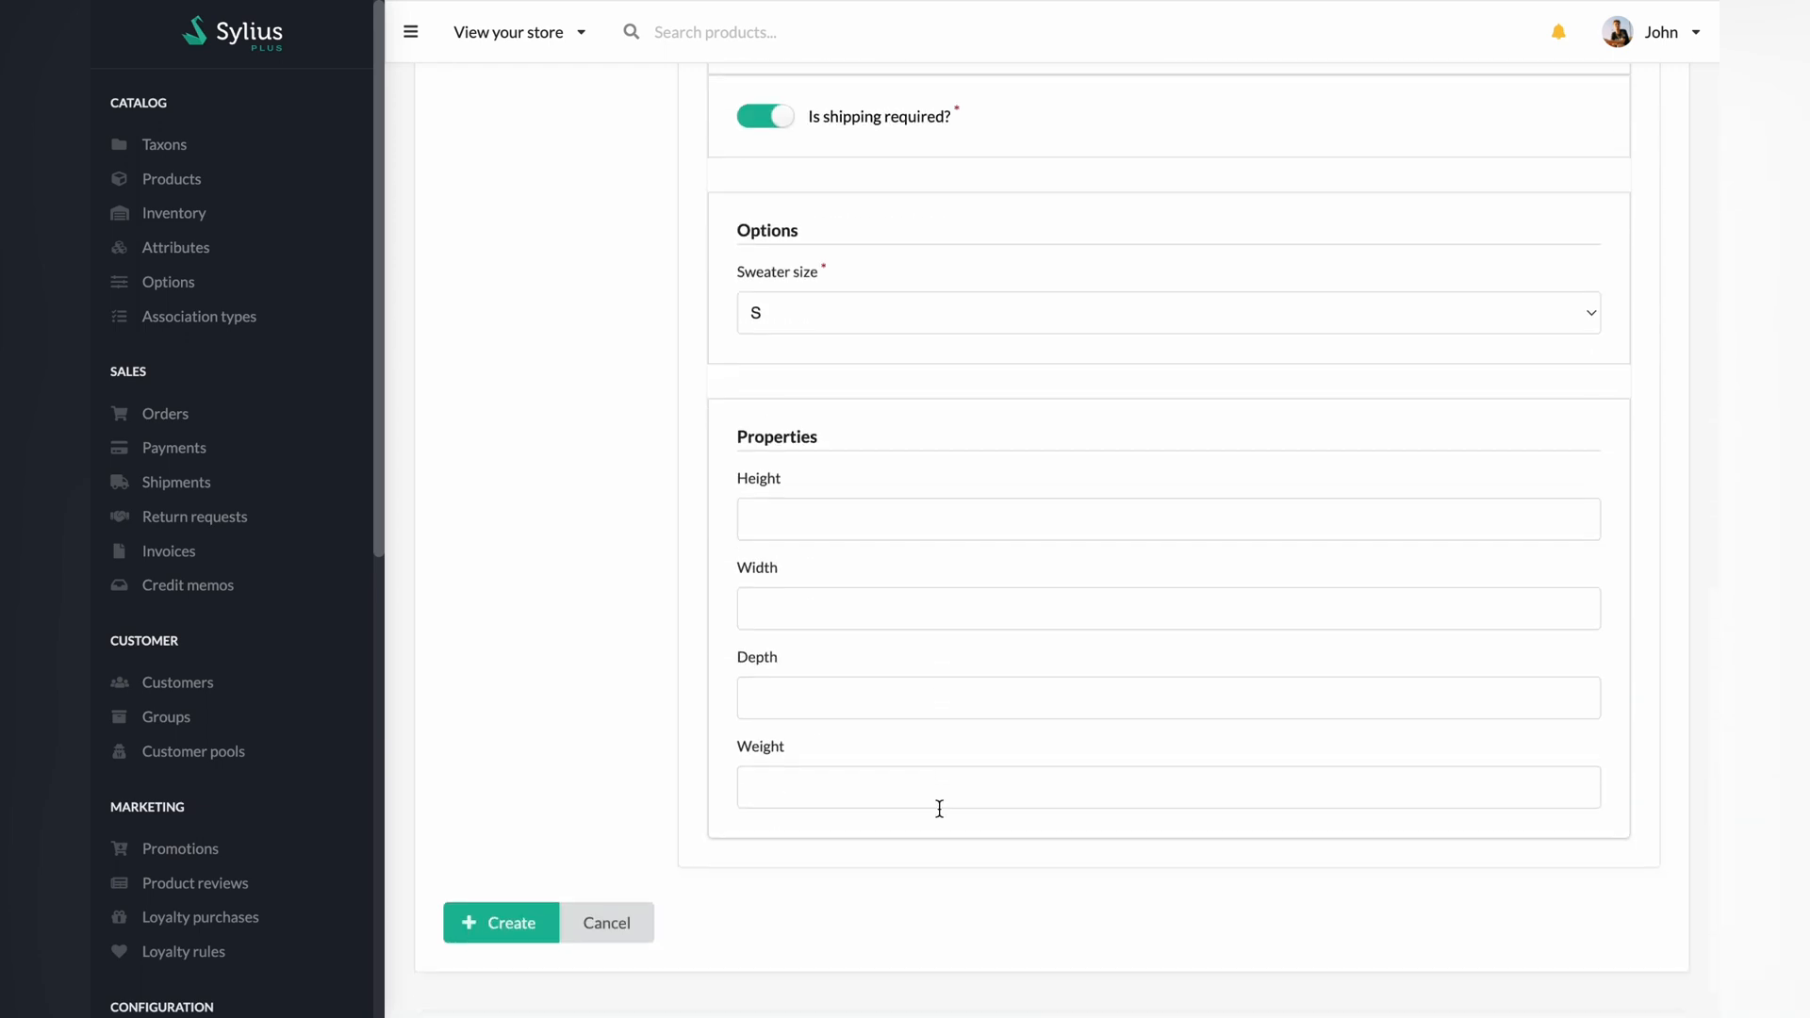
left_click(500, 922)
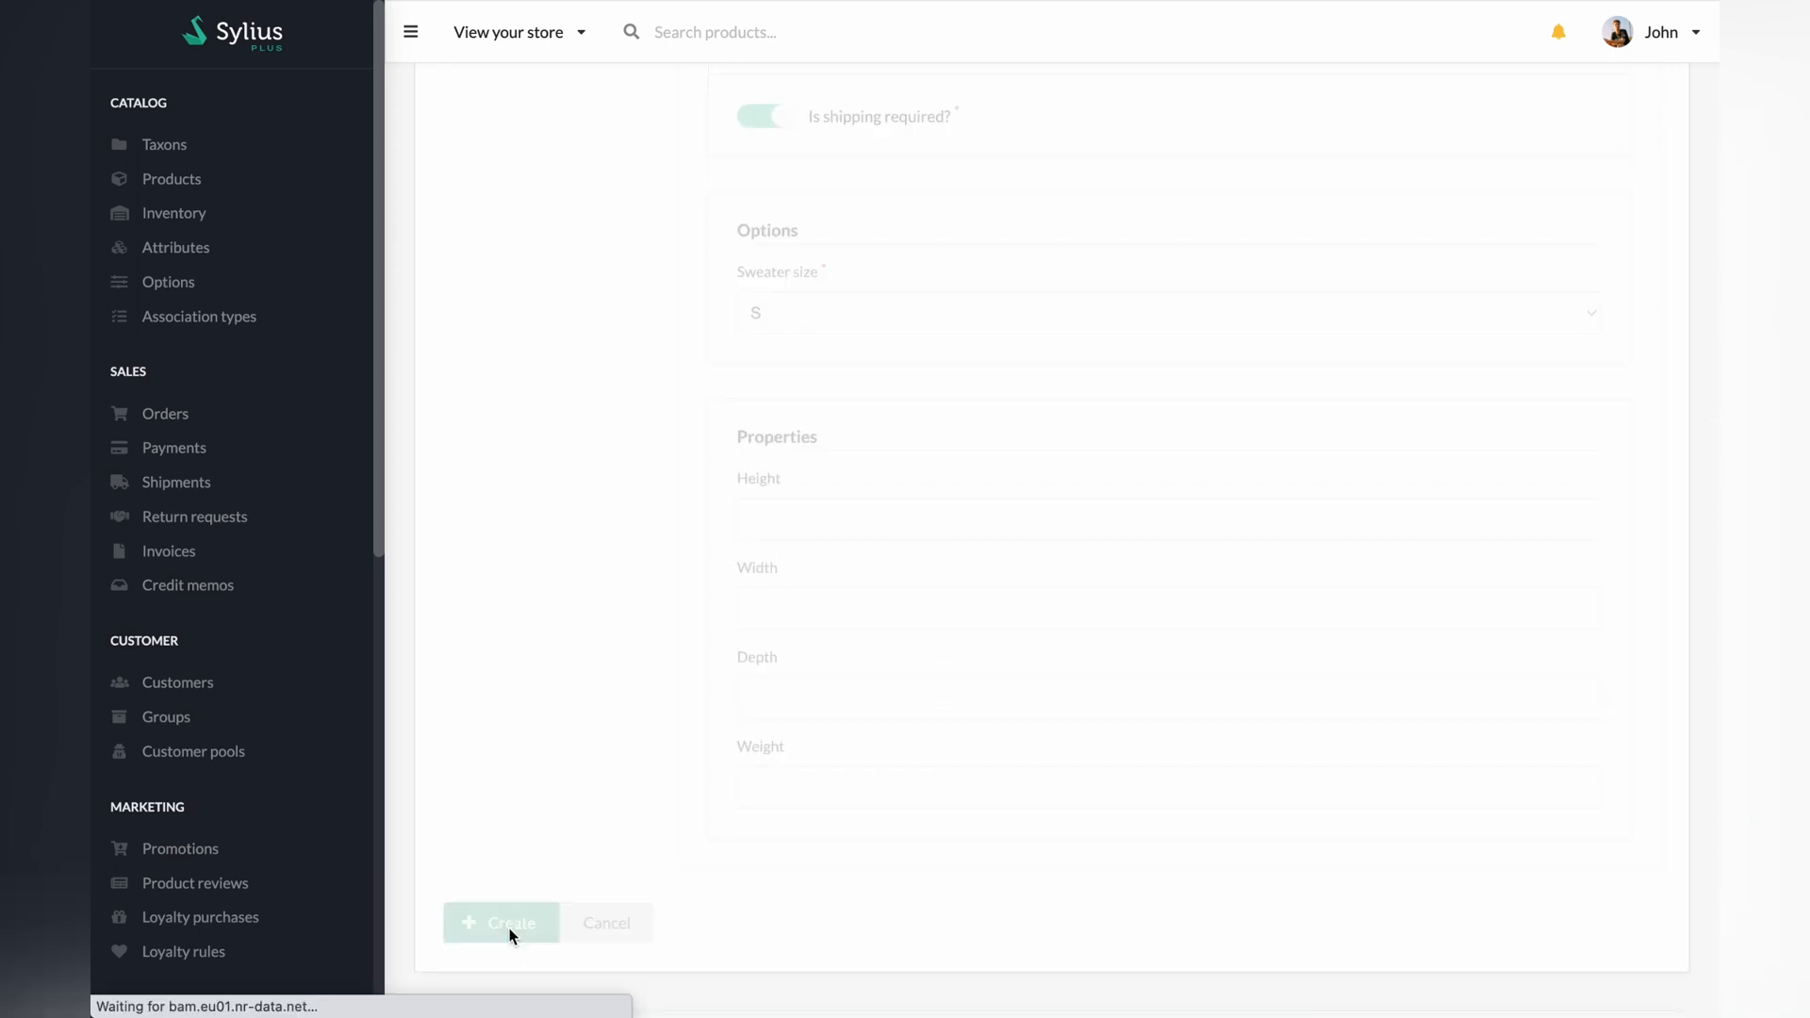
left_click(500, 922)
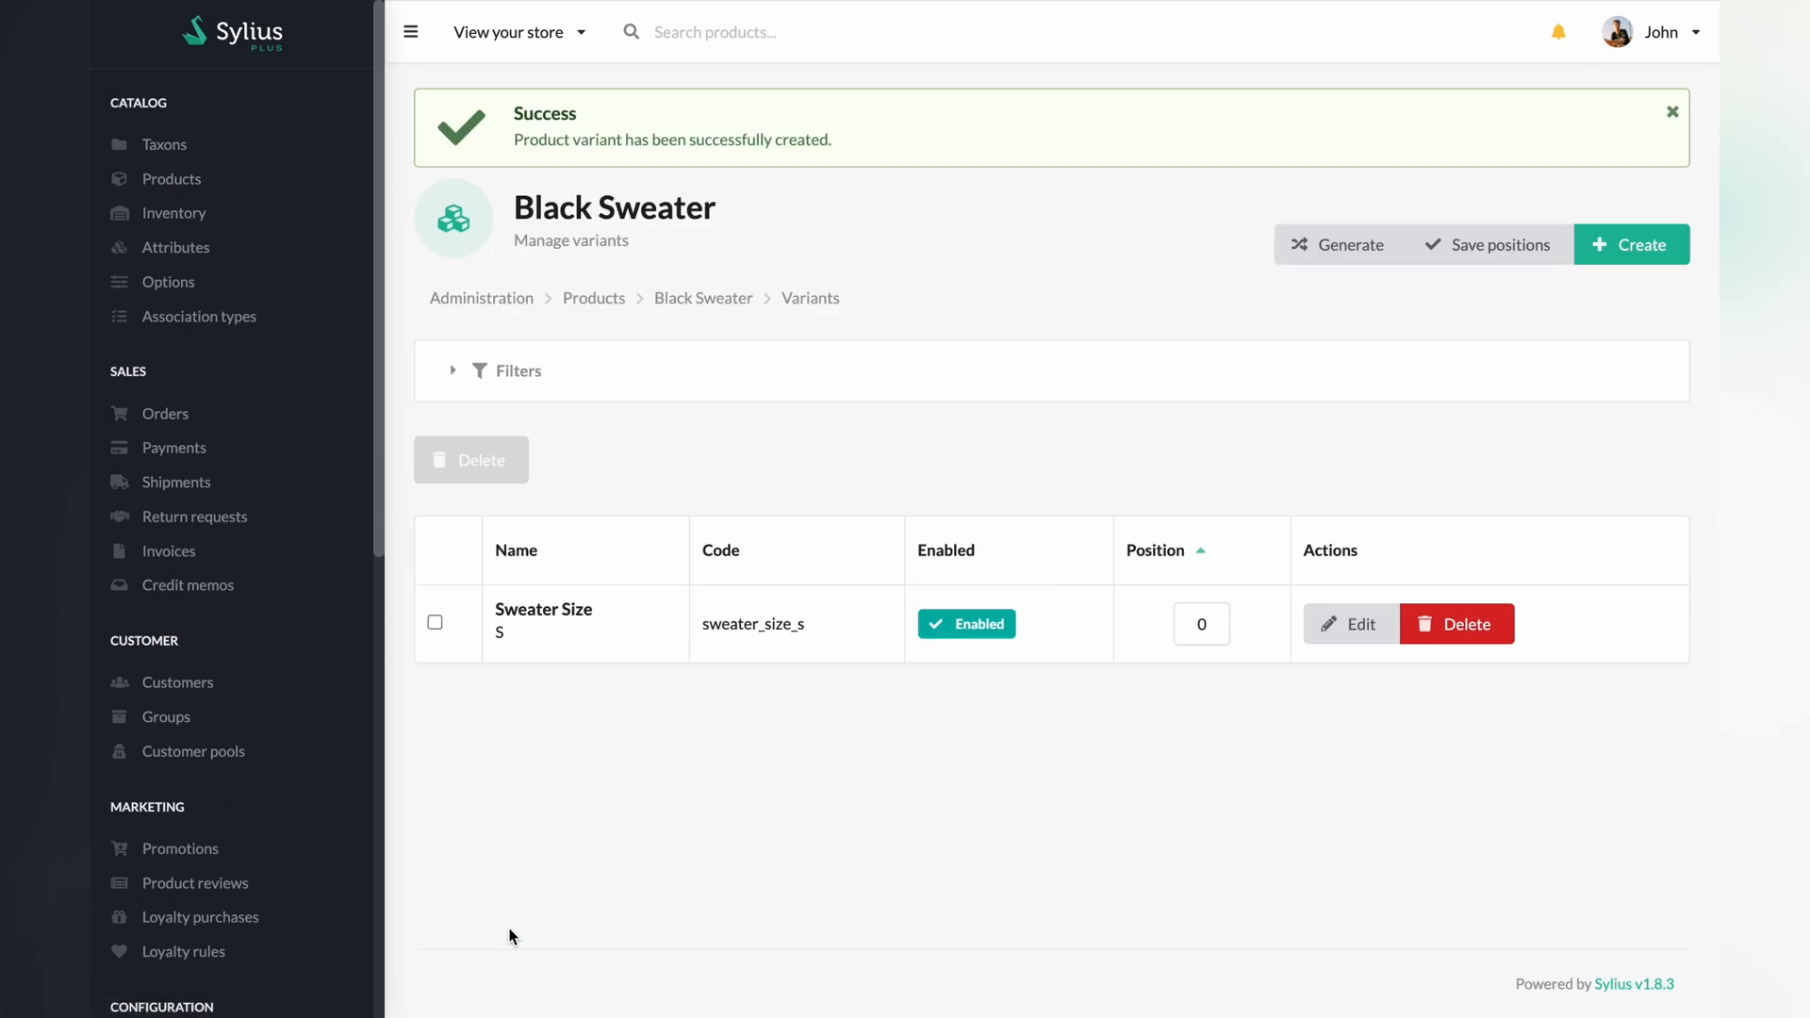
mouse_move(964, 526)
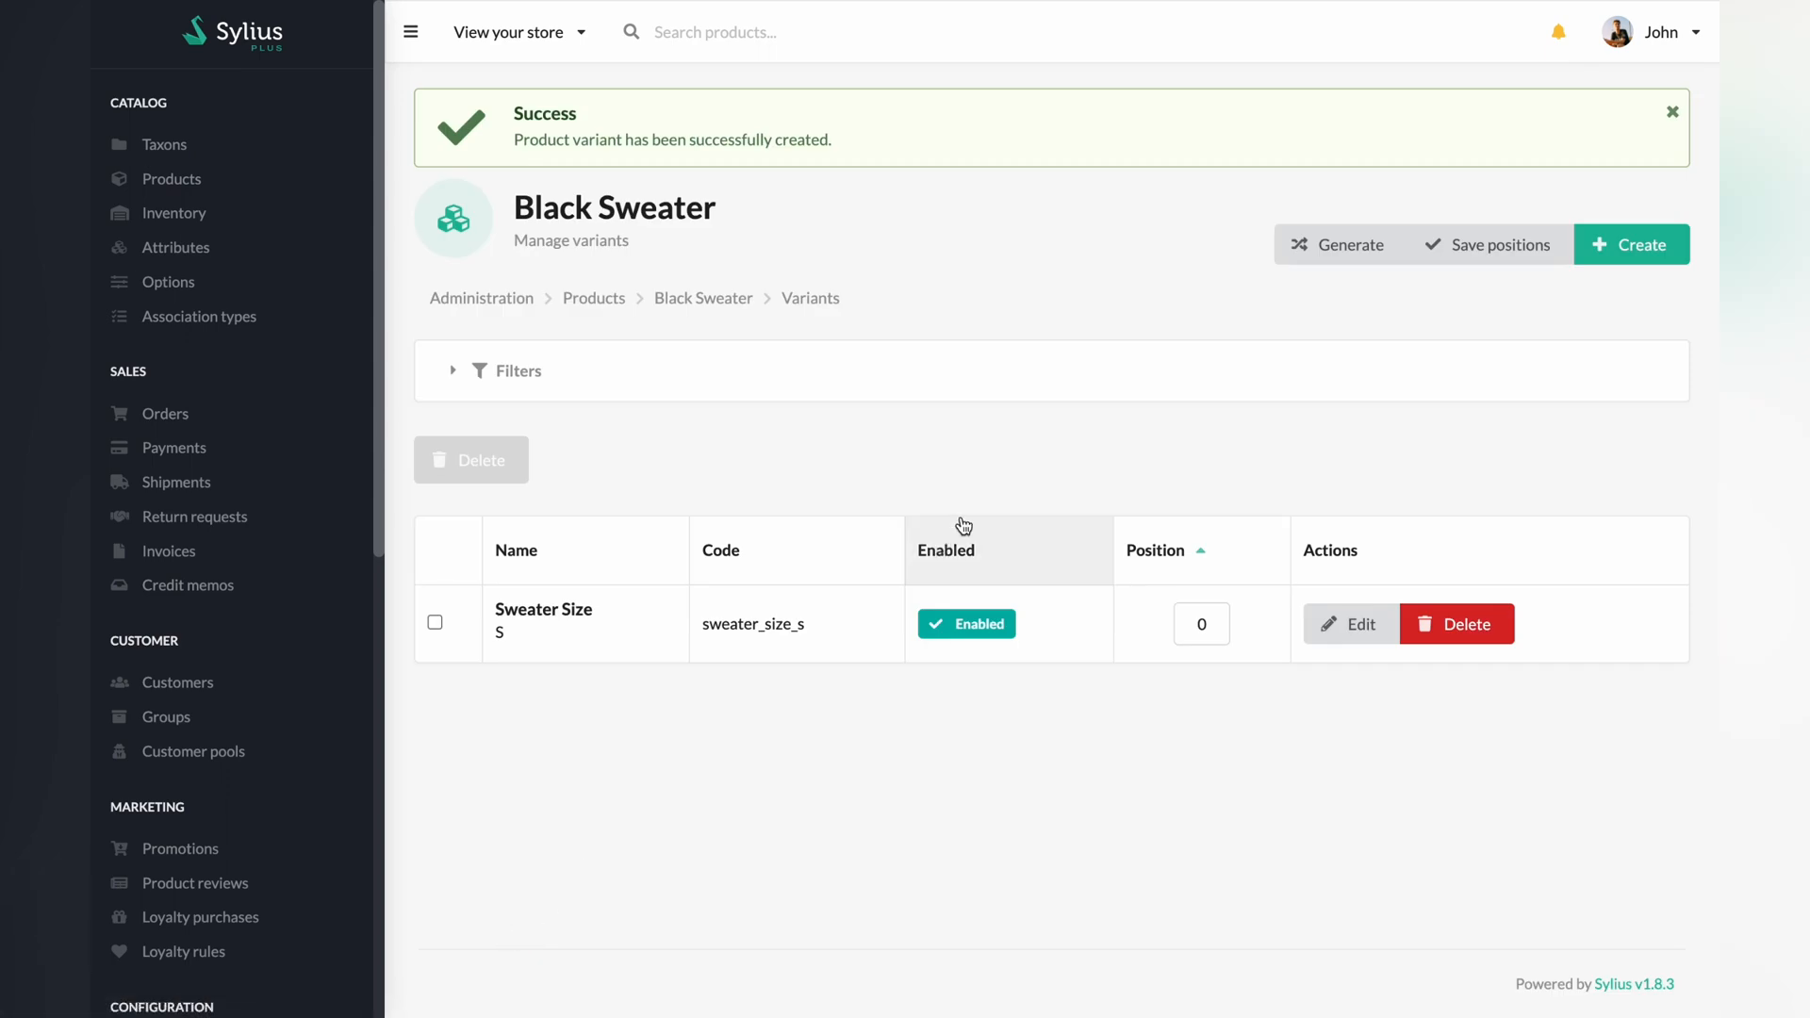
left_click(1630, 243)
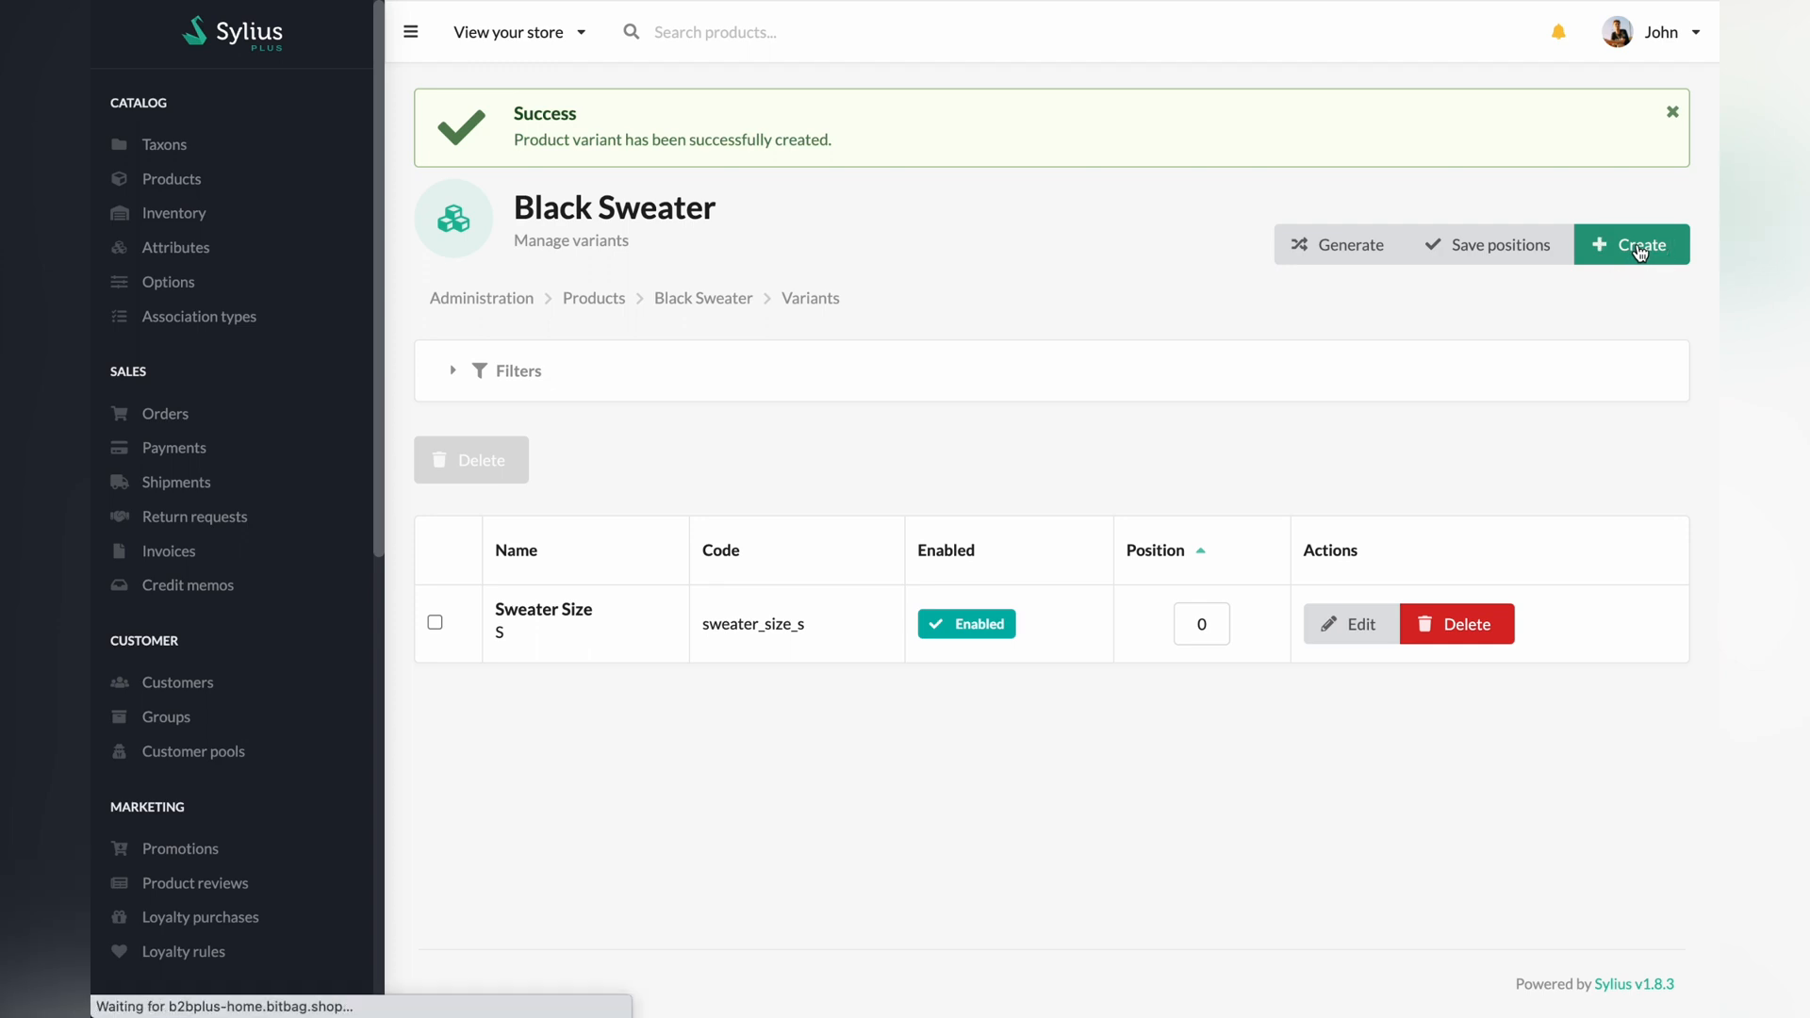
Create variant Sweater Size M (sweater_size_m), 39.99 with original 59.99 in both stores
left_click(1631, 243)
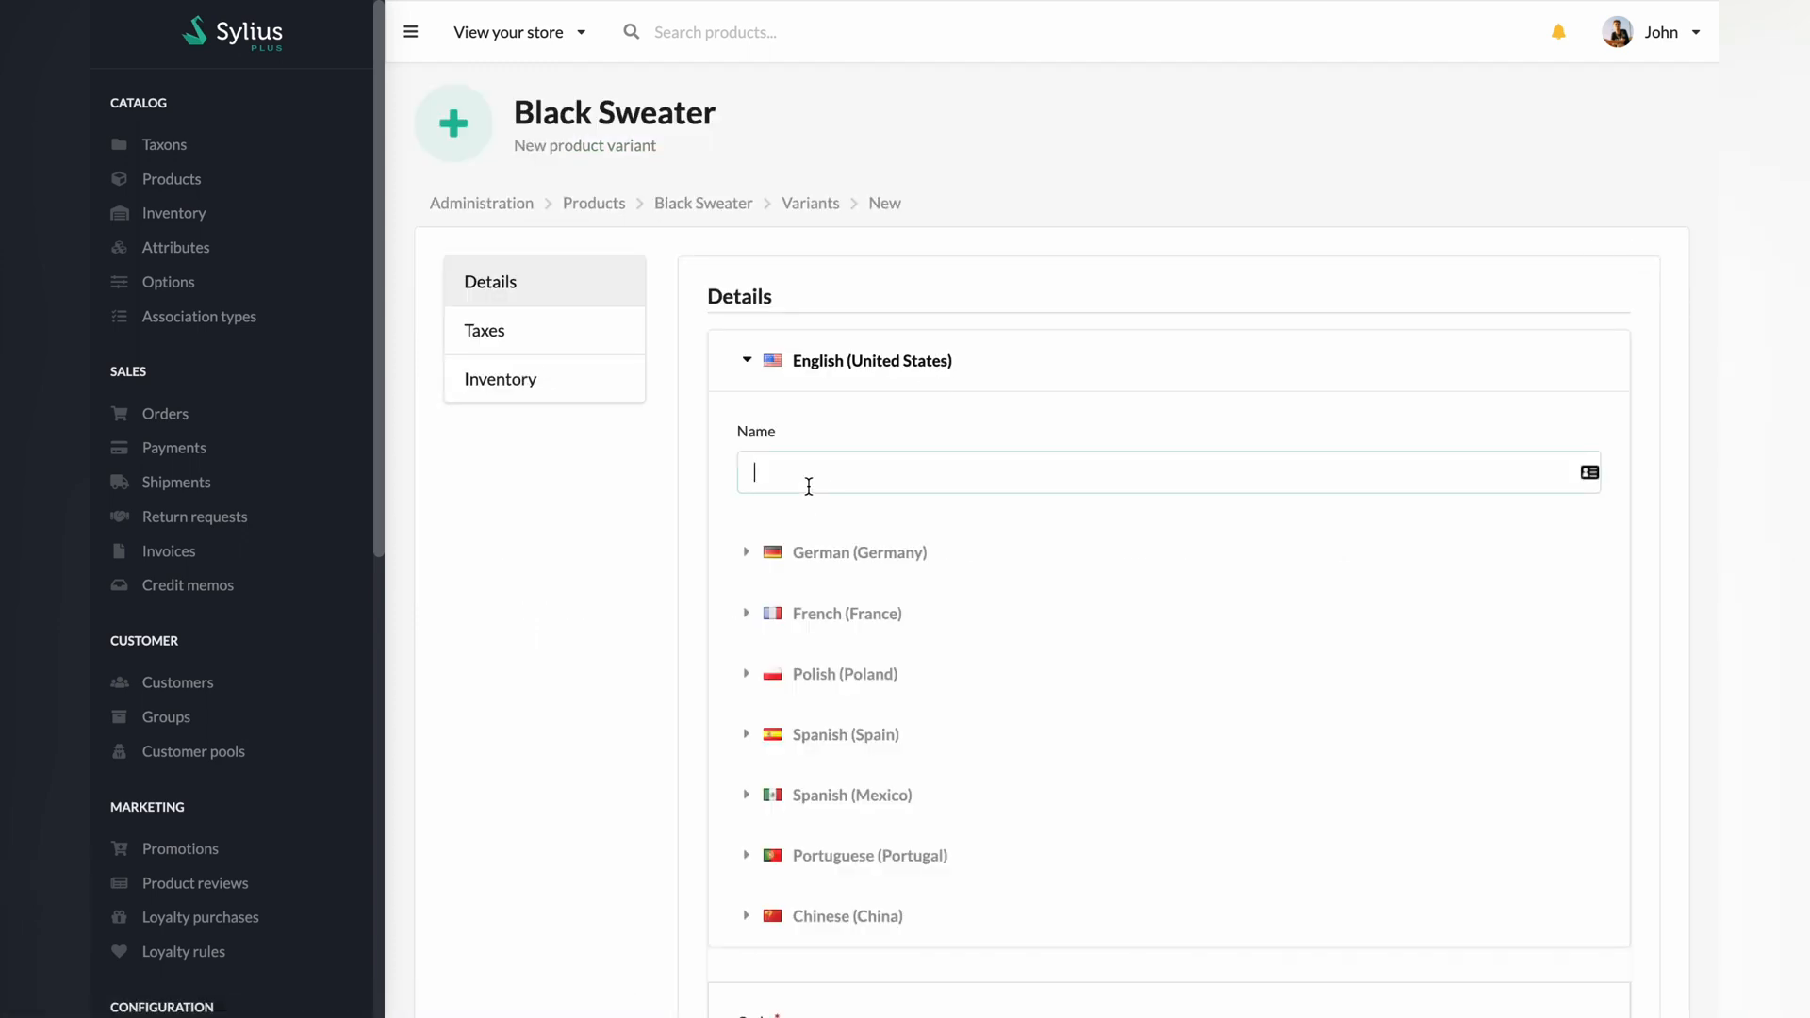
type("Sweater_size_m")
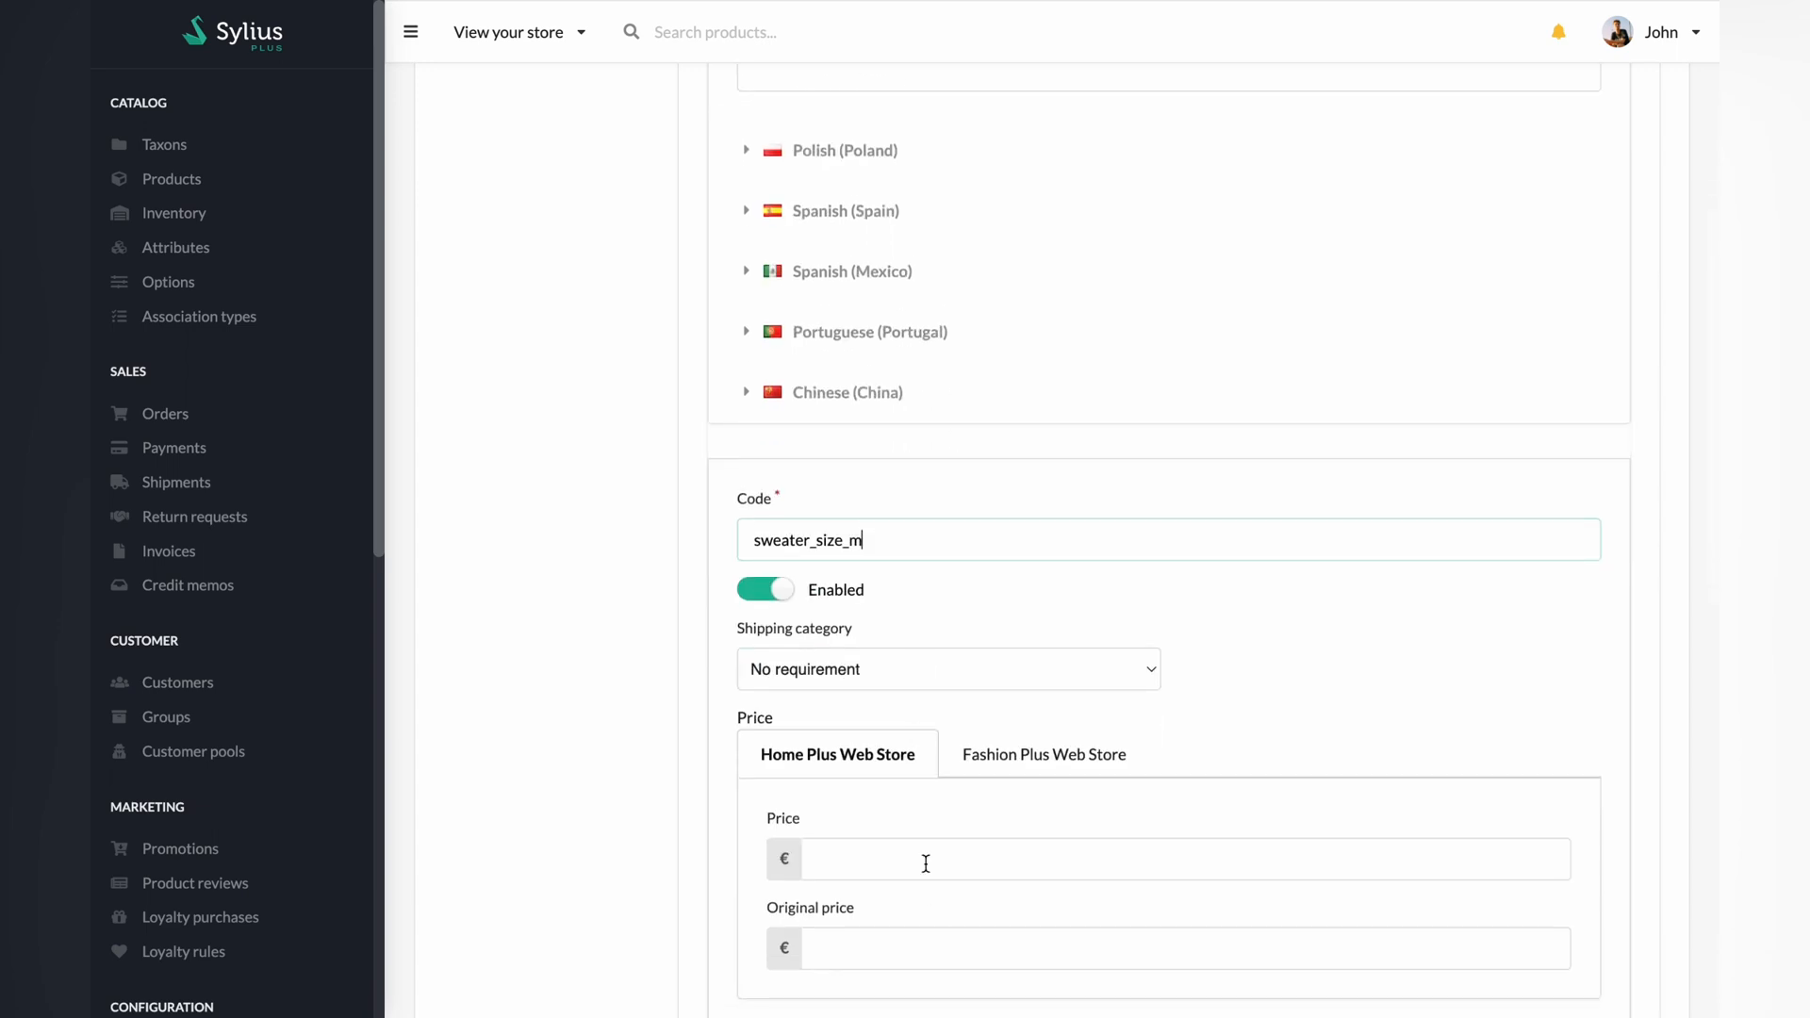
type("39.99")
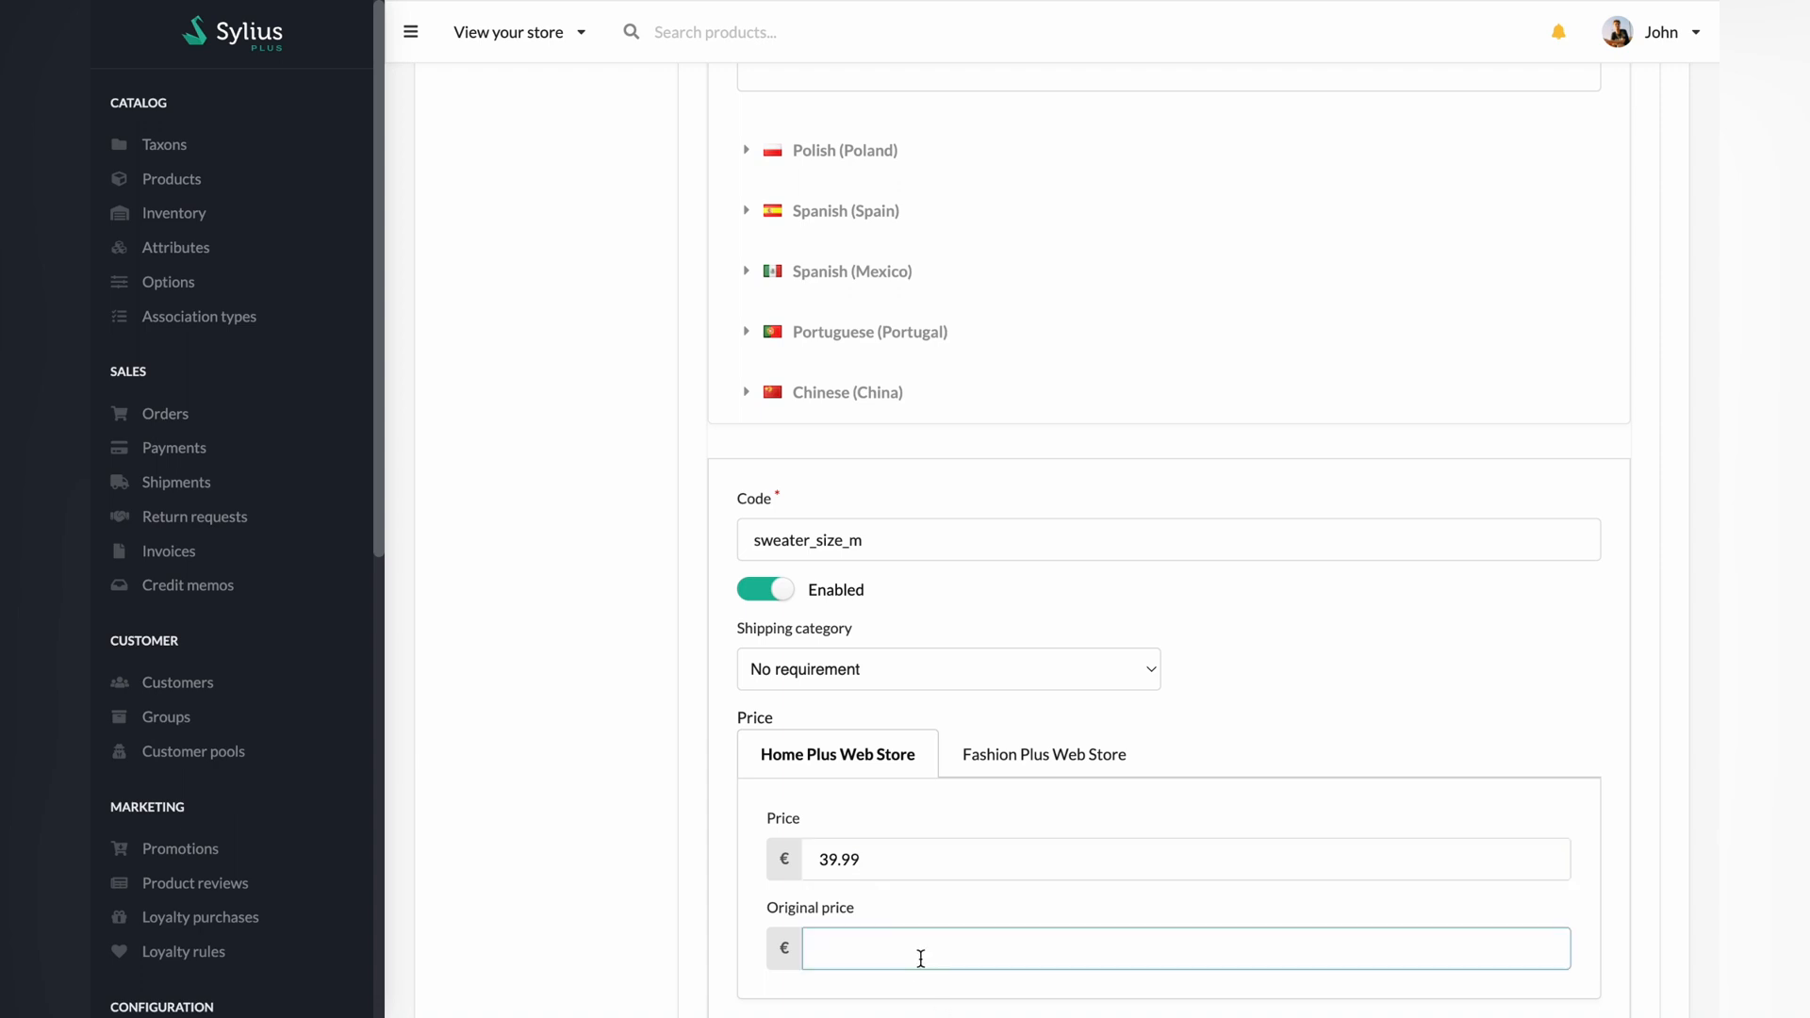
type("59.99")
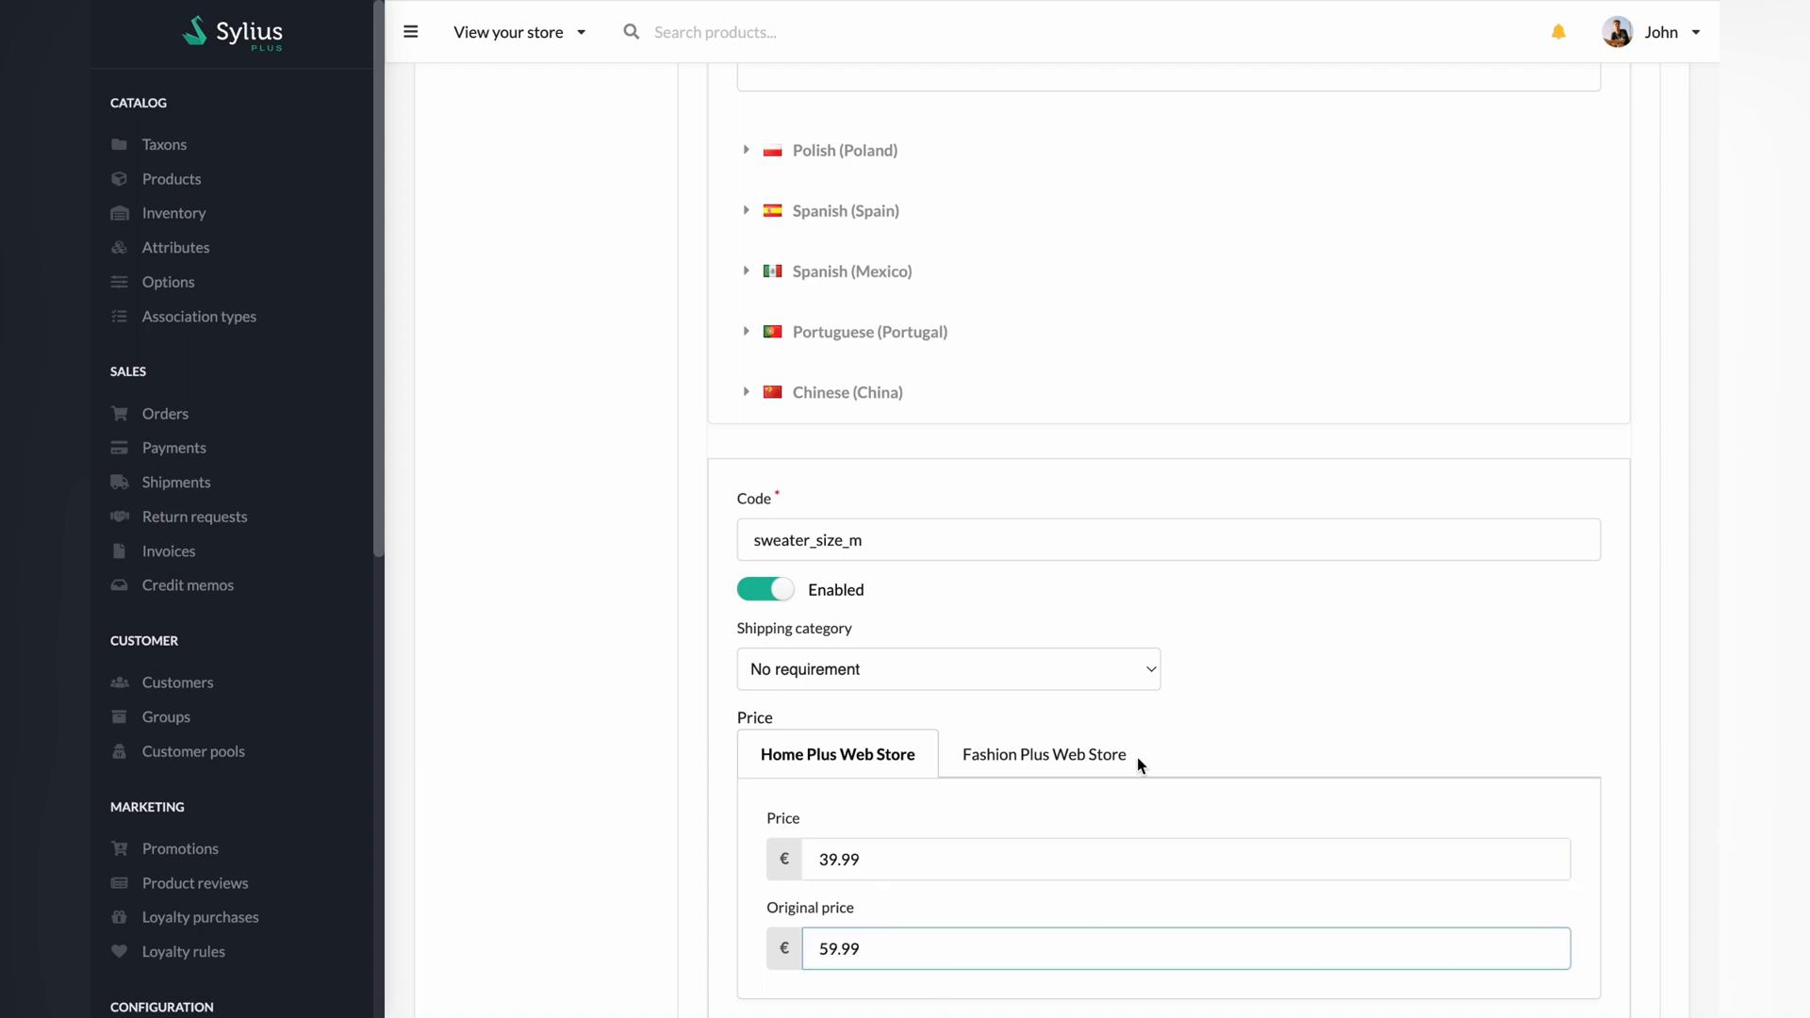
left_click(1041, 754)
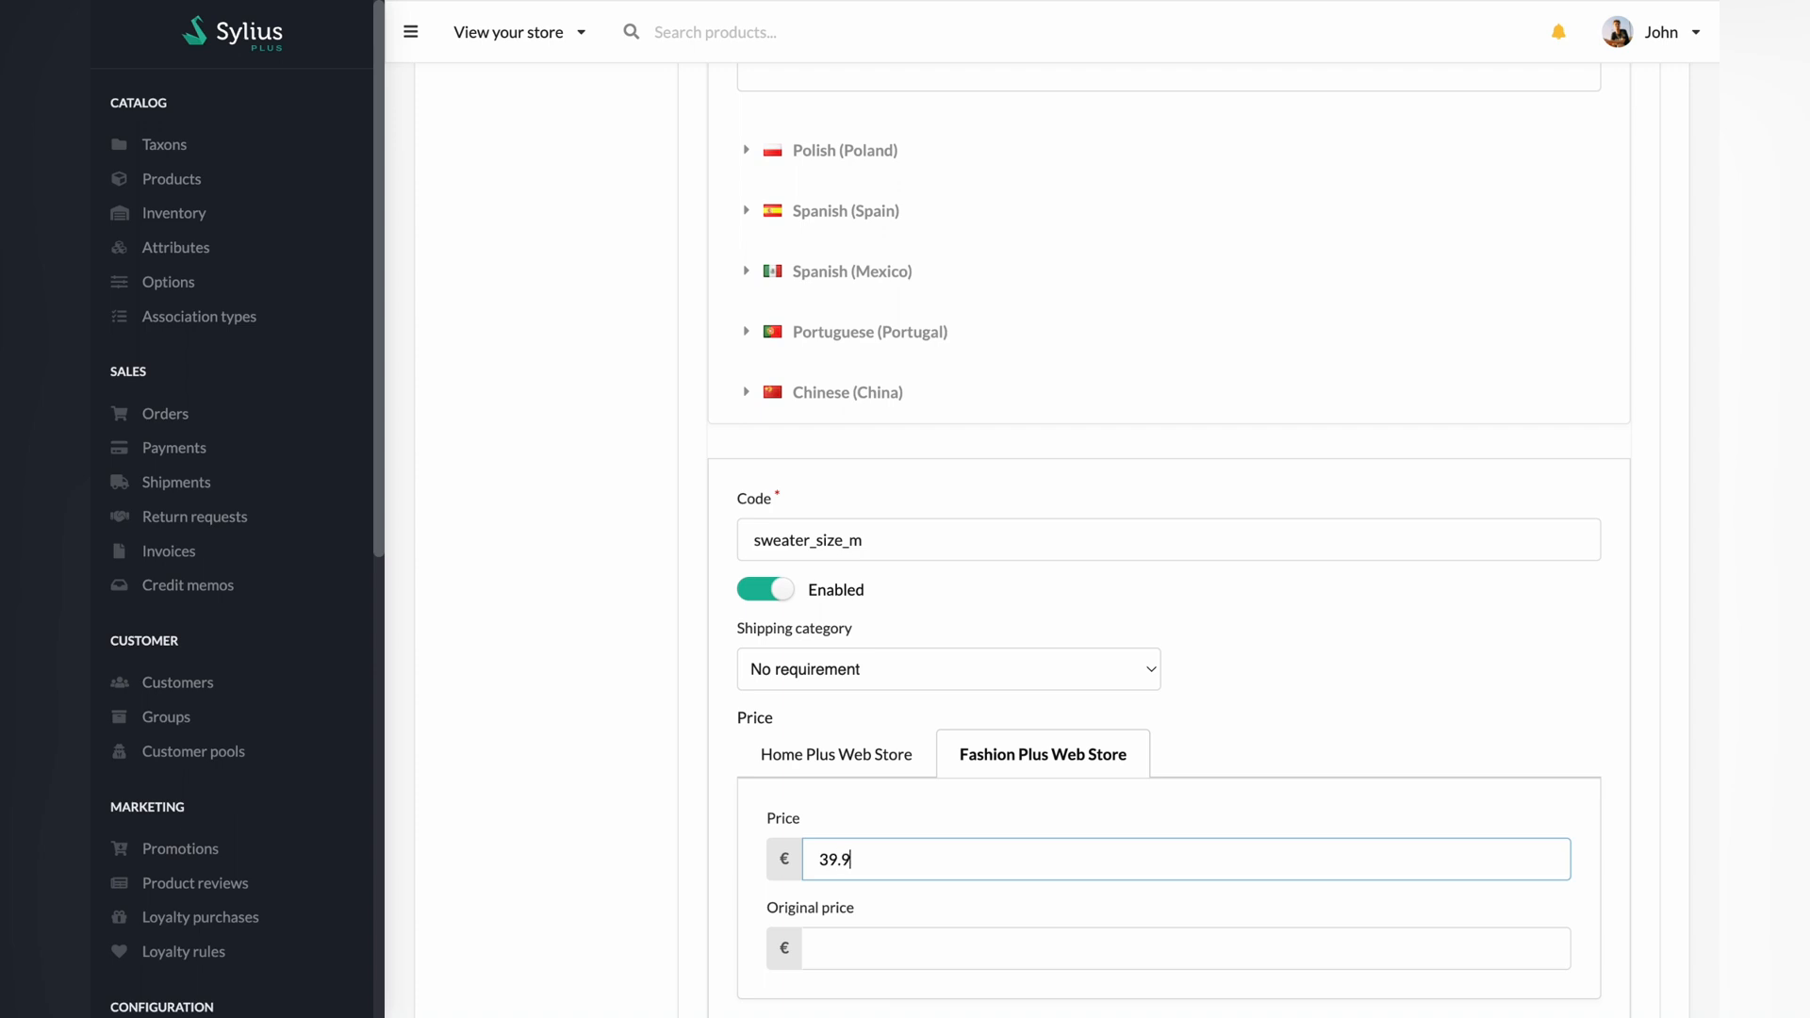
type("59")
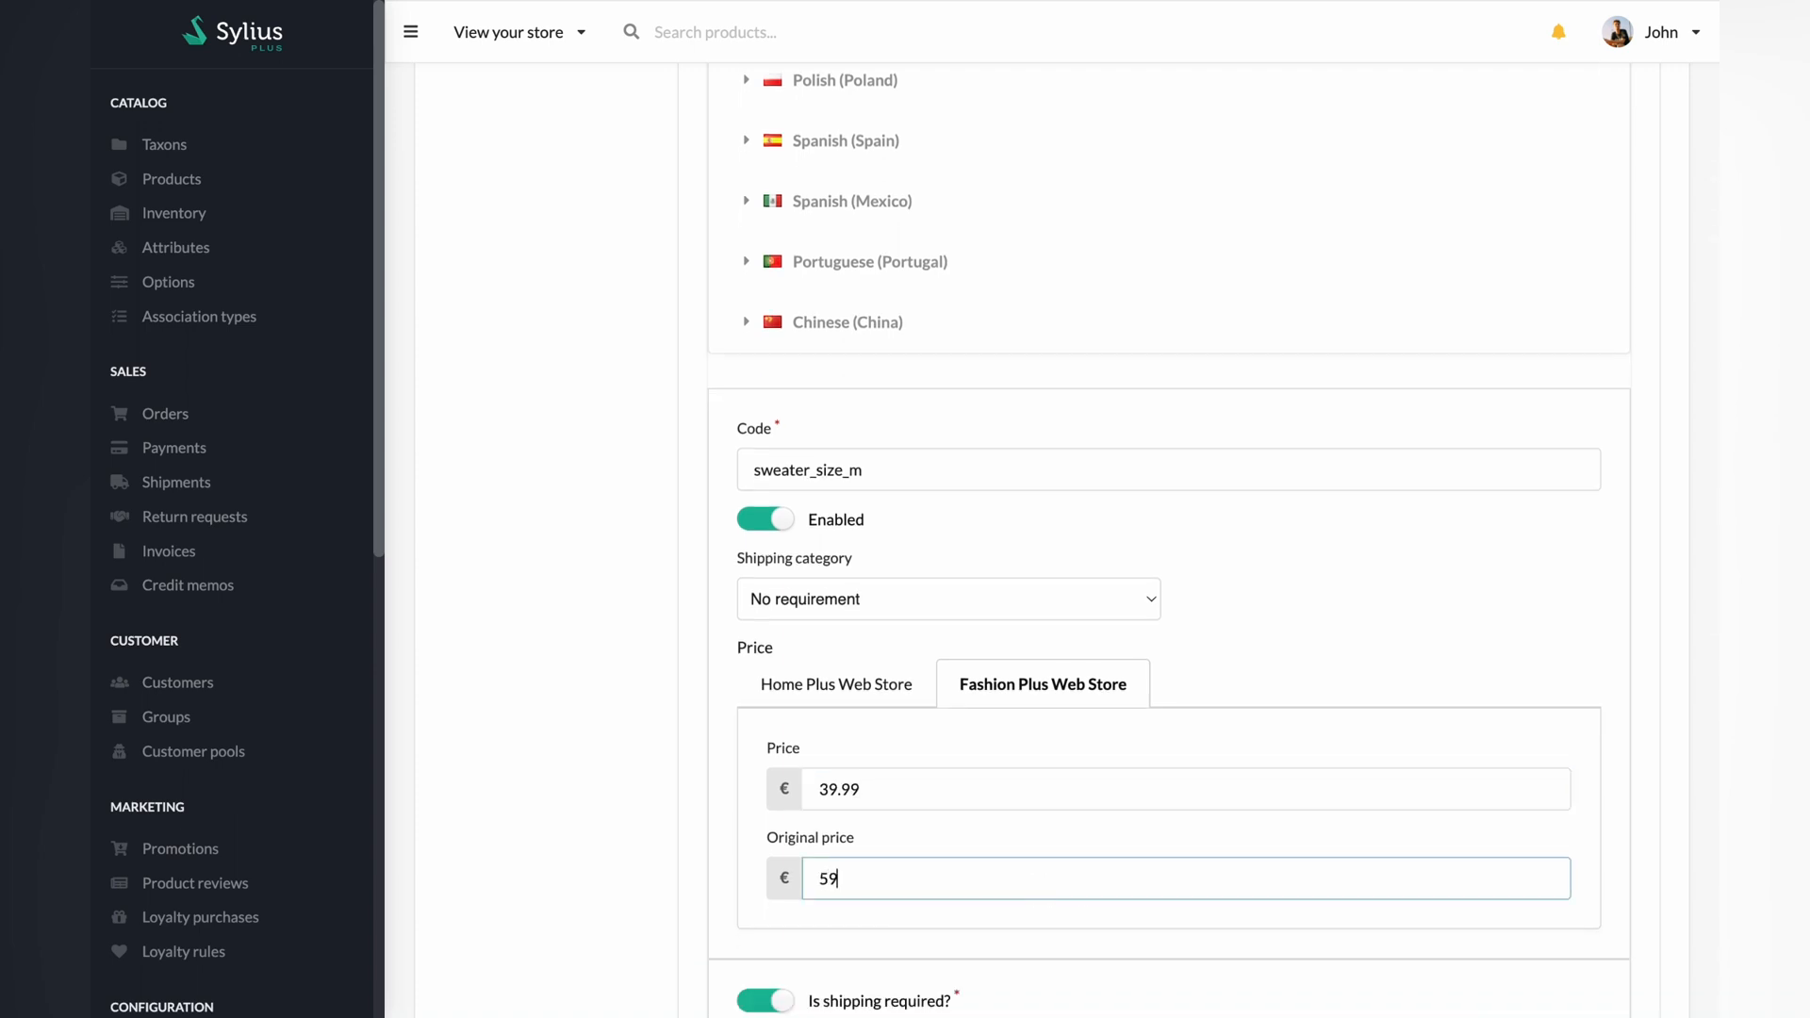
type("99")
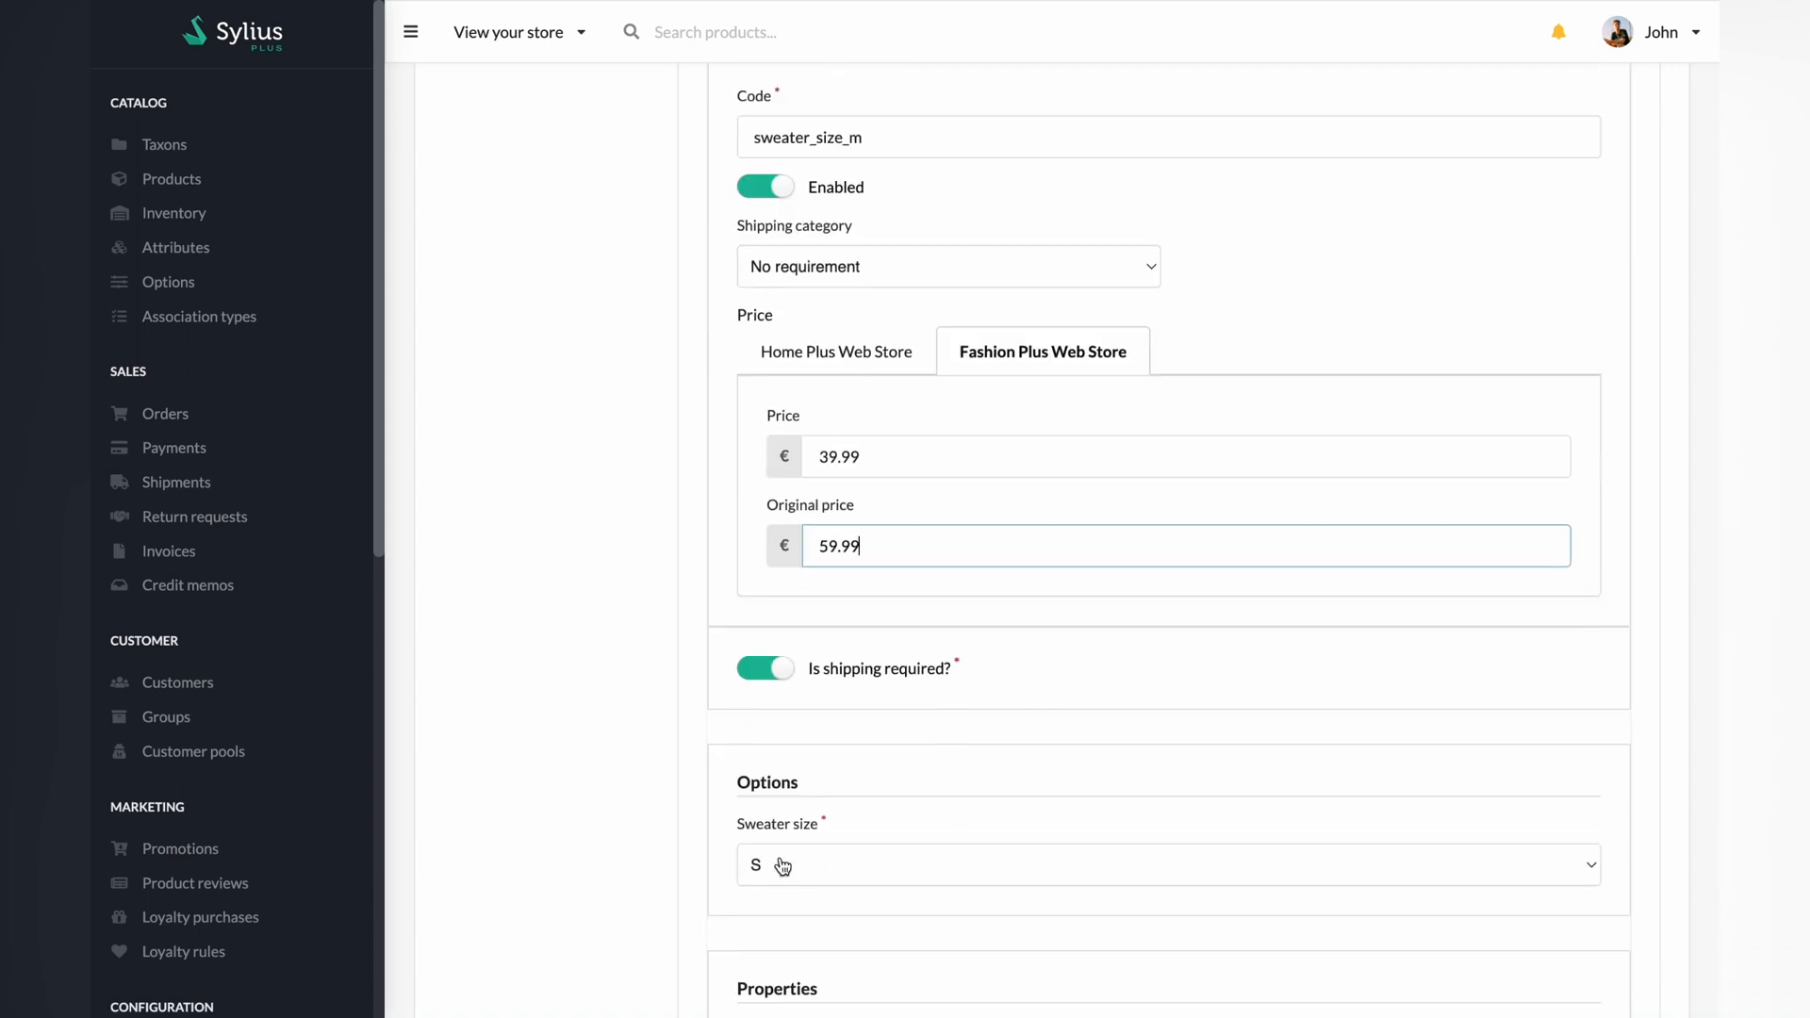
scroll("down", 3)
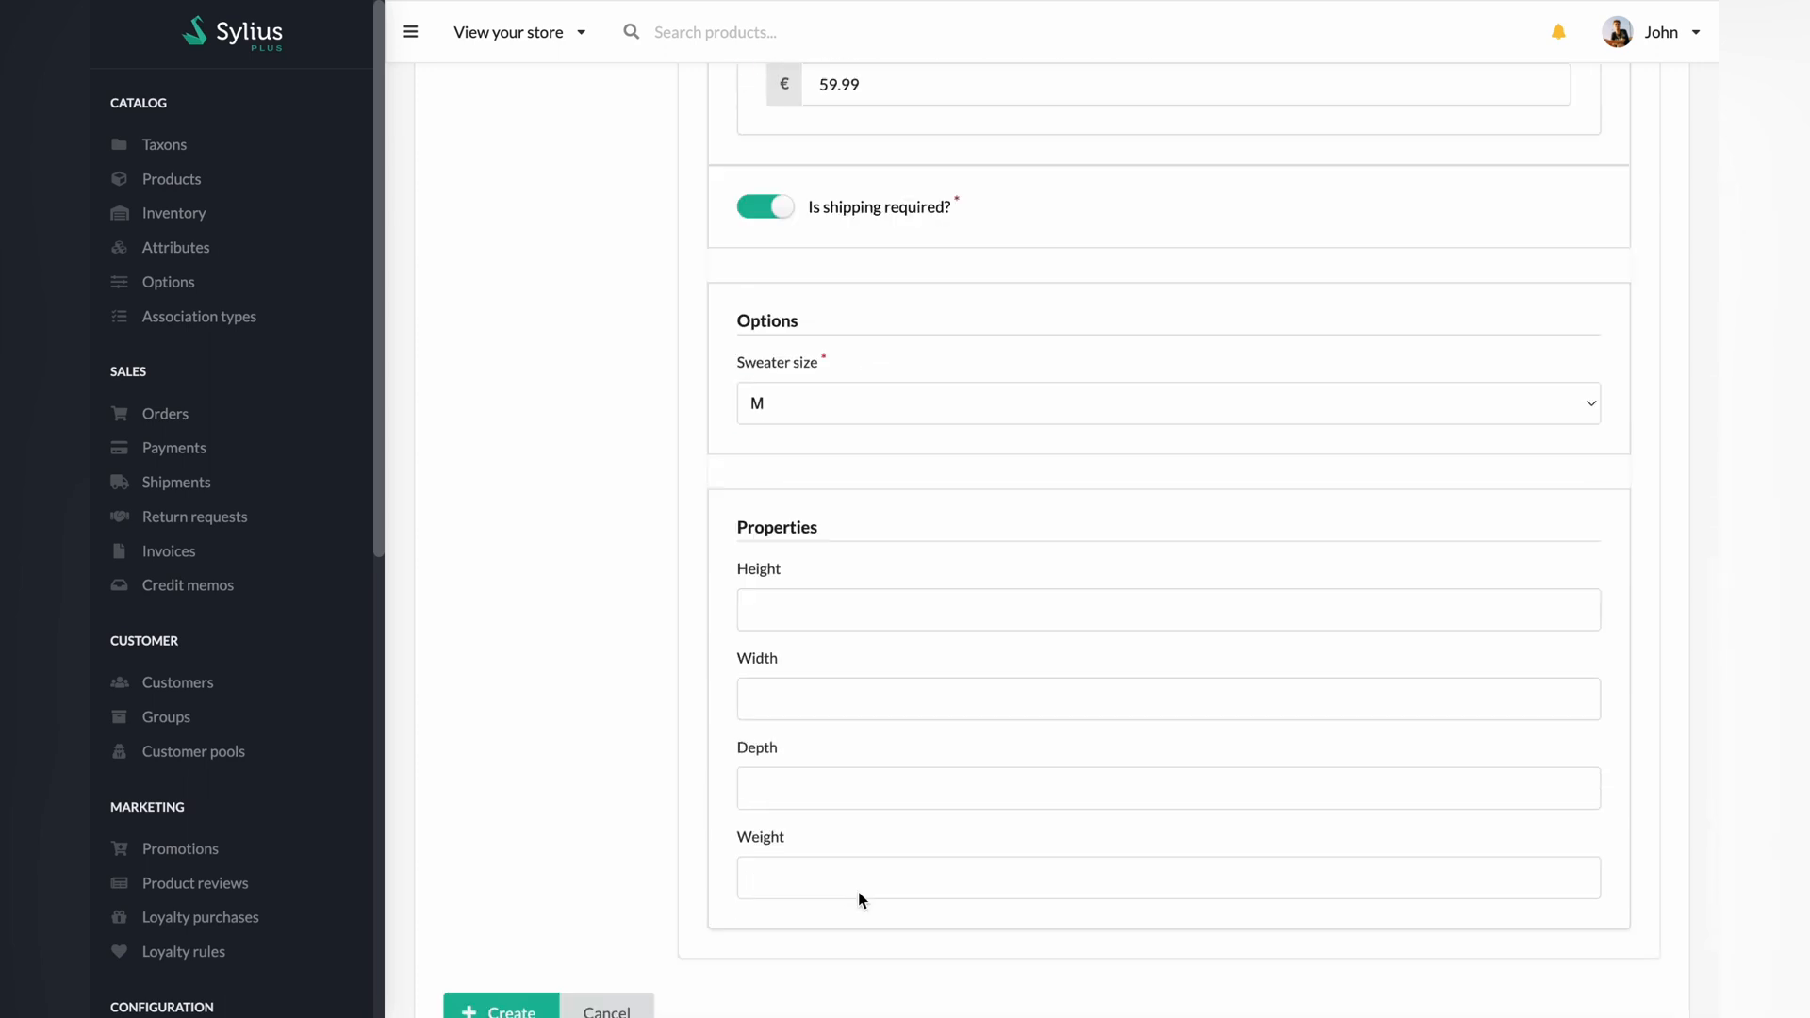
left_click(500, 1010)
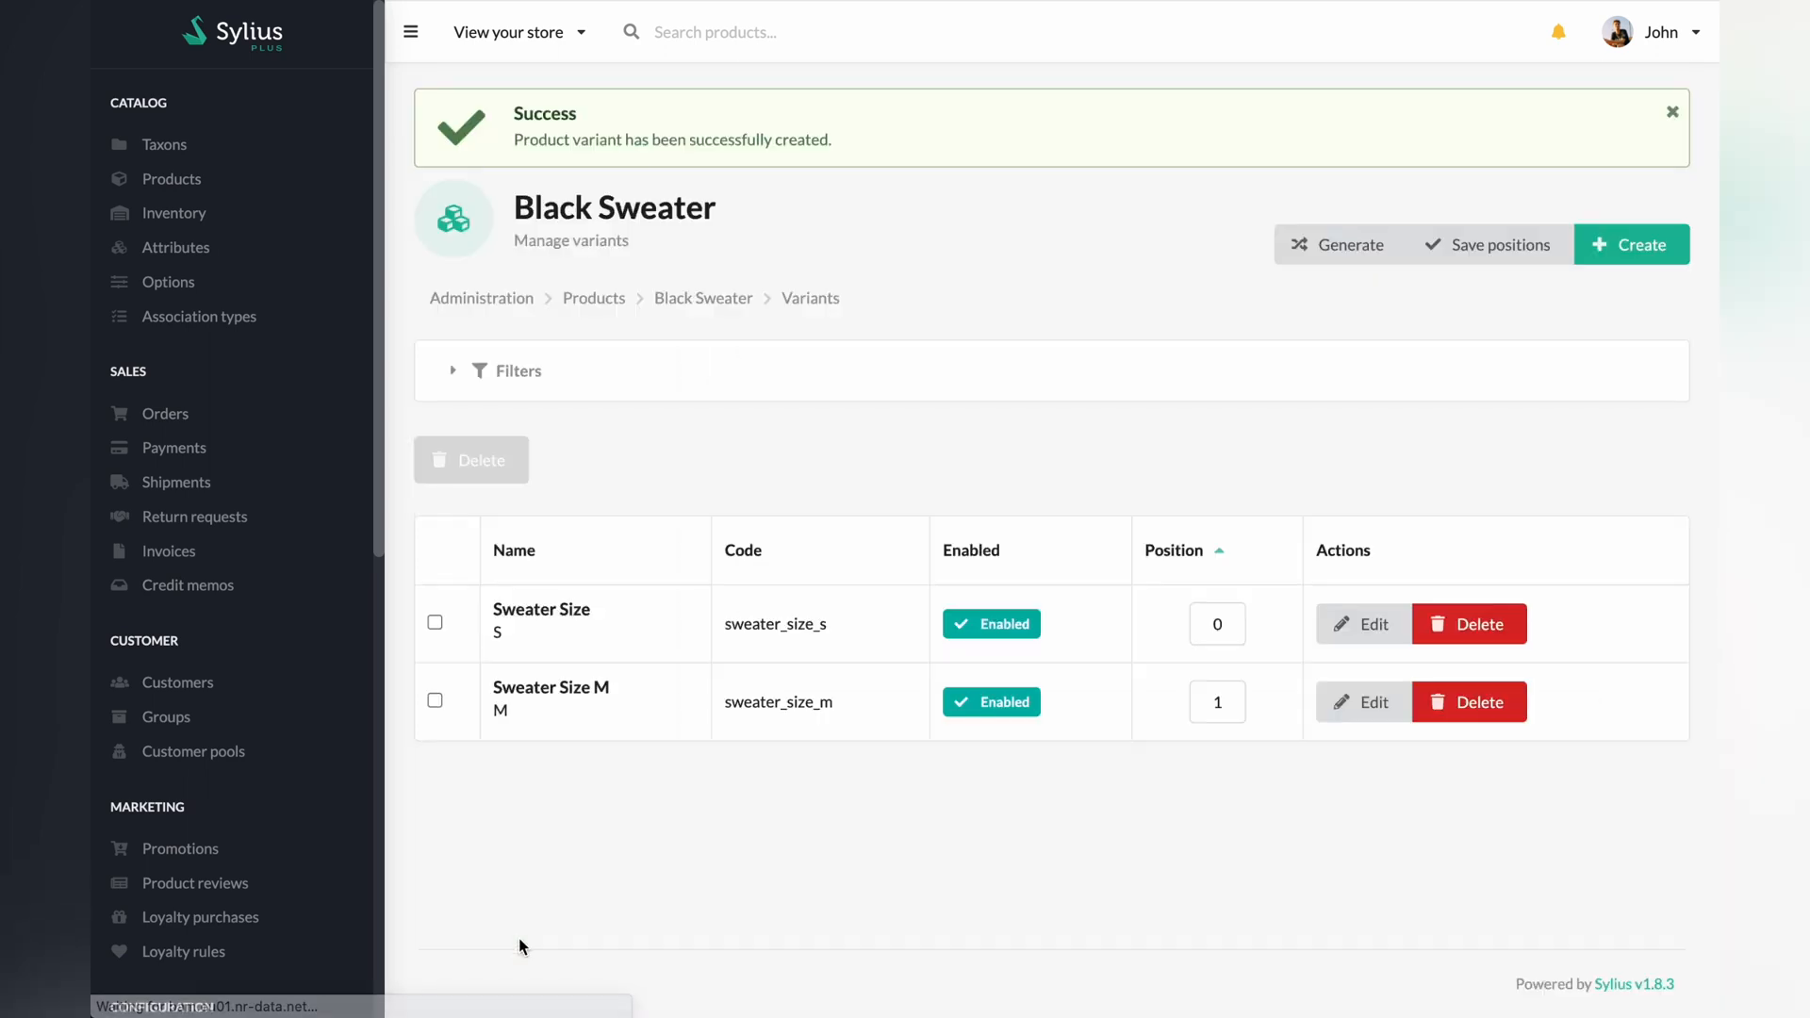
left_click(435, 623)
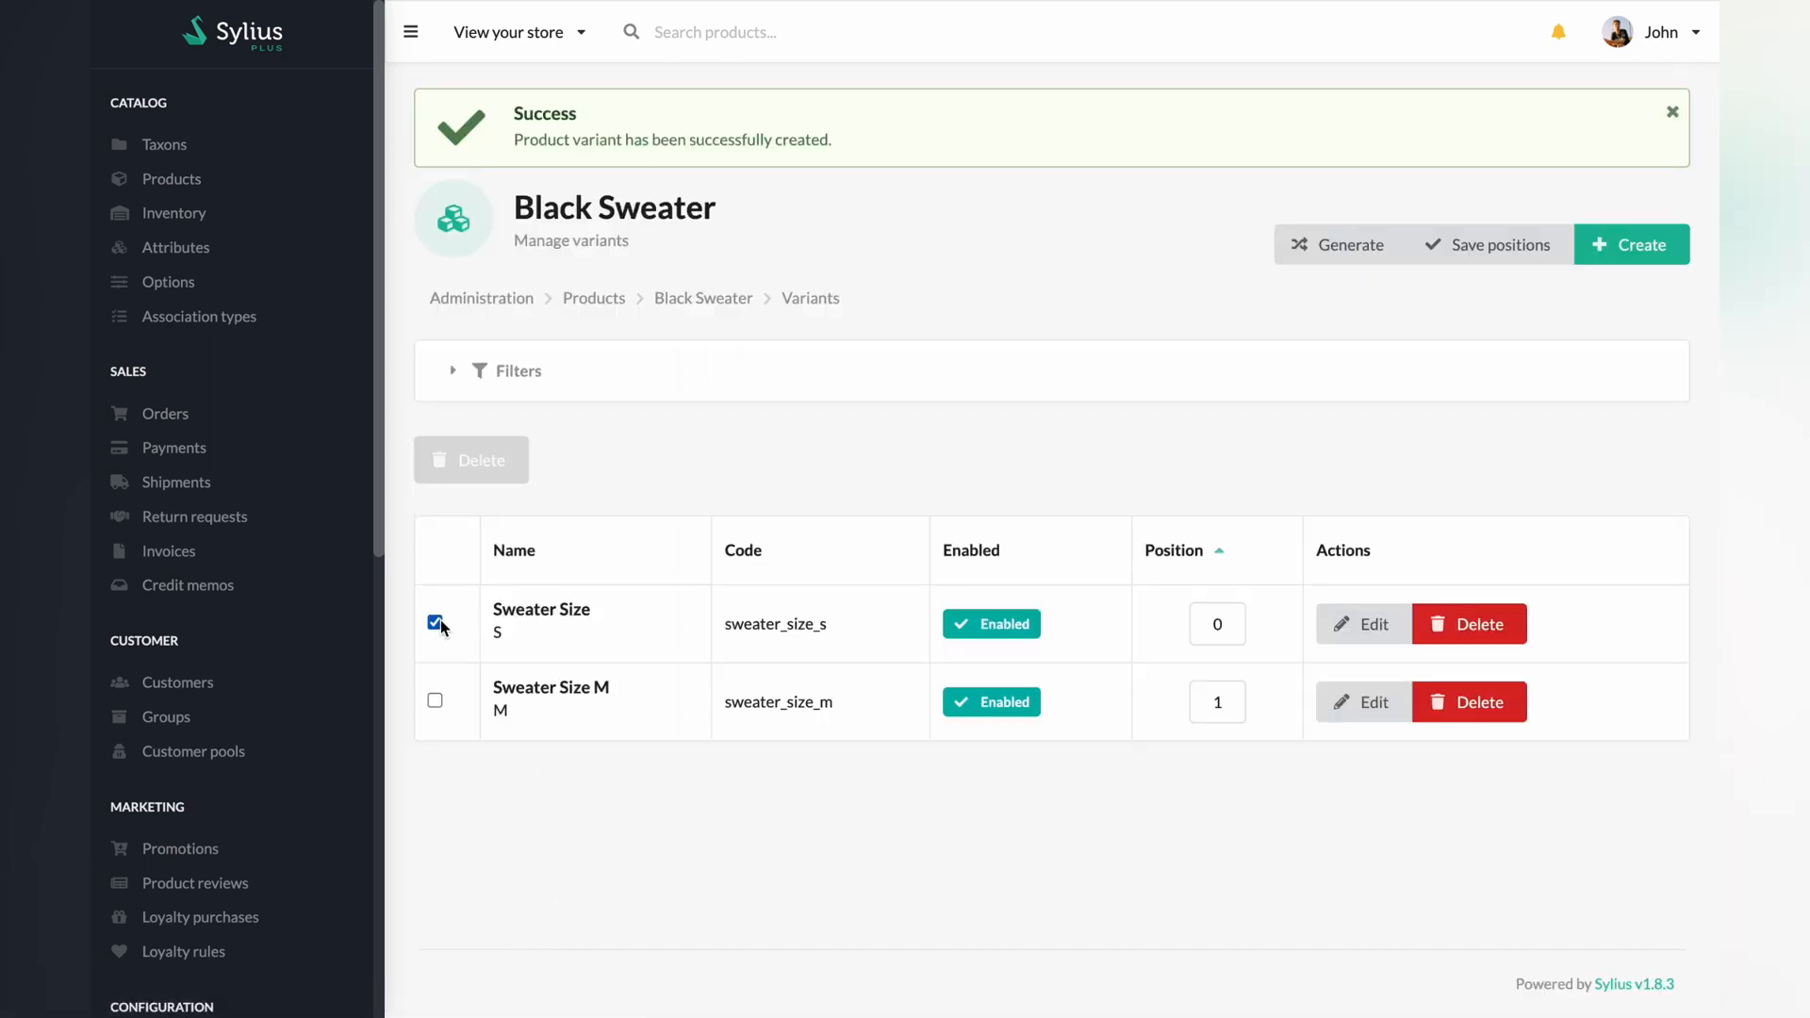
left_click(436, 701)
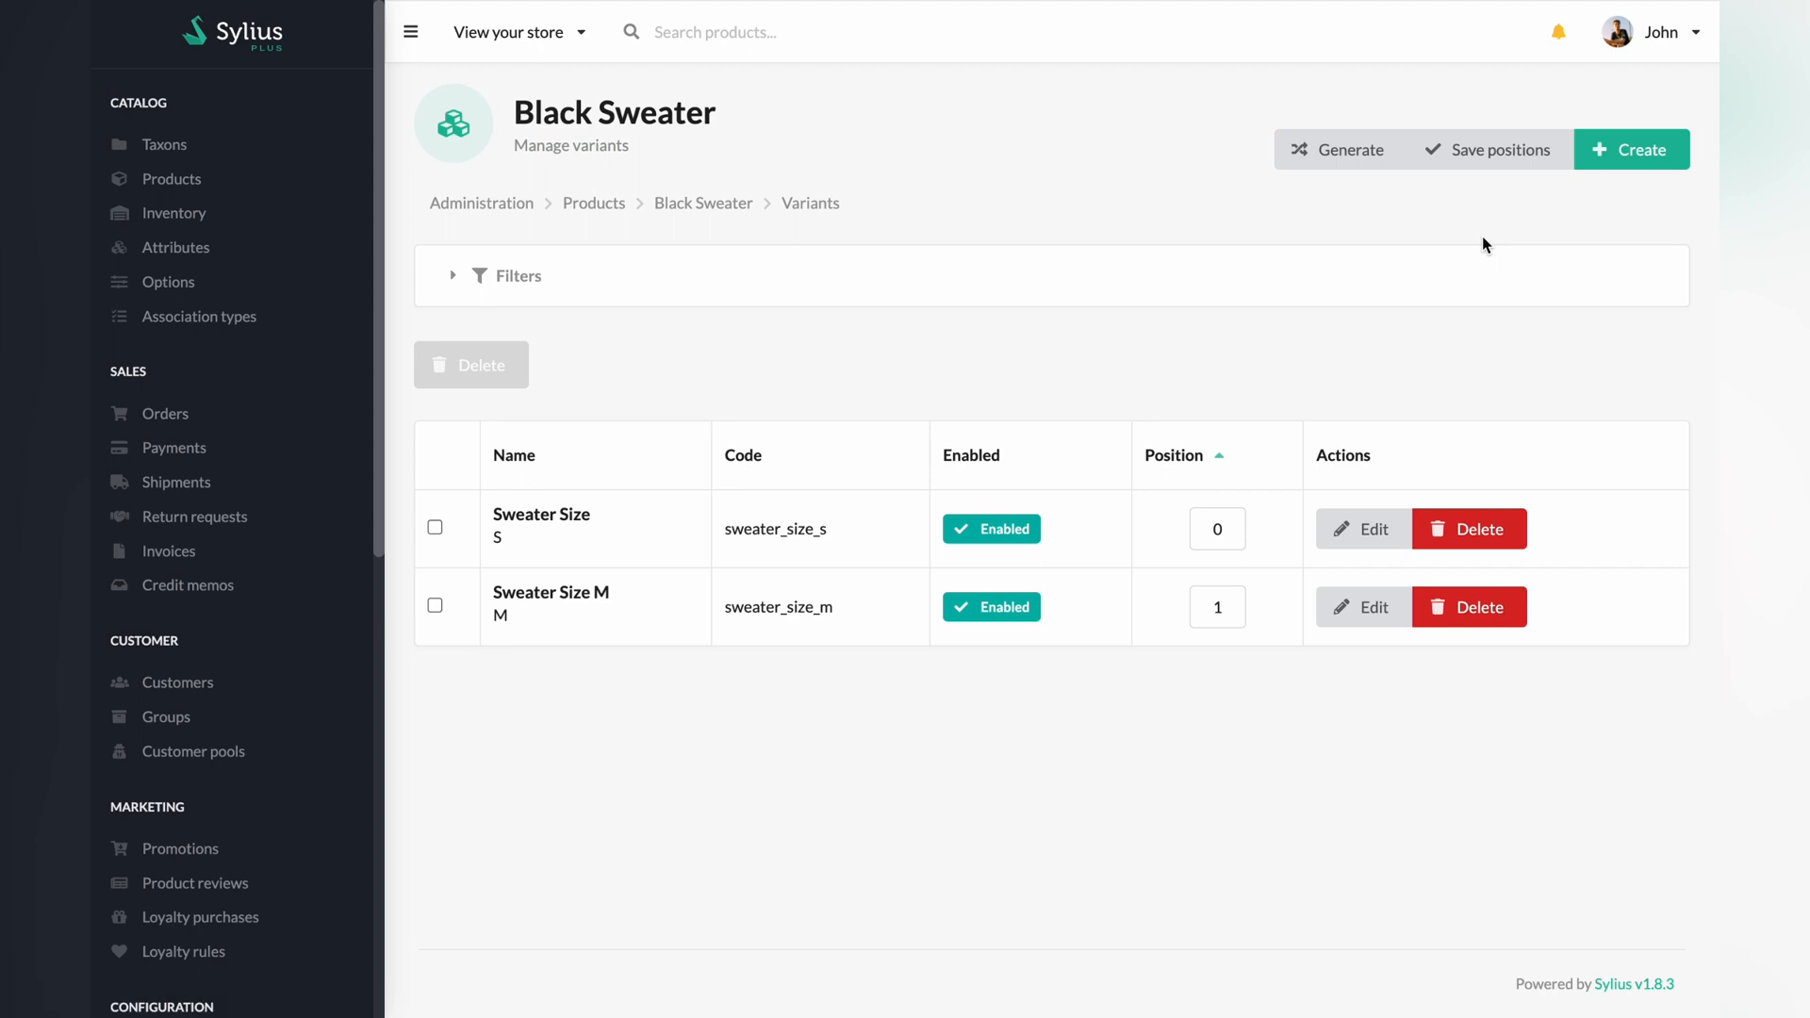
left_click(171, 179)
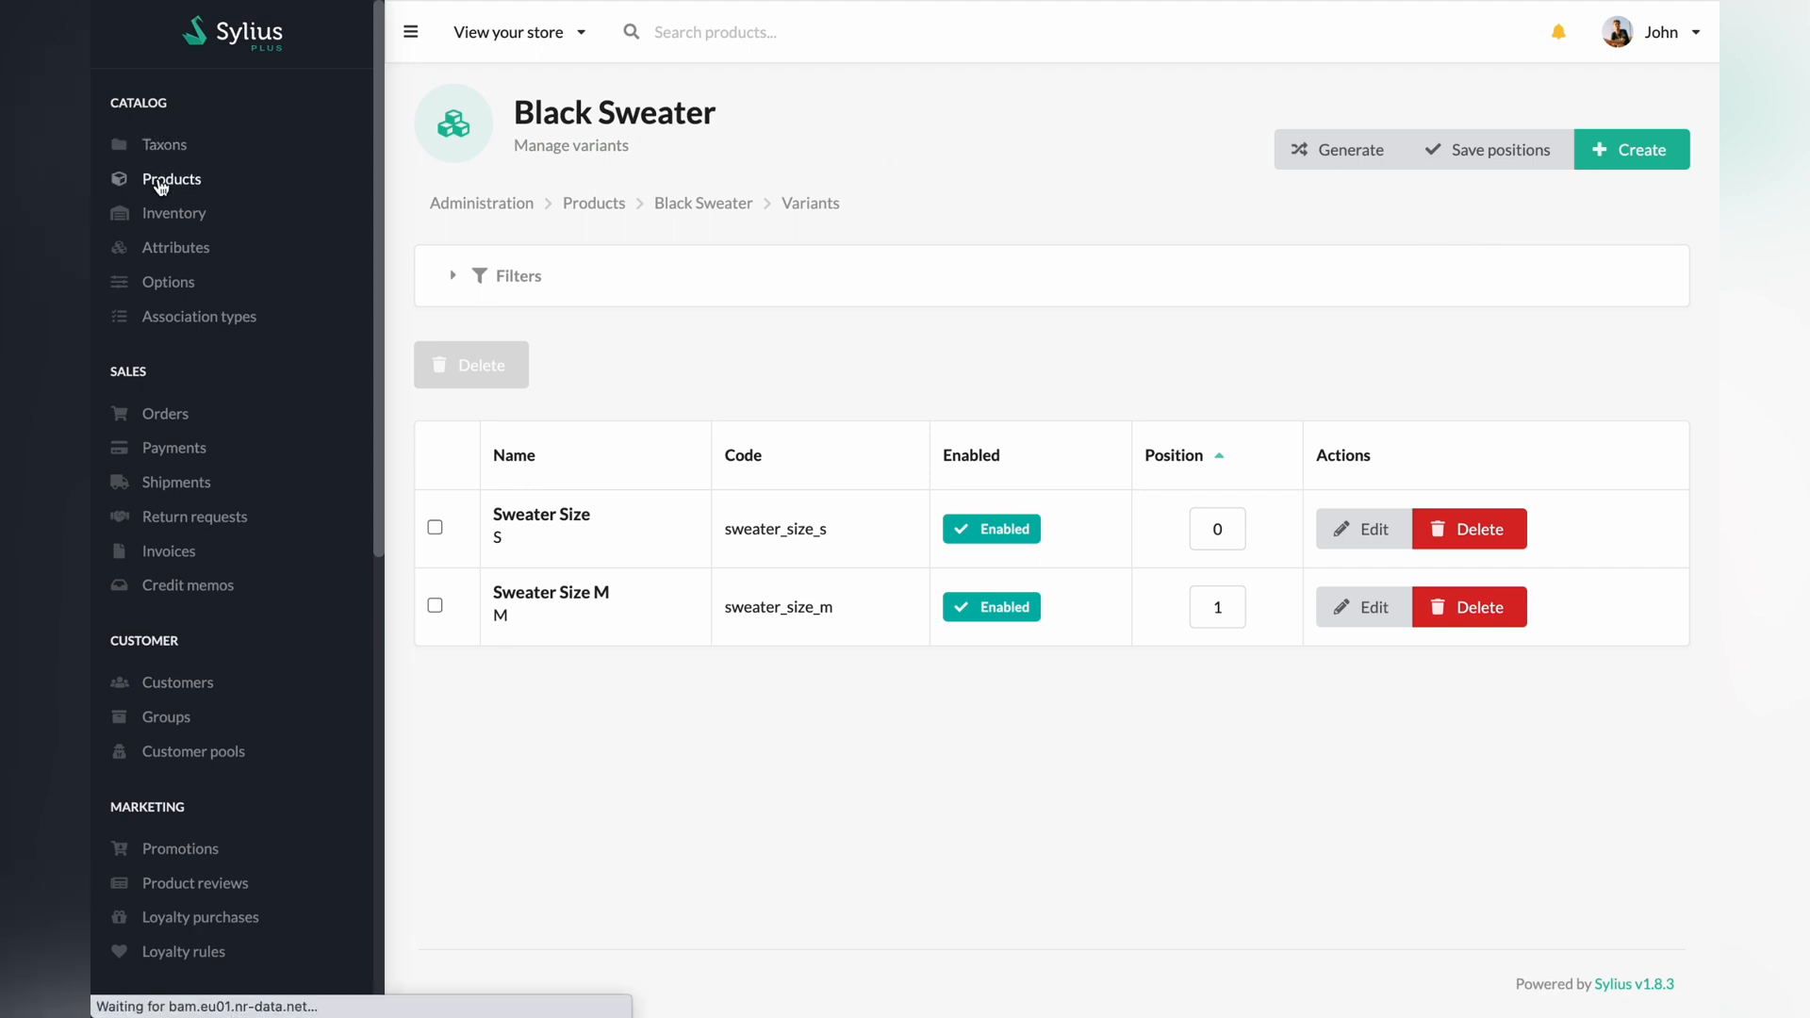
Reopen Black Sweater via the Sweater collection and list its Home Plus and Fashion Plus shop previews
left_click(171, 179)
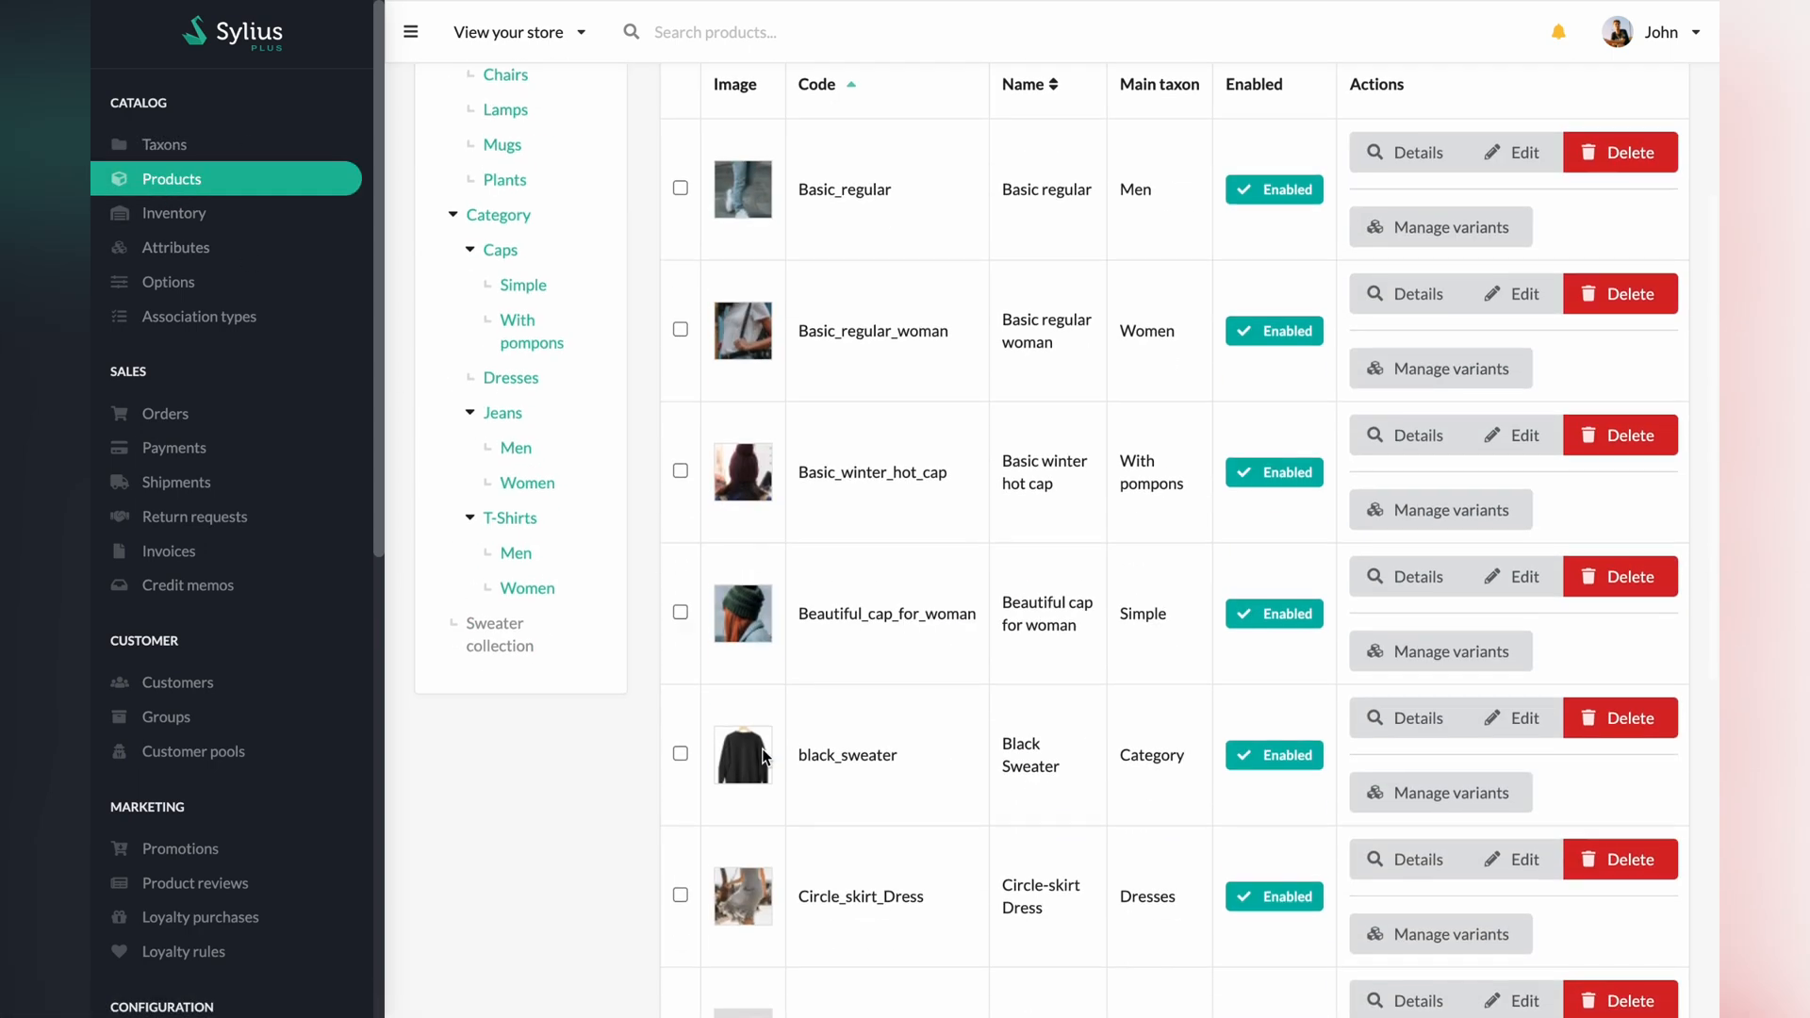
left_click(500, 634)
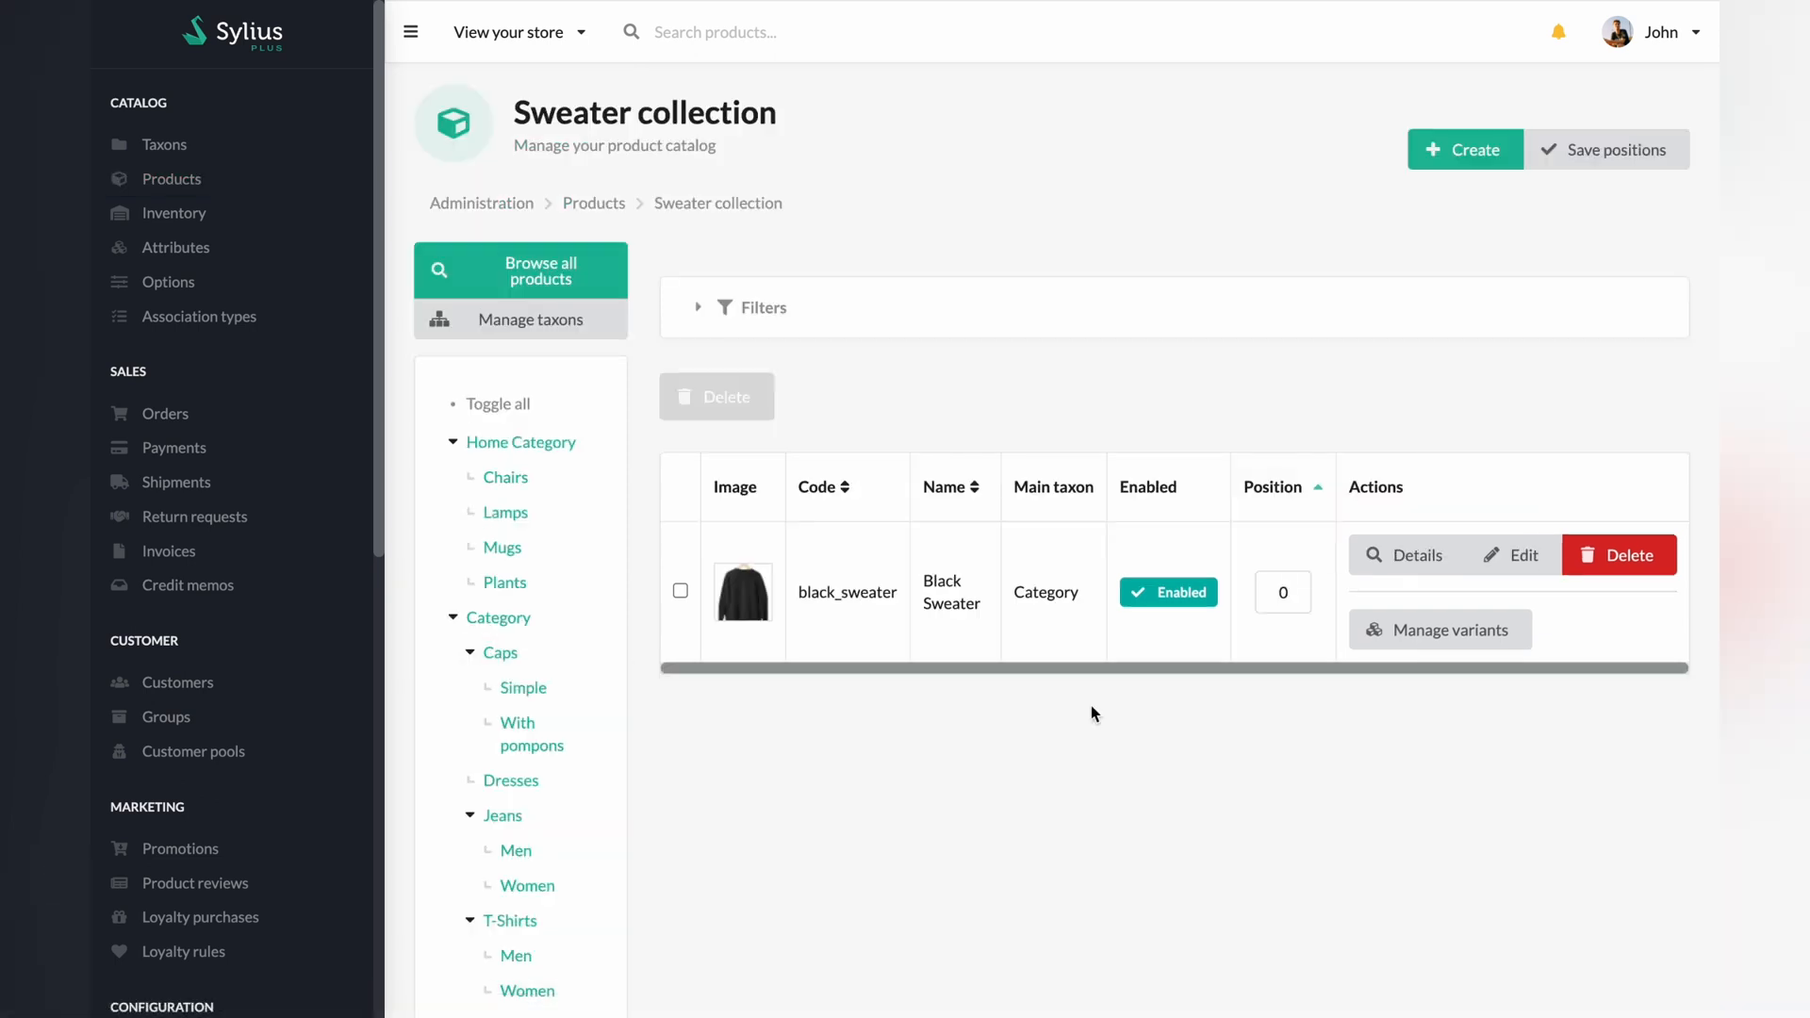
left_click(1511, 555)
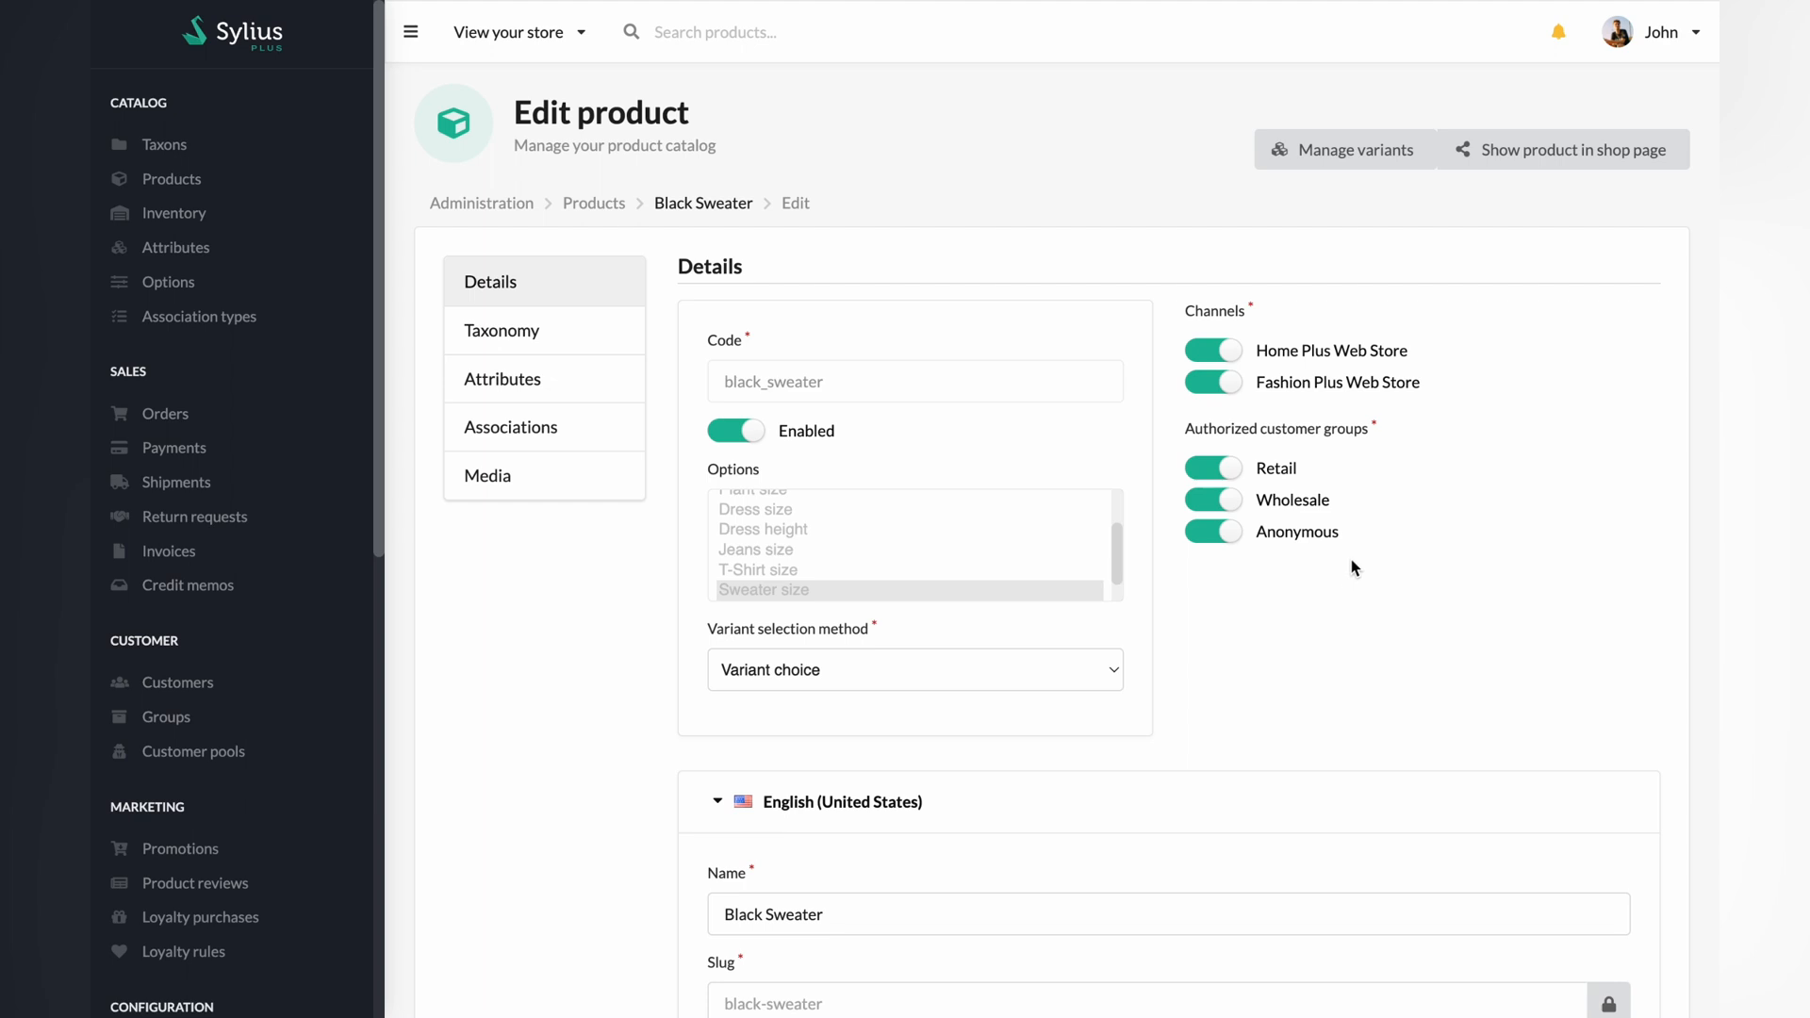
left_click(1571, 148)
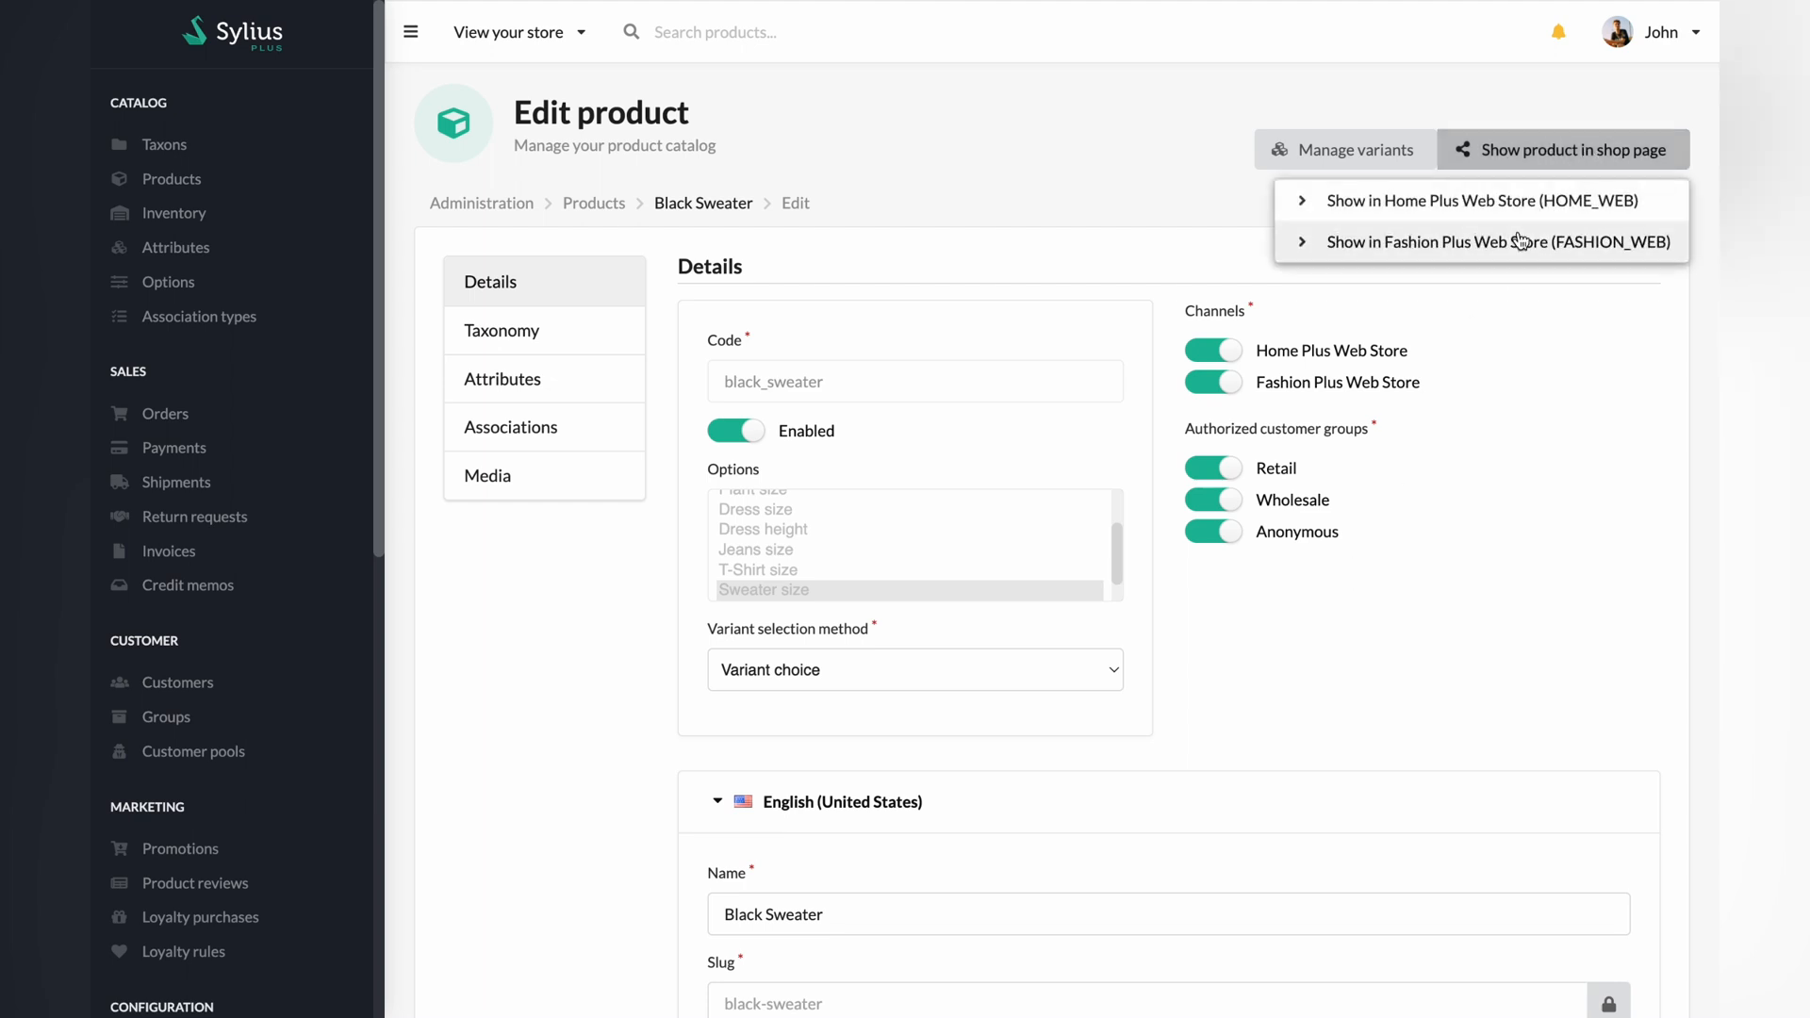